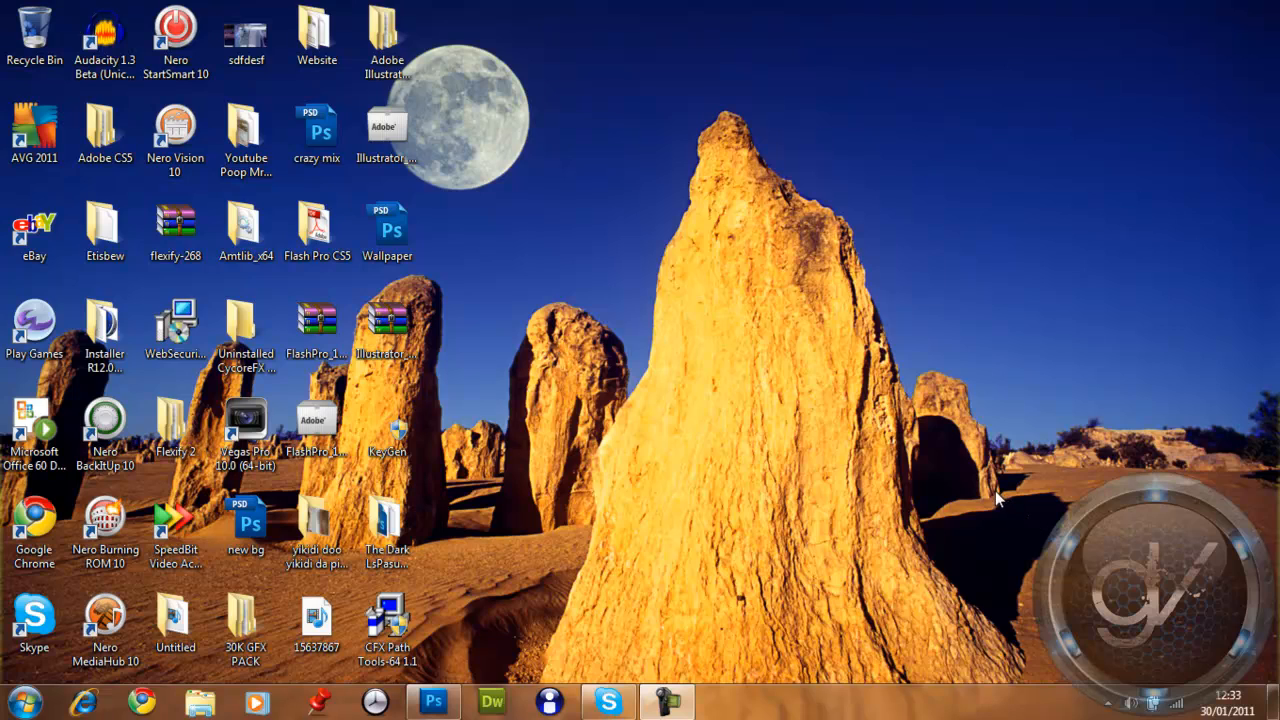
mouse_move(565, 590)
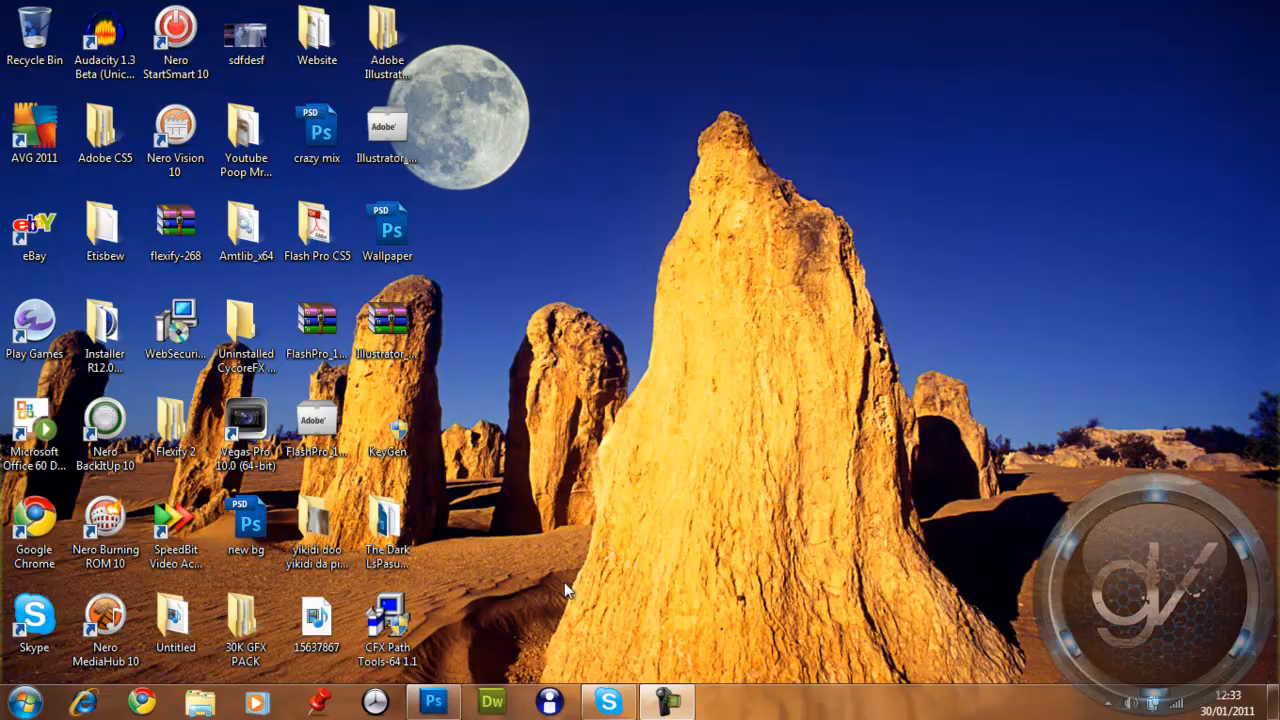
mouse_move(968, 305)
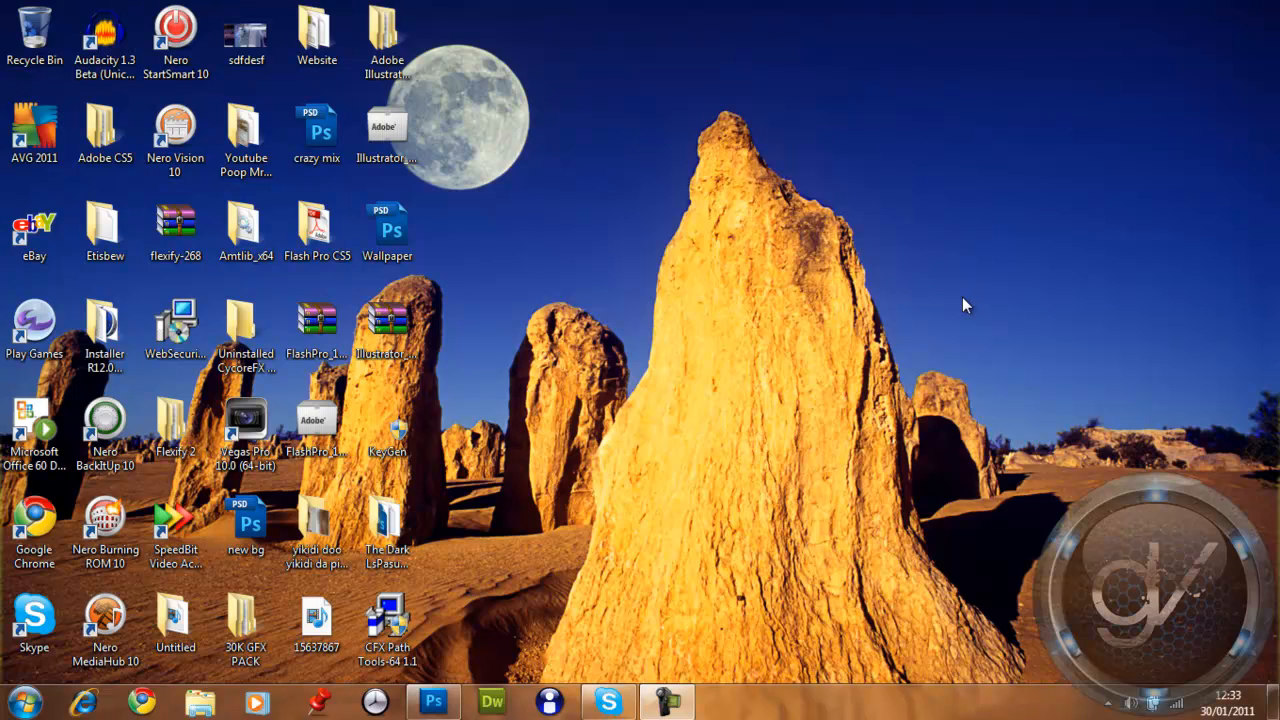
mouse_move(941, 323)
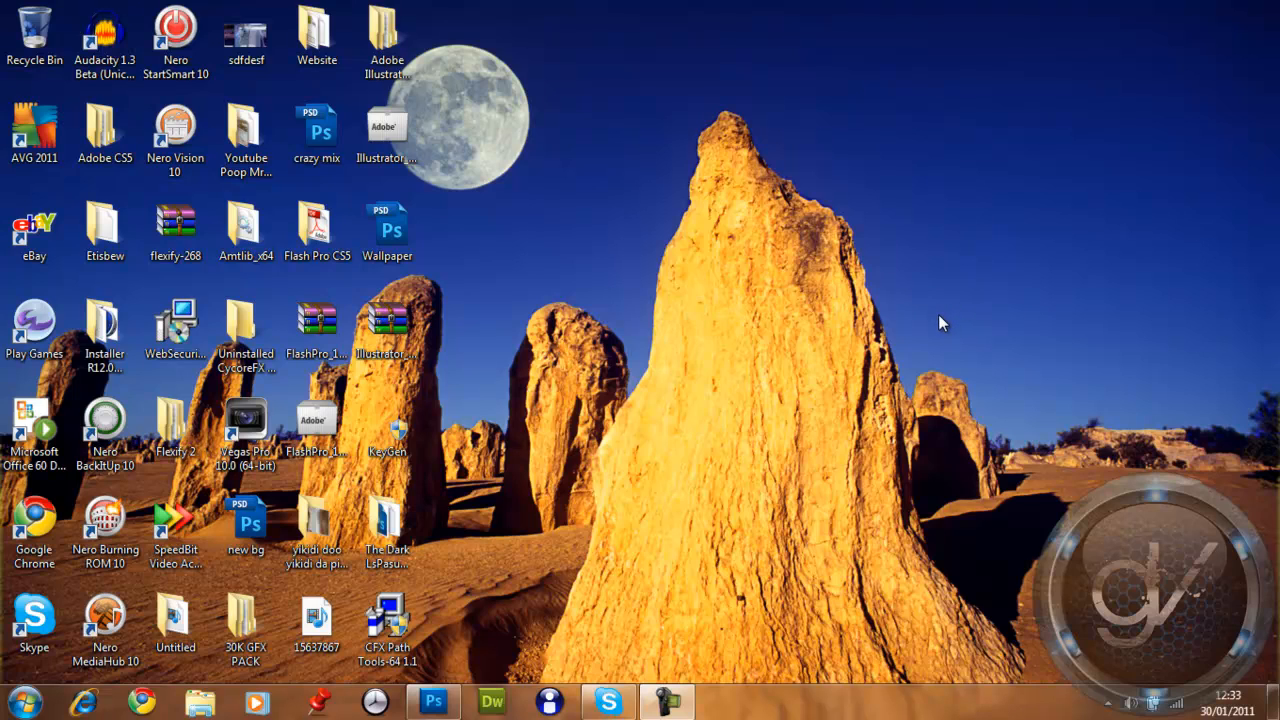
mouse_move(932, 318)
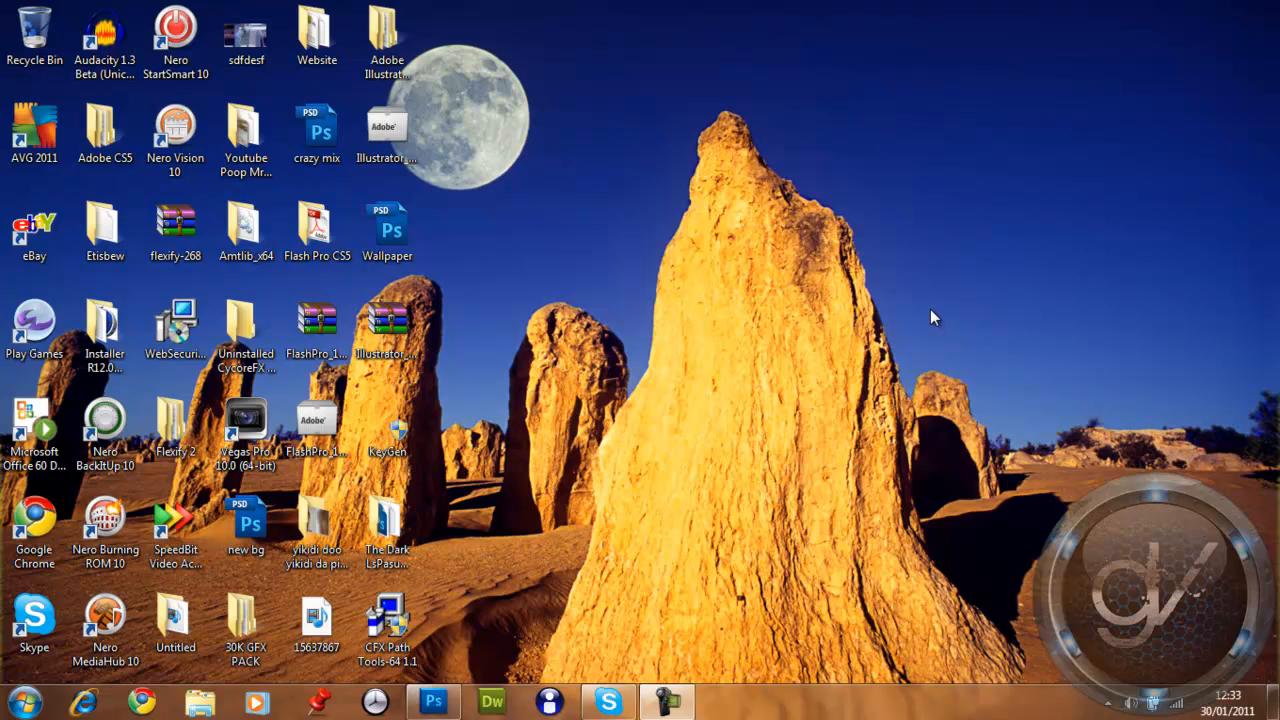
mouse_move(492, 634)
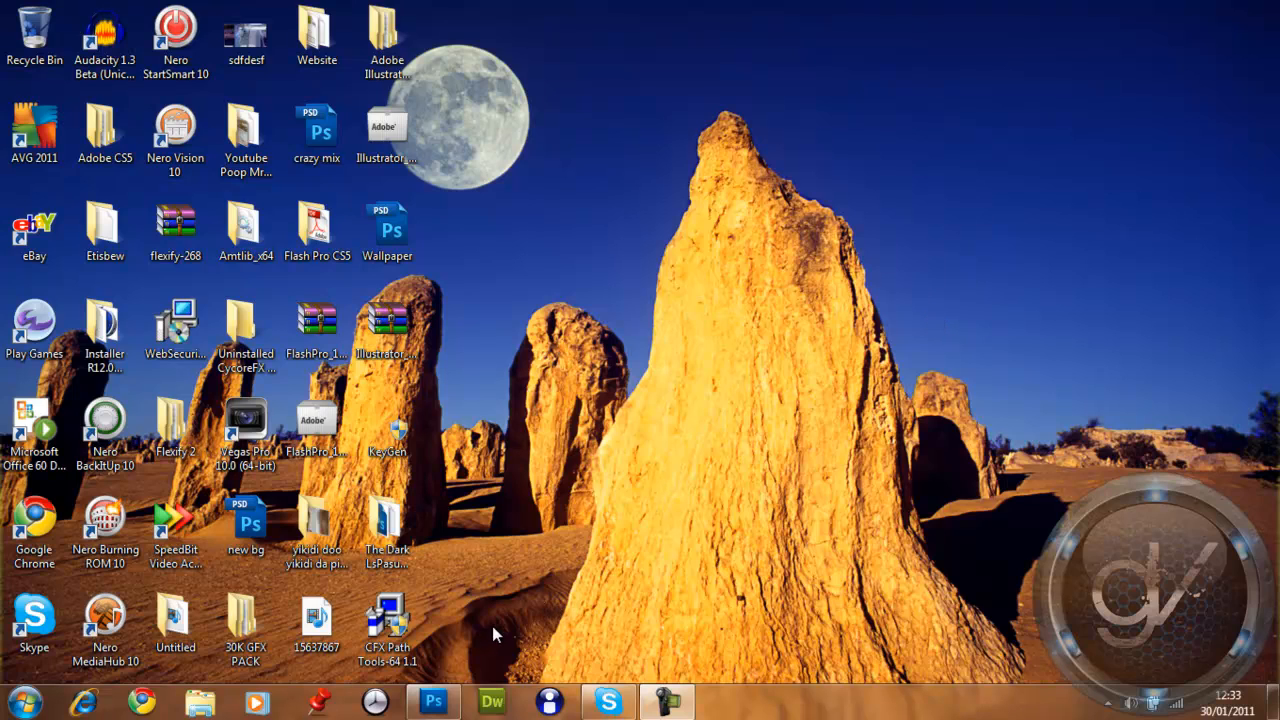
mouse_move(467, 637)
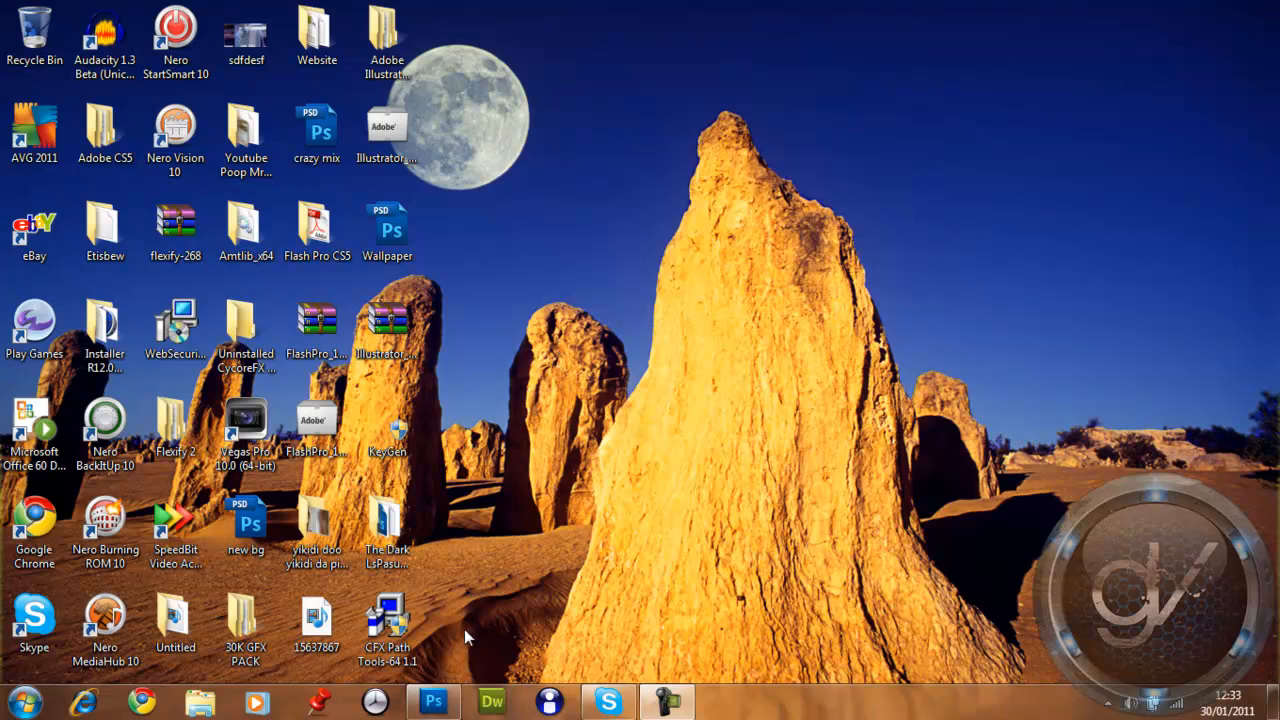
Bring Photoshop CS5 to the front from the Windows taskbar.
left_click(433, 701)
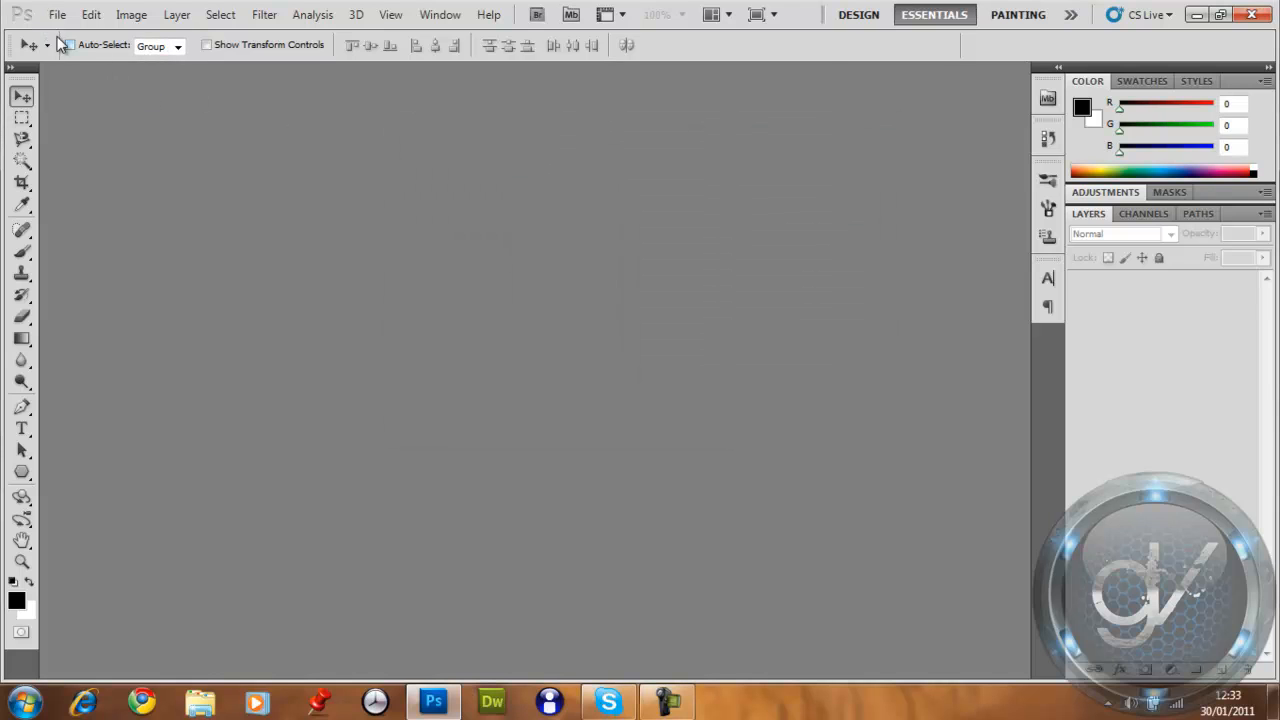
Open MODIS_Map.jpg from Pictures > Geology and convert its Background into an editable layer.
left_click(57, 14)
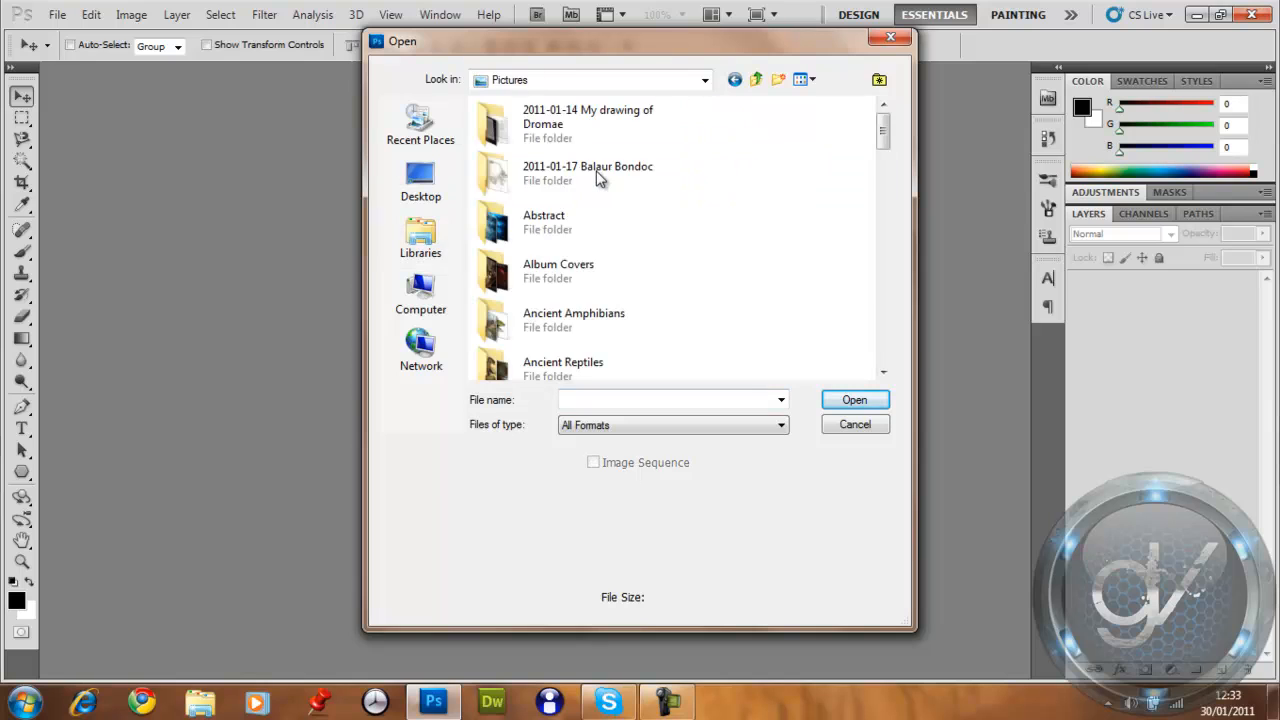
scroll("down", 3)
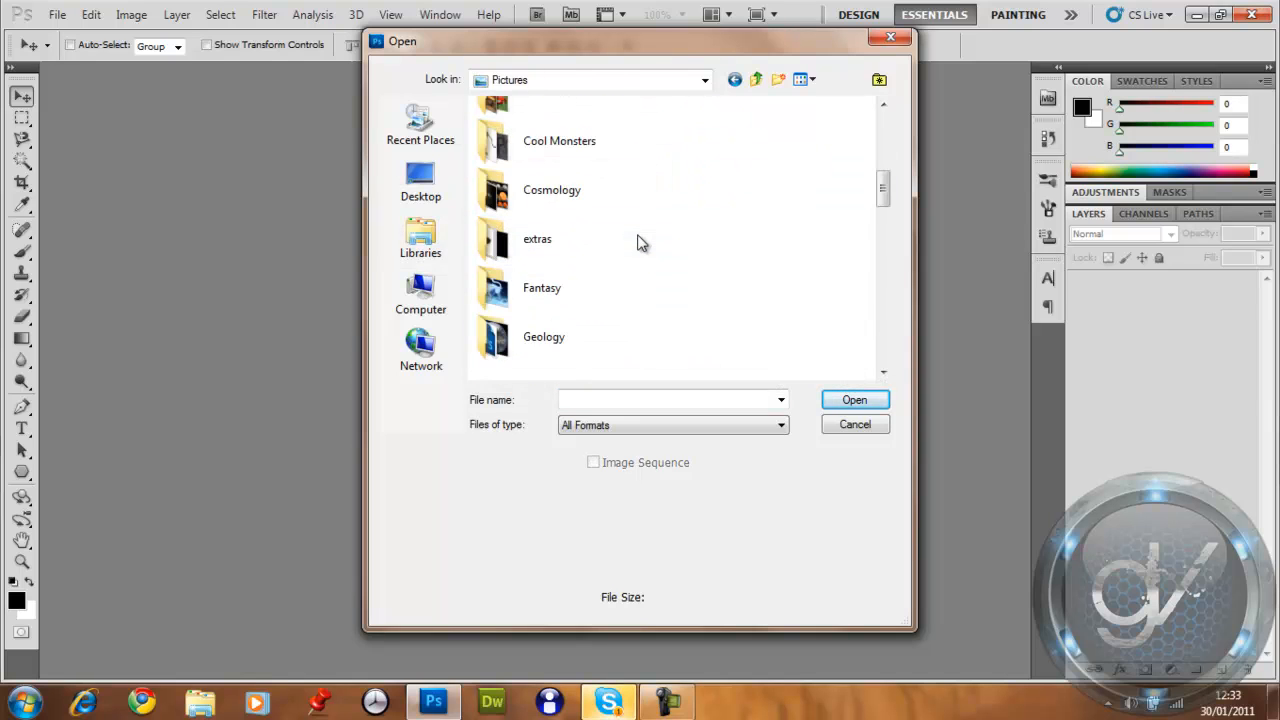
double_click(544, 336)
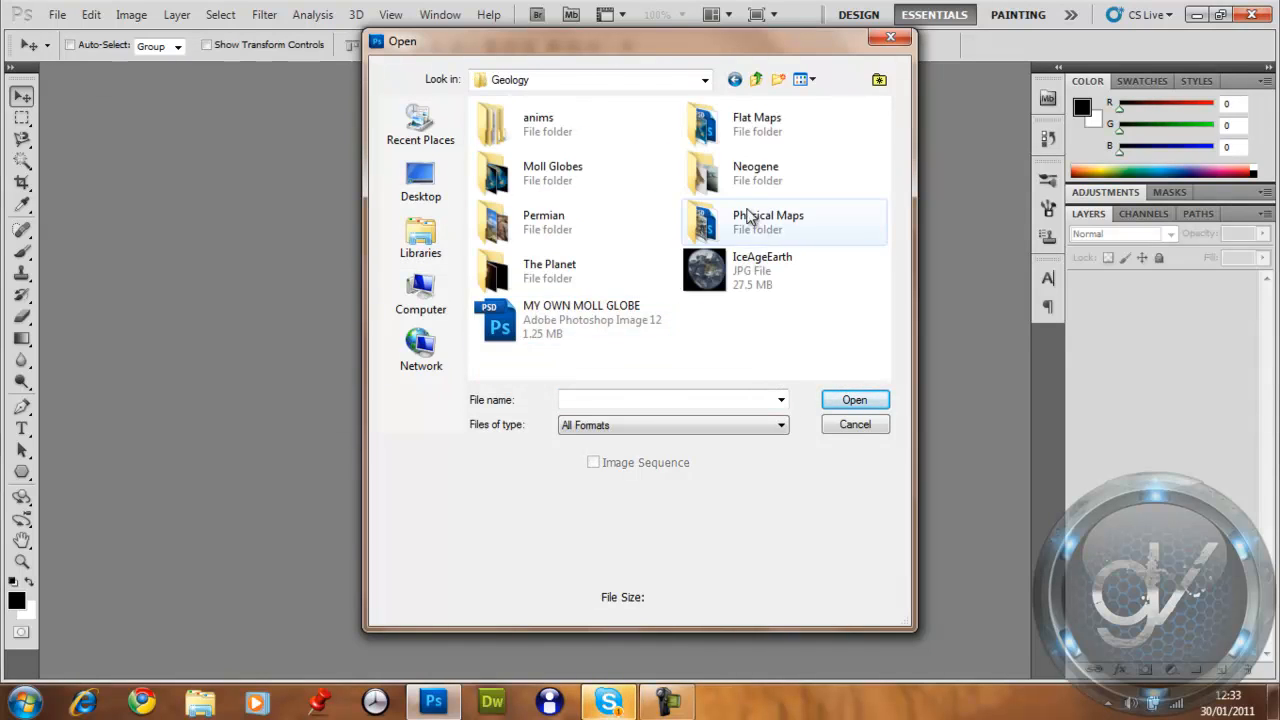
double_click(768, 222)
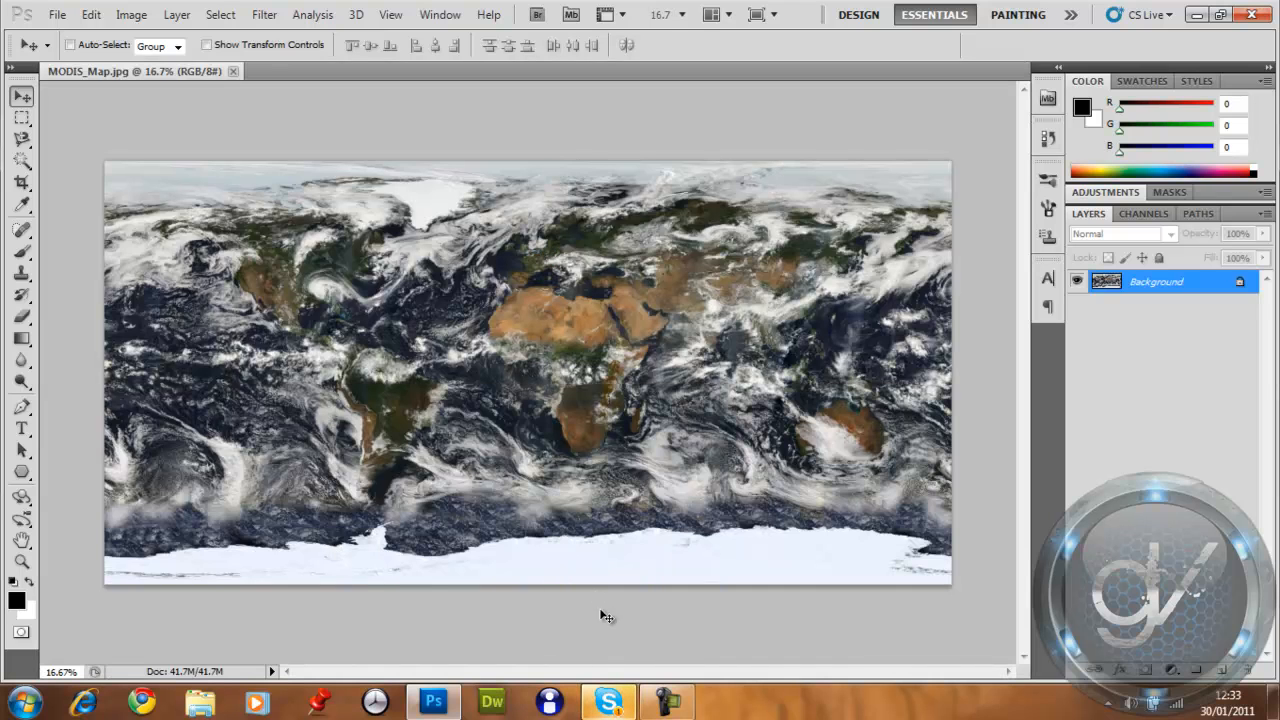
mouse_move(519, 278)
type("Back")
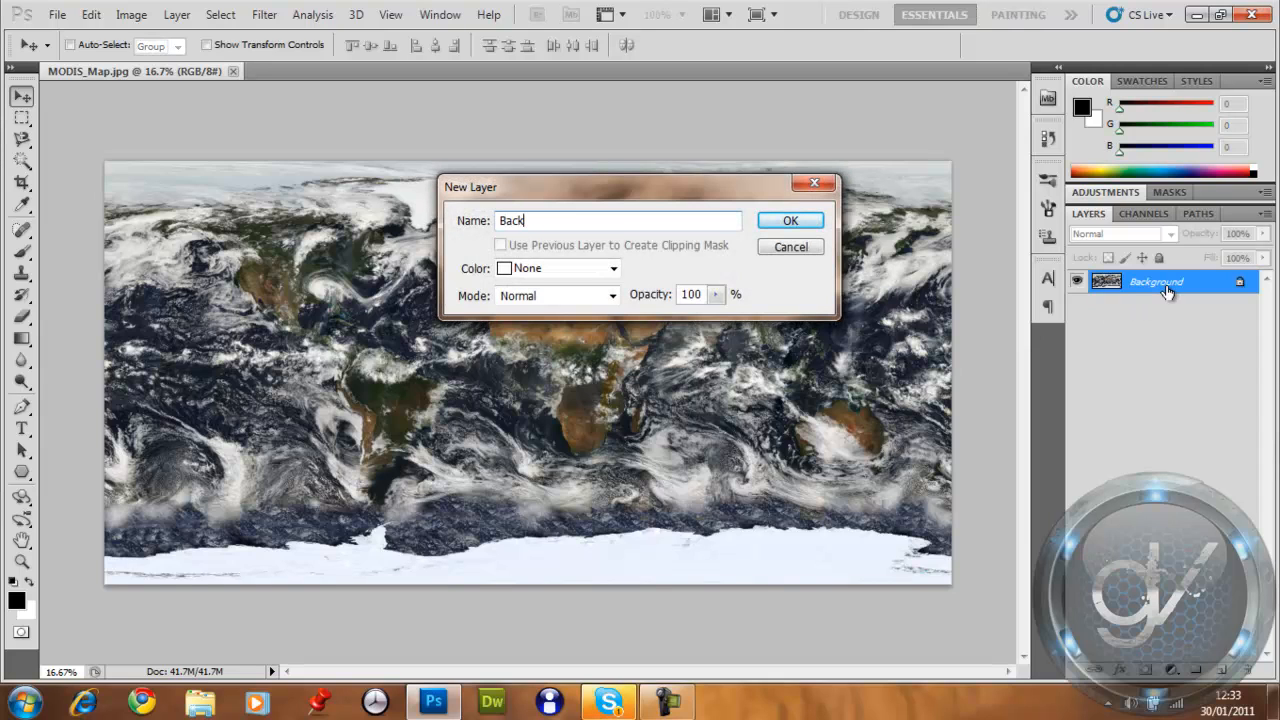
left_click(790, 220)
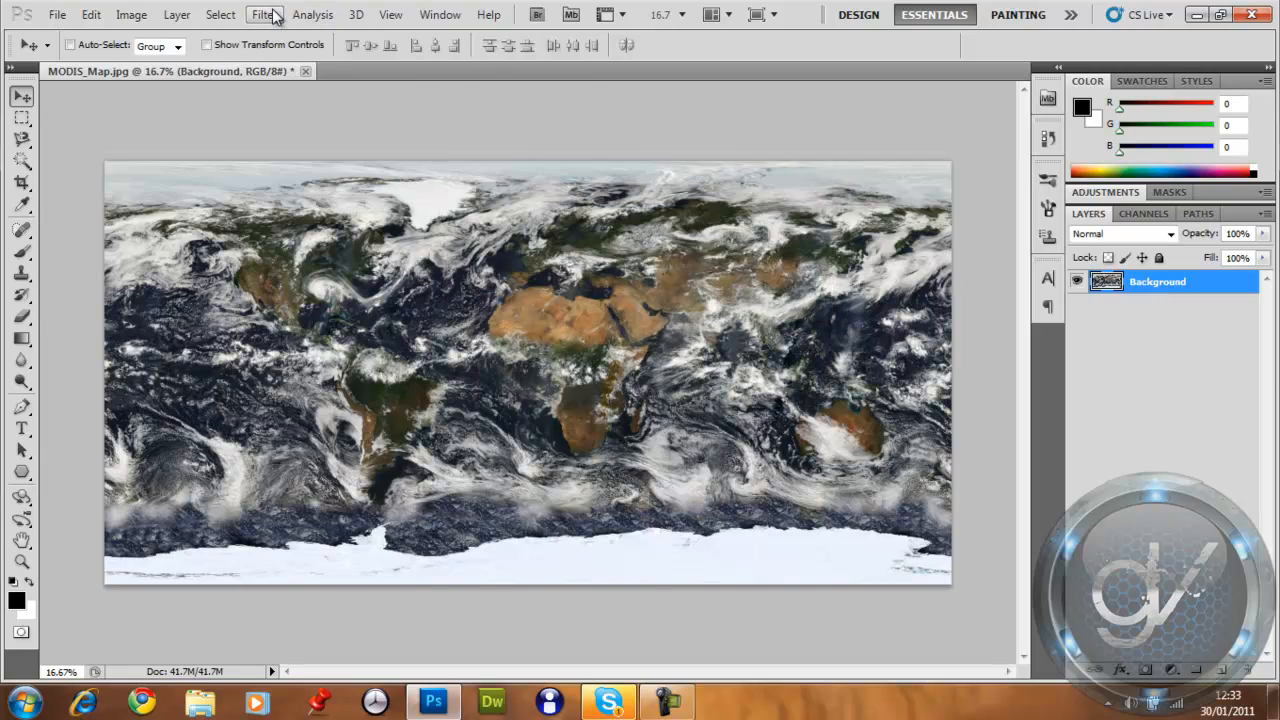
Reproject the map with Flexify 2 from equirectangular to orthographic, giving a globe showing Africa.
left_click(264, 14)
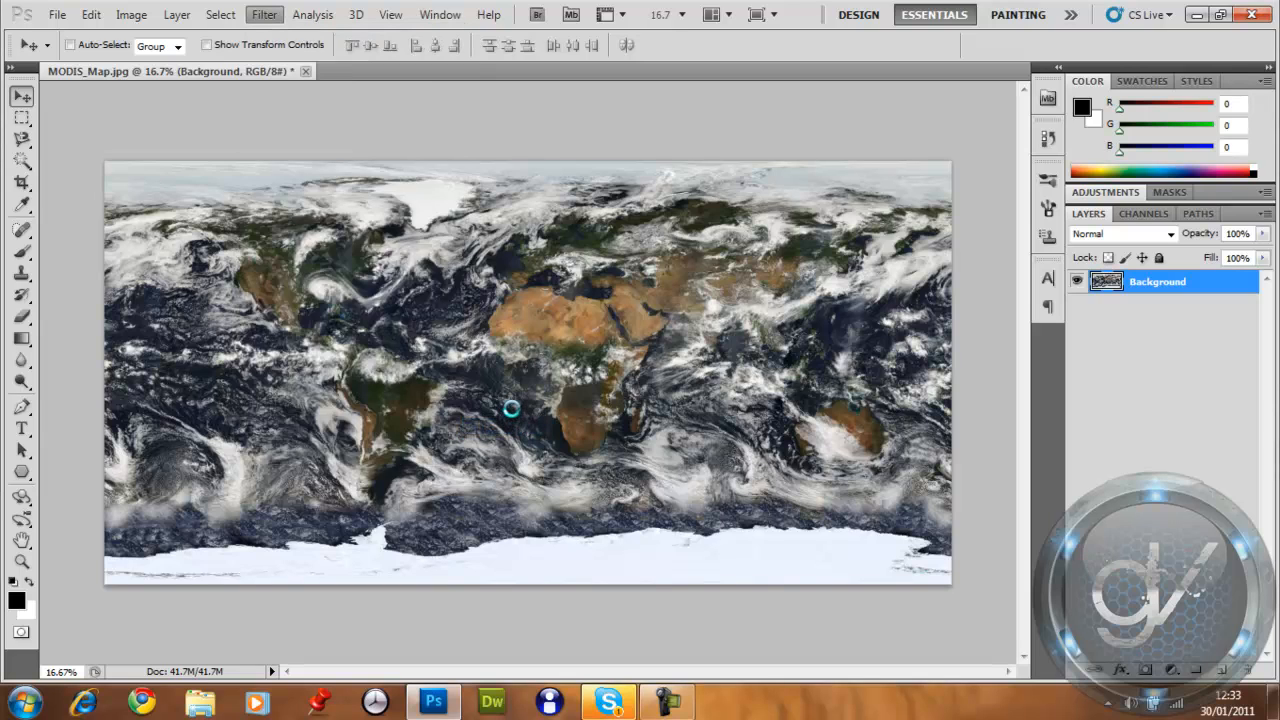
mouse_move(497, 361)
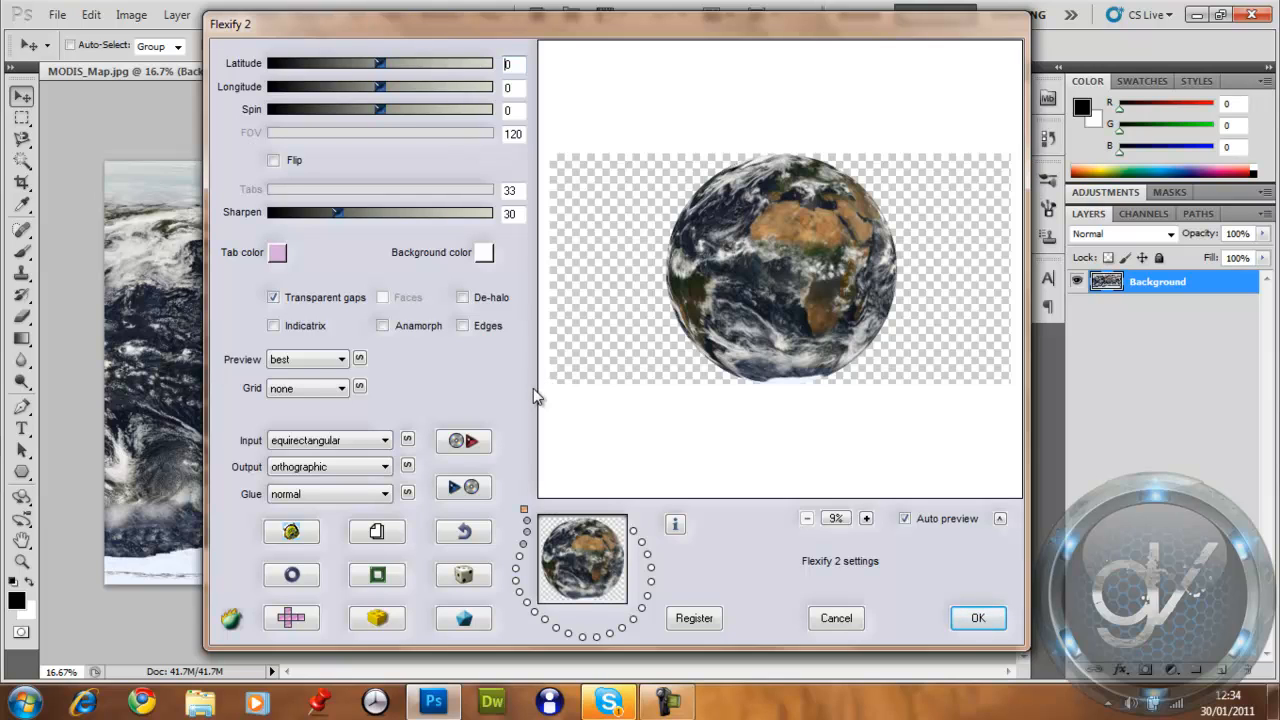
mouse_move(530, 388)
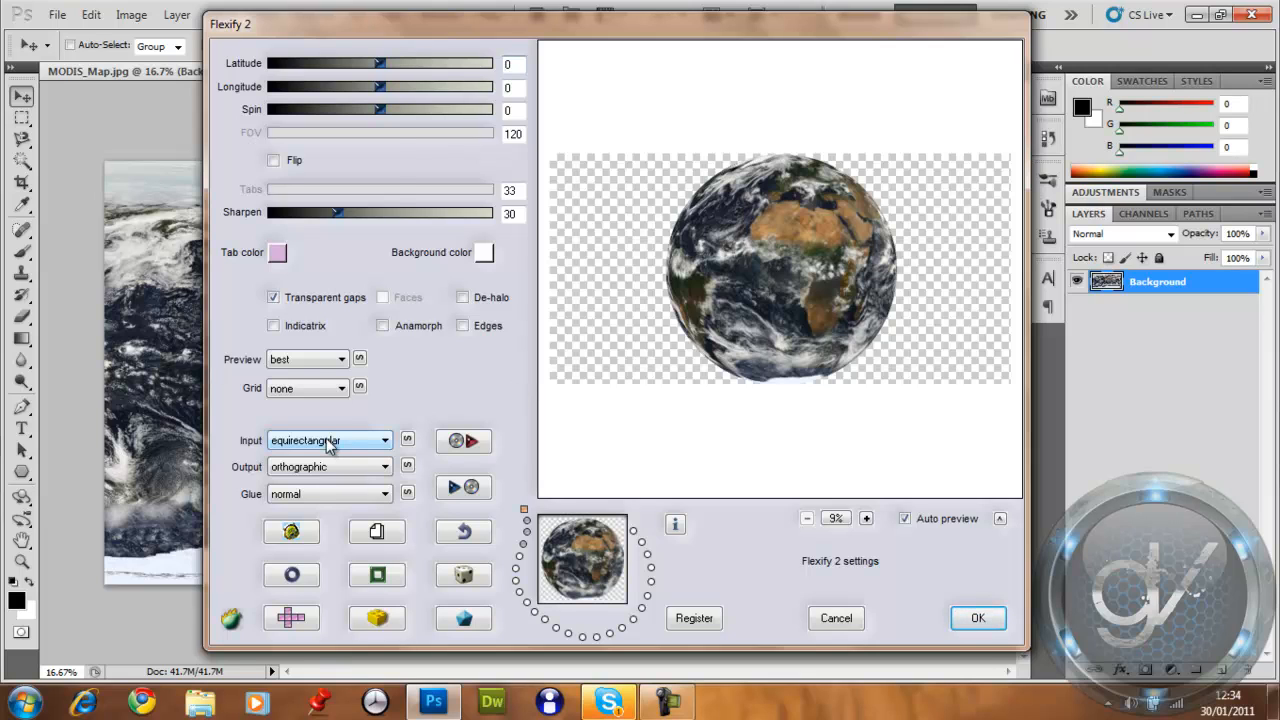
mouse_move(333, 450)
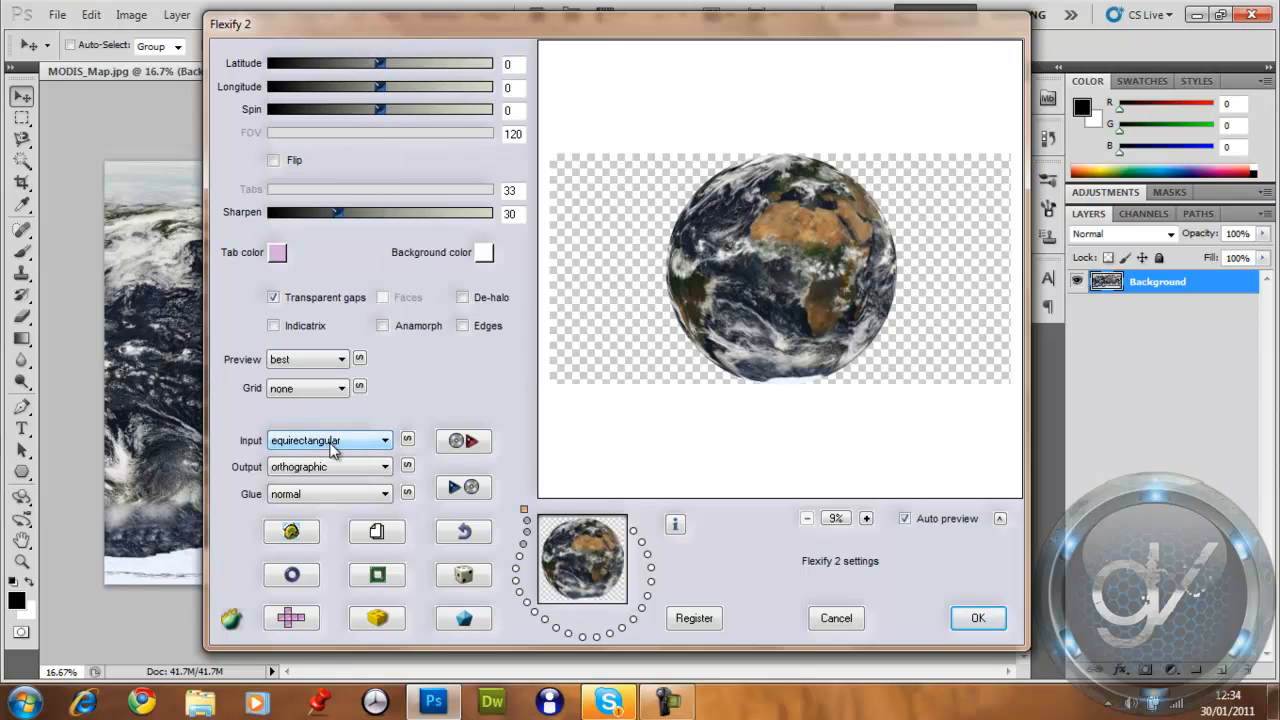
left_click(330, 440)
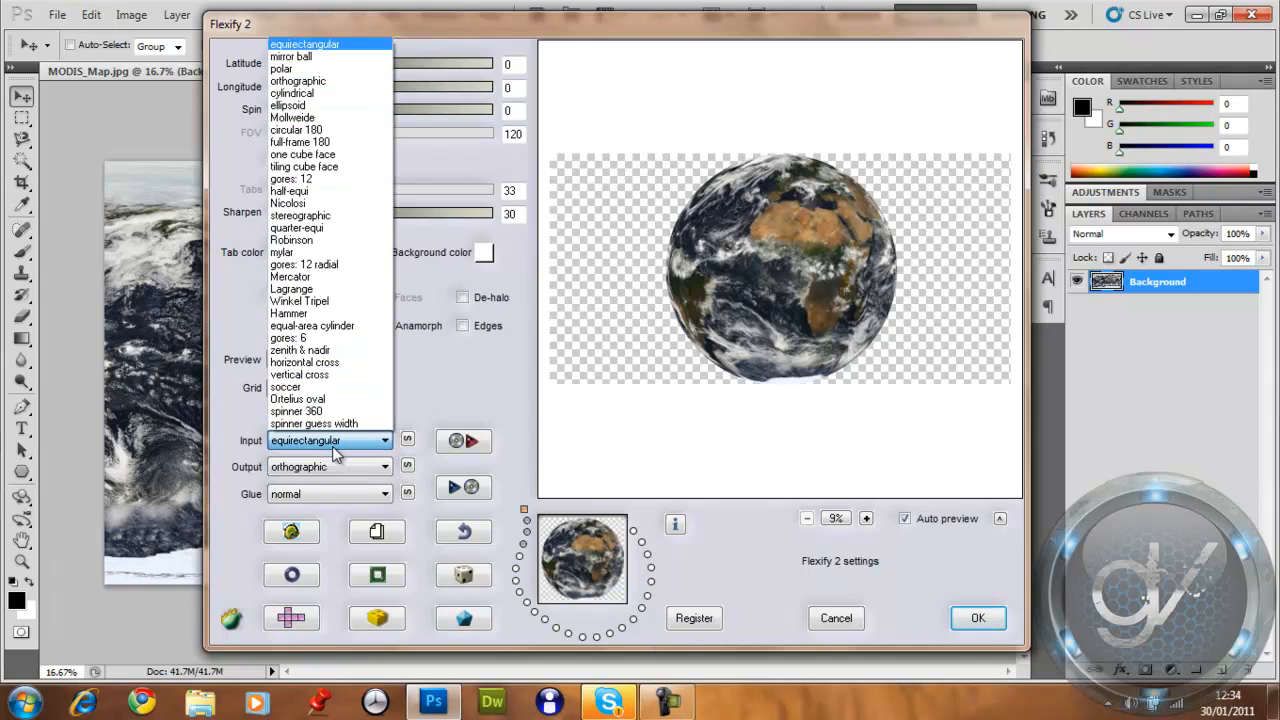
left_click(305, 440)
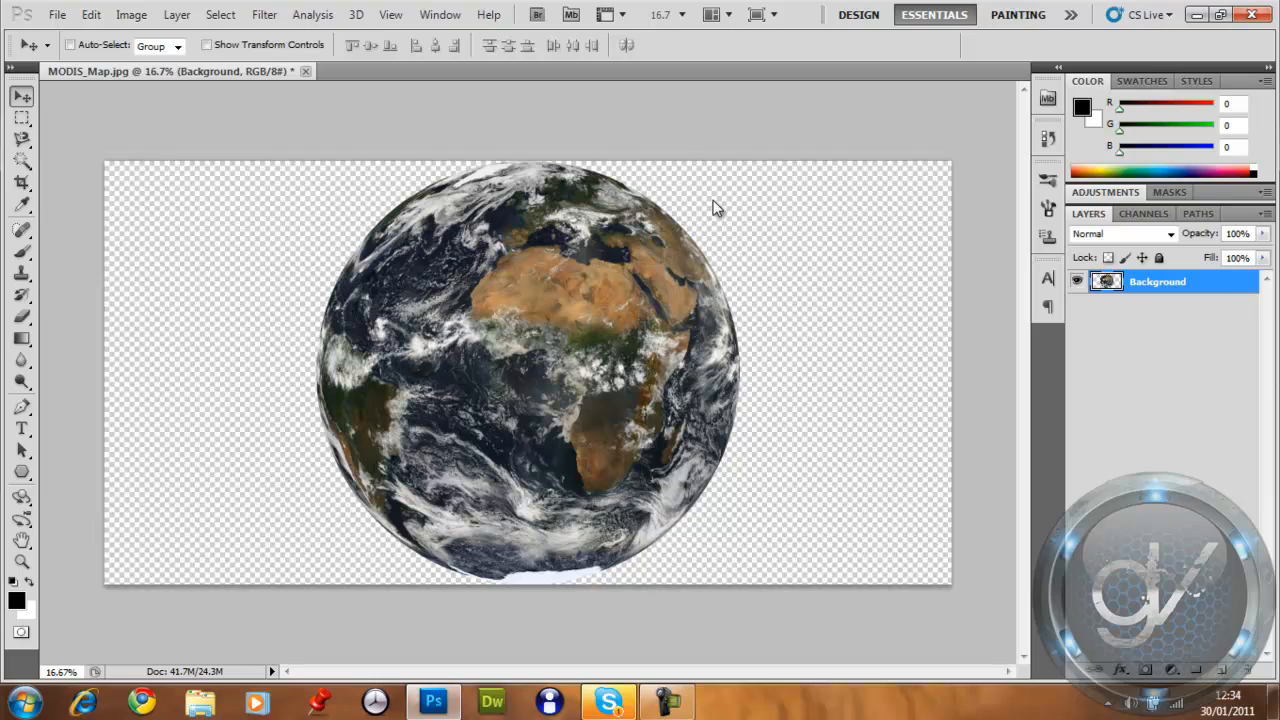
mouse_move(185, 168)
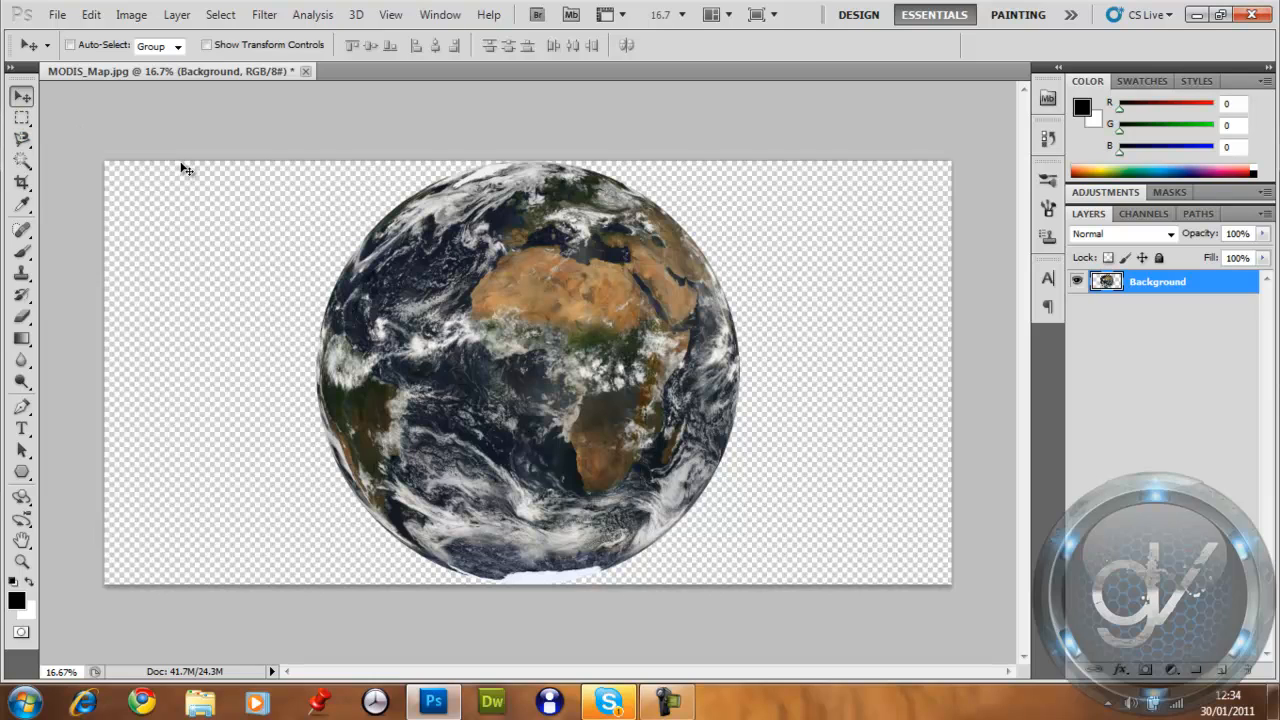
Shrink the globe with Free Transform and place a black-filled layer beneath it.
key("ctrl+t")
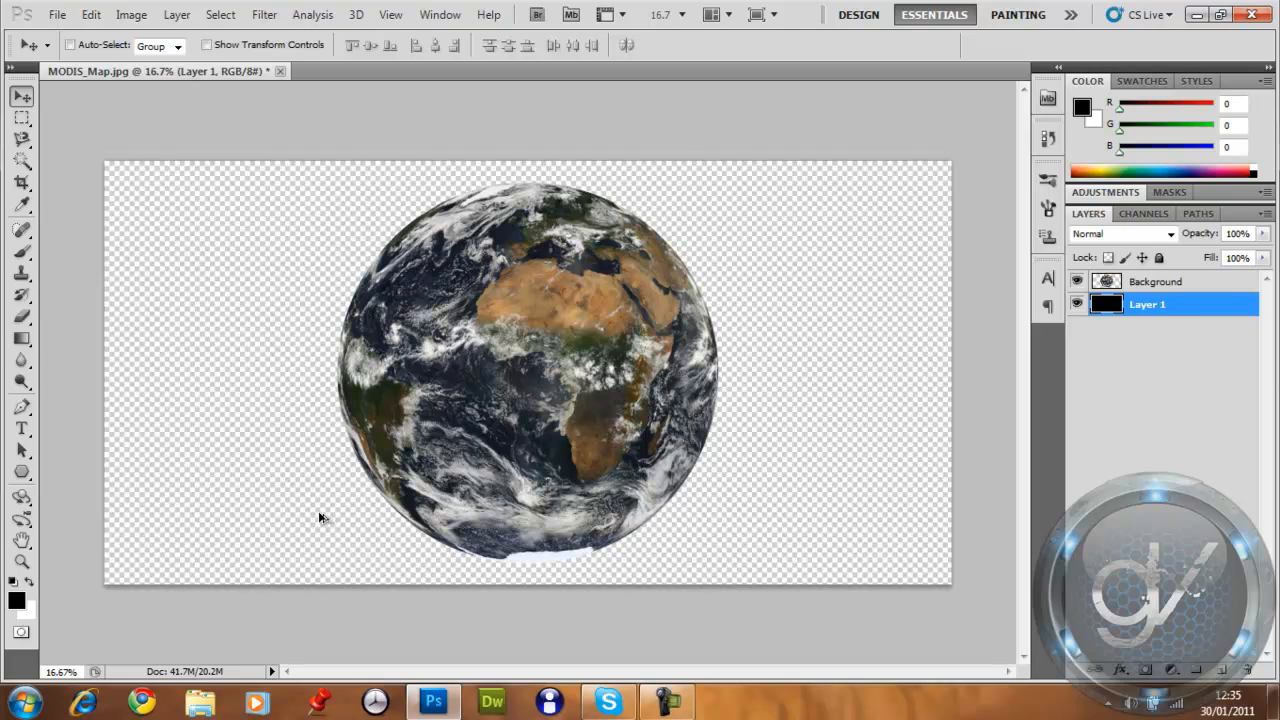
left_click(1078, 281)
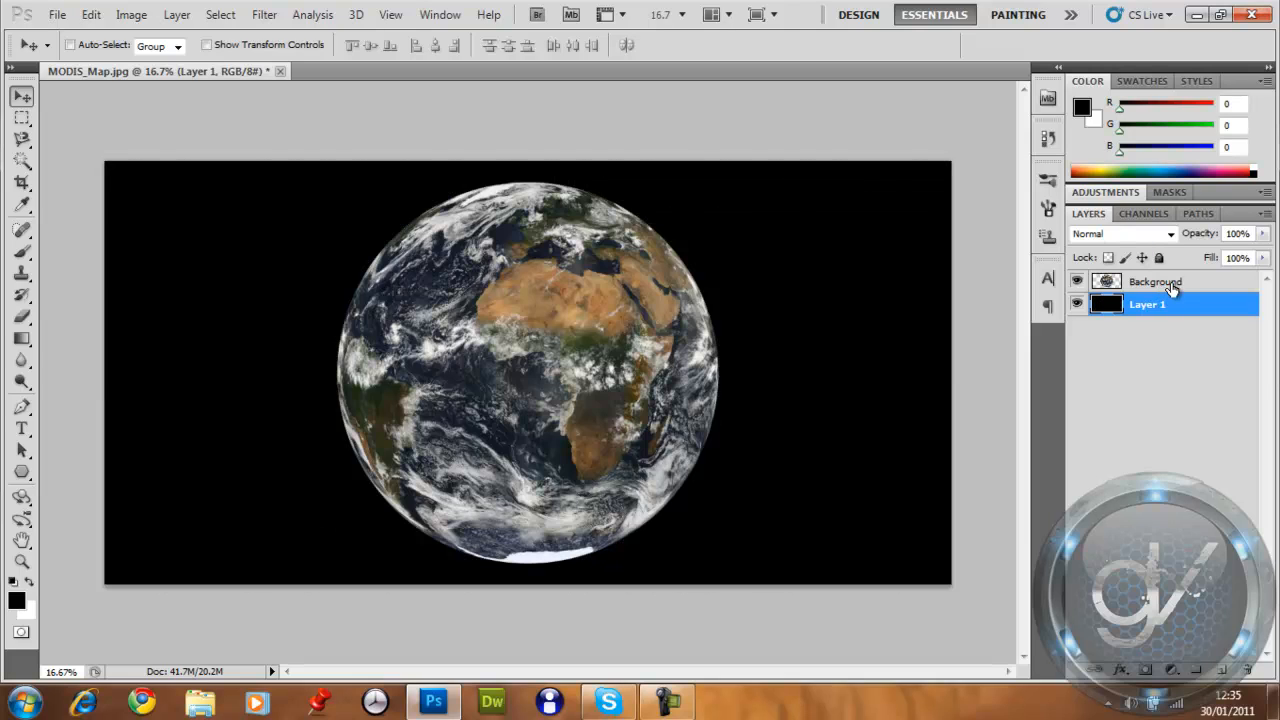
left_click(1155, 281)
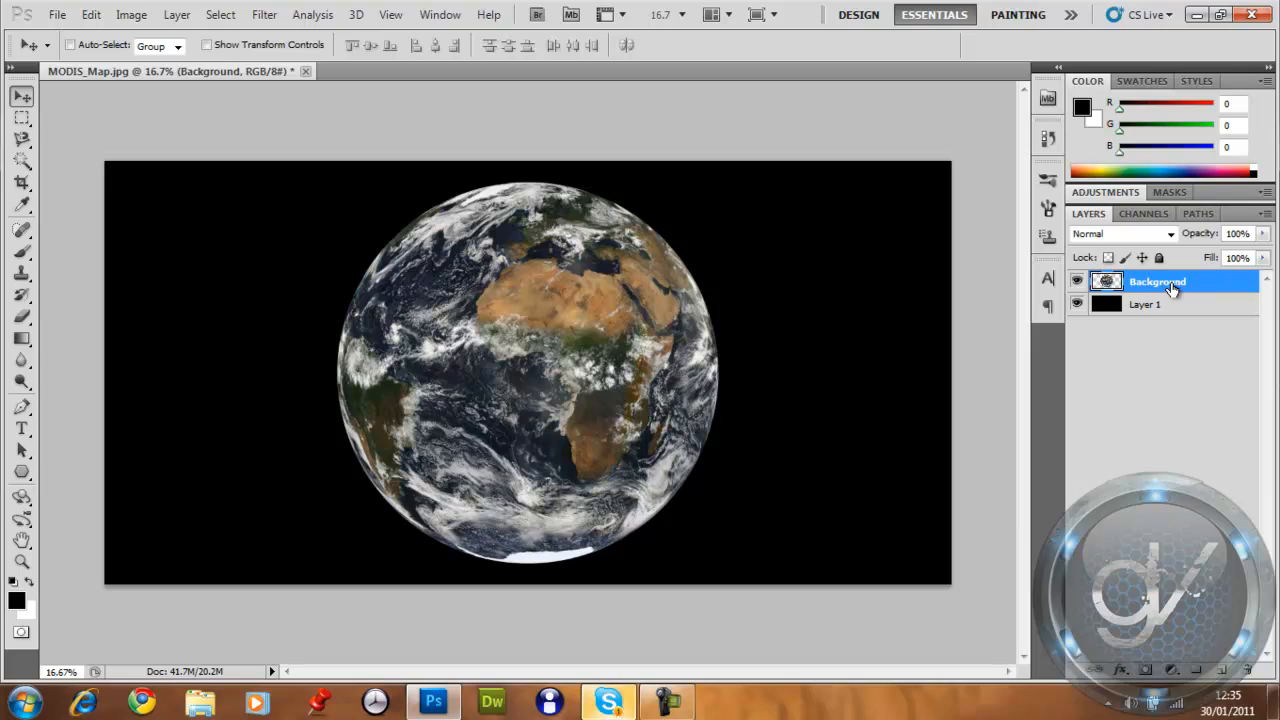
mouse_move(735, 388)
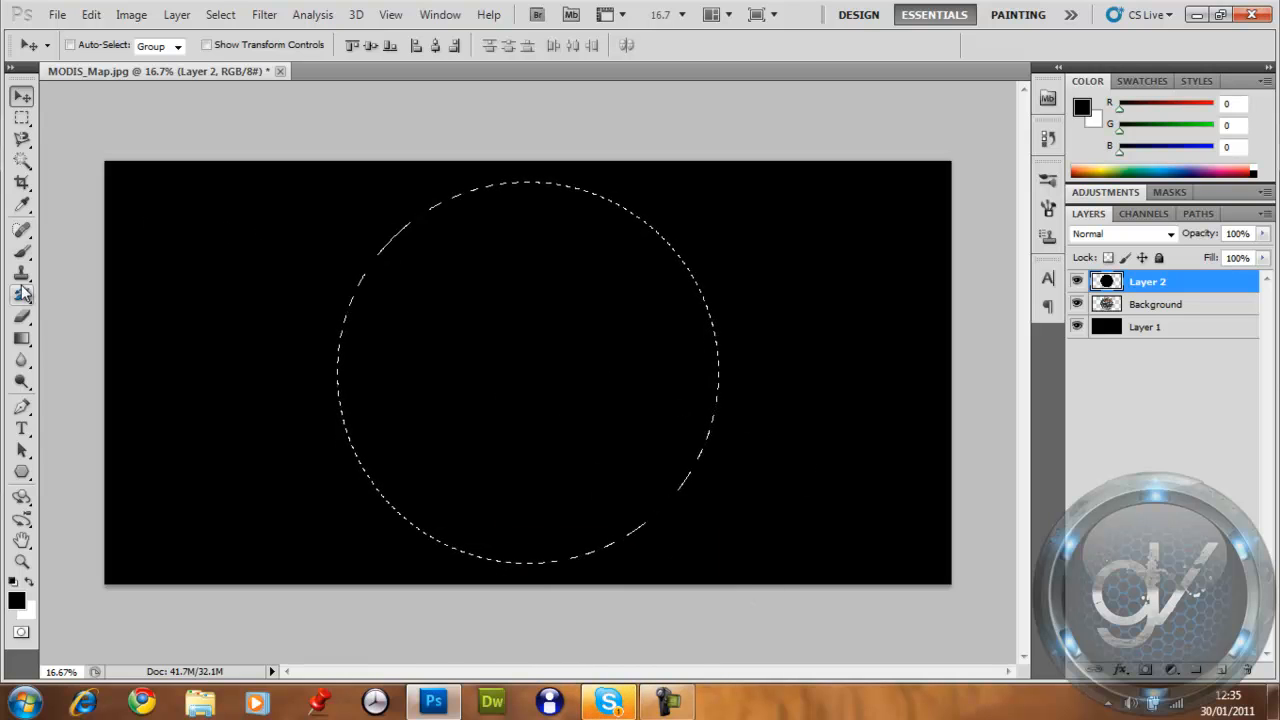
Erase the black disc with a soft ~2000 px, 0% hardness brush so the upper right stays sunlit.
left_click(97, 45)
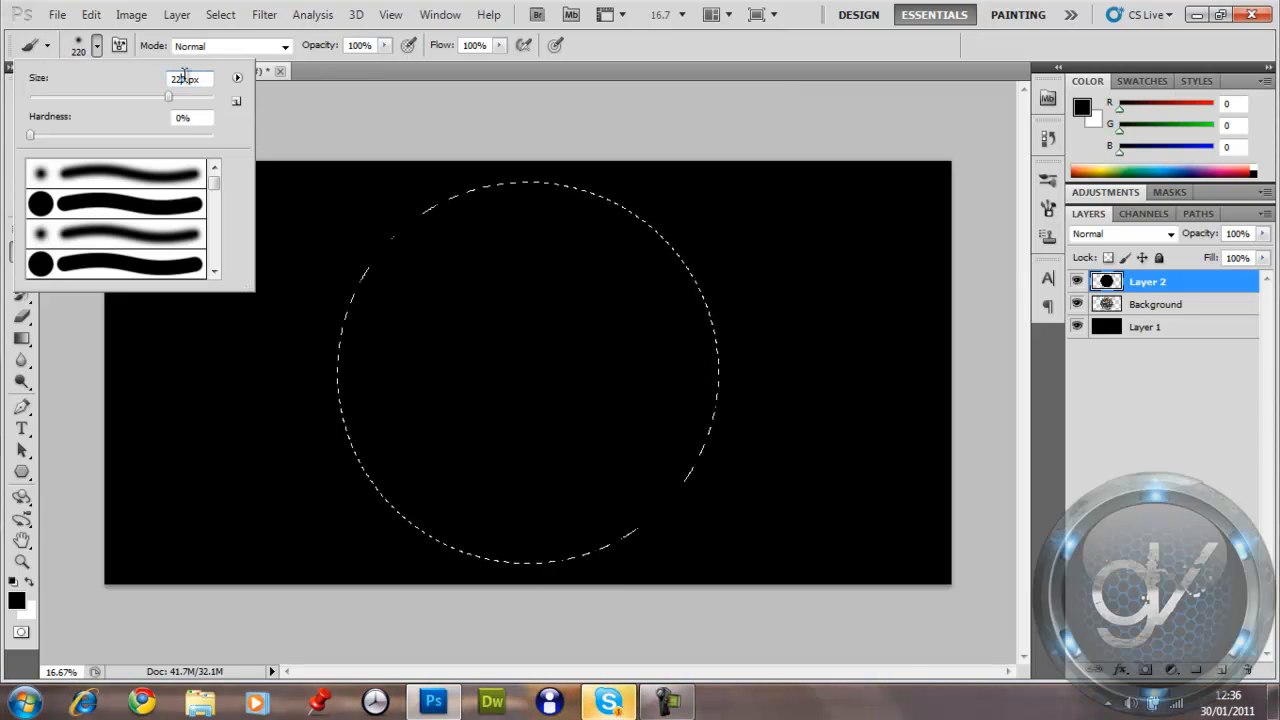
type("2250")
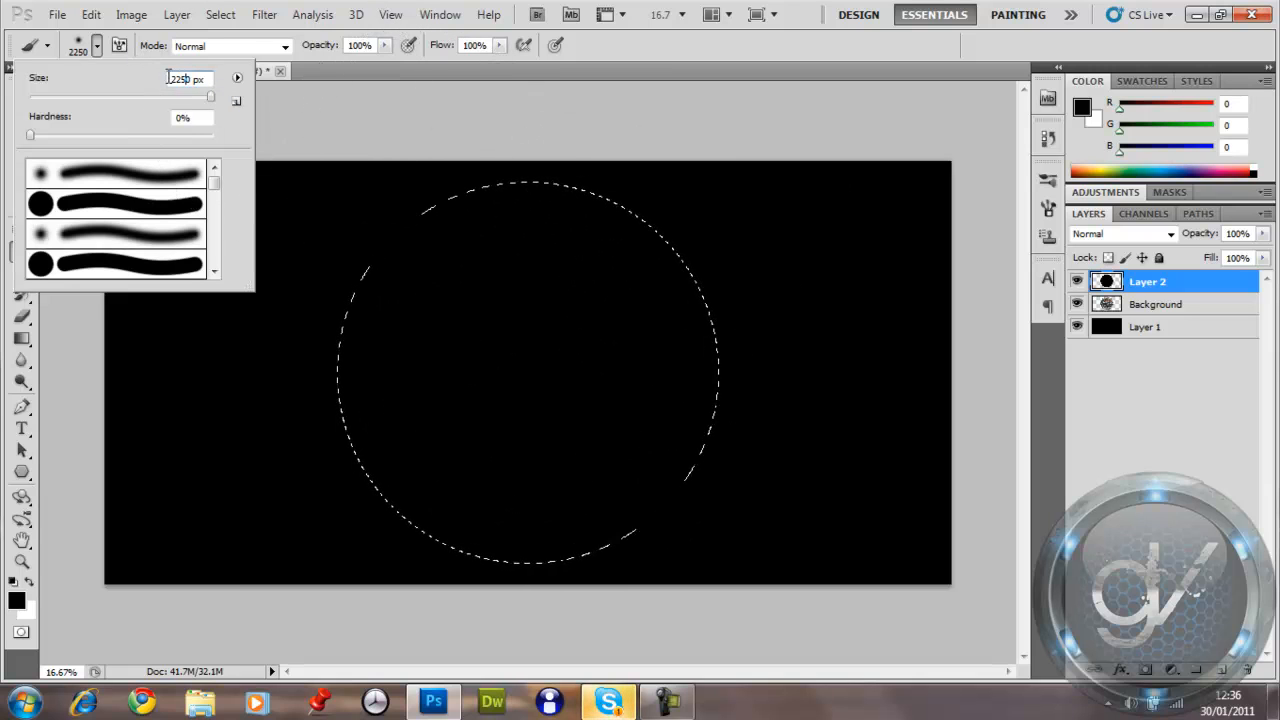
type("2 px")
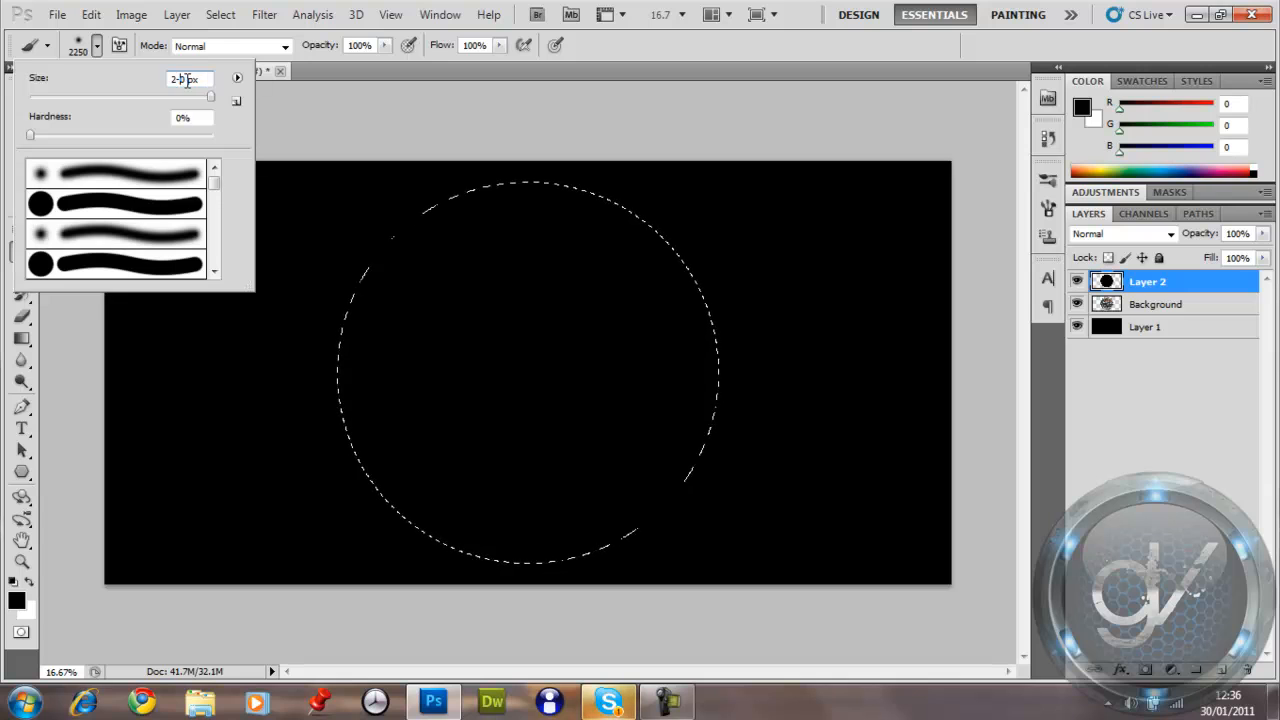
type("200")
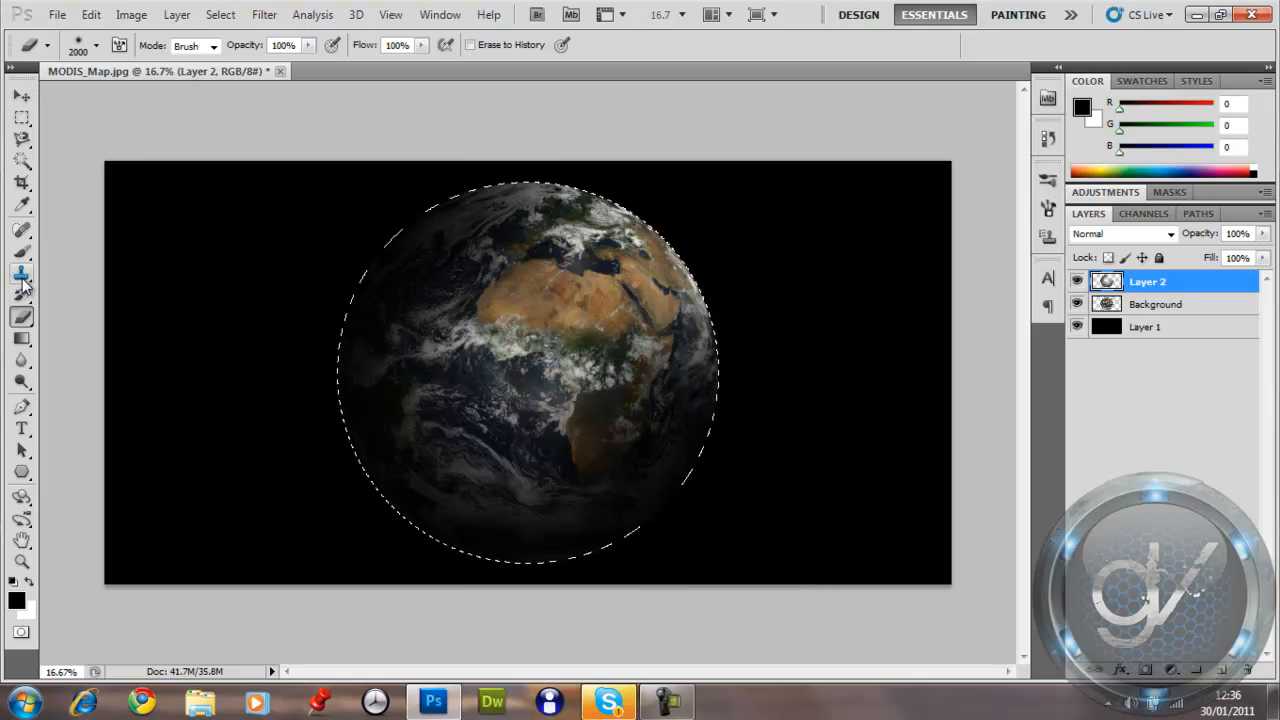
mouse_move(675, 200)
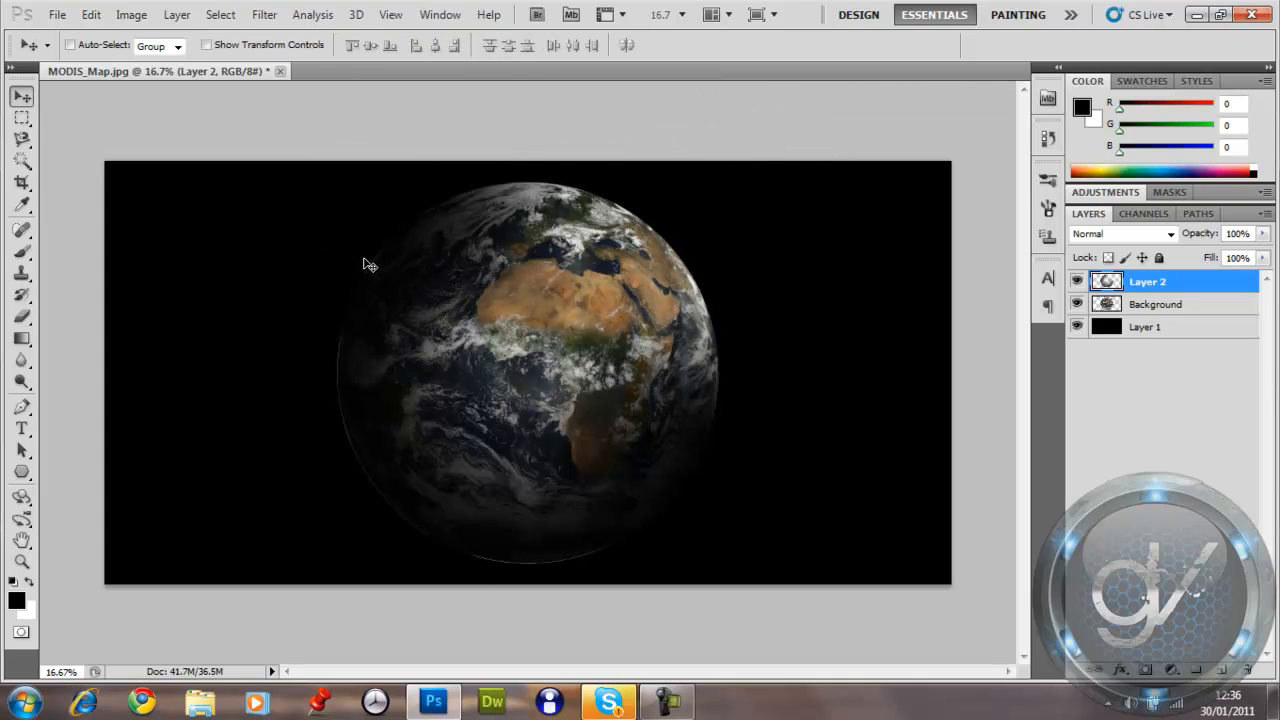
Delete the stray Layer 2 and nudge Layer 2 copy slightly with Free Transform.
key("Ctrl+J")
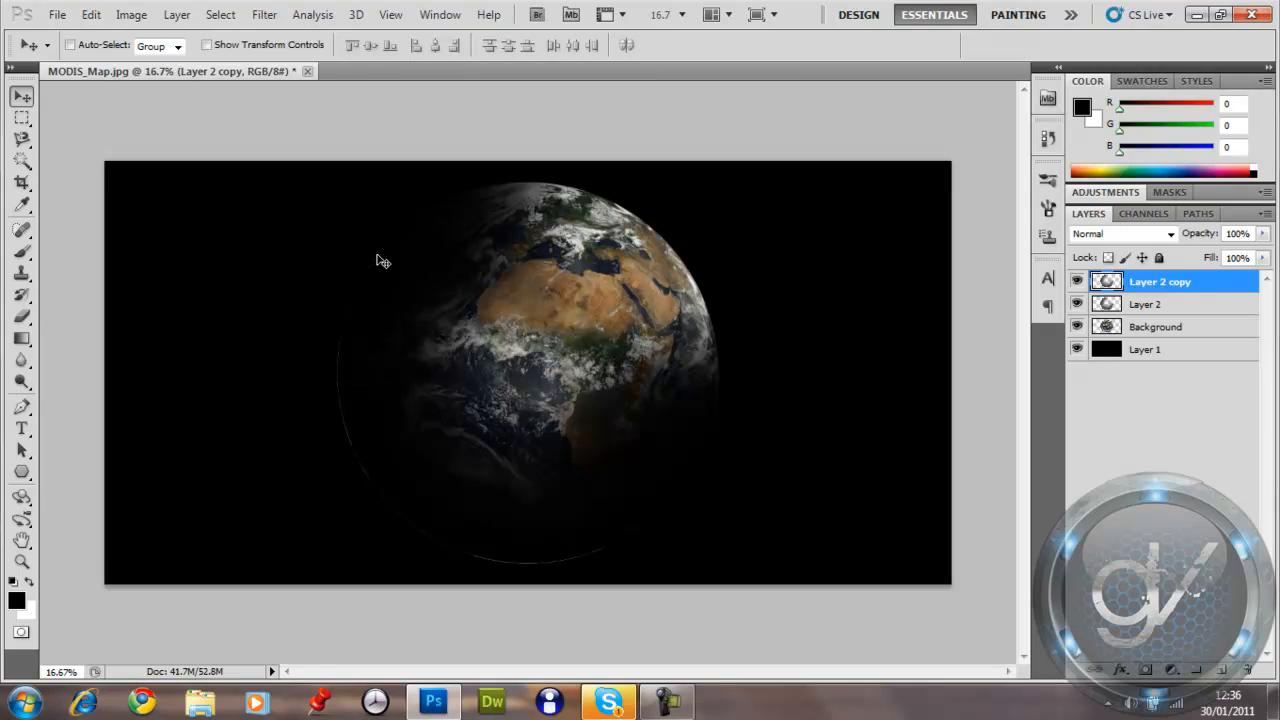
mouse_move(1170, 315)
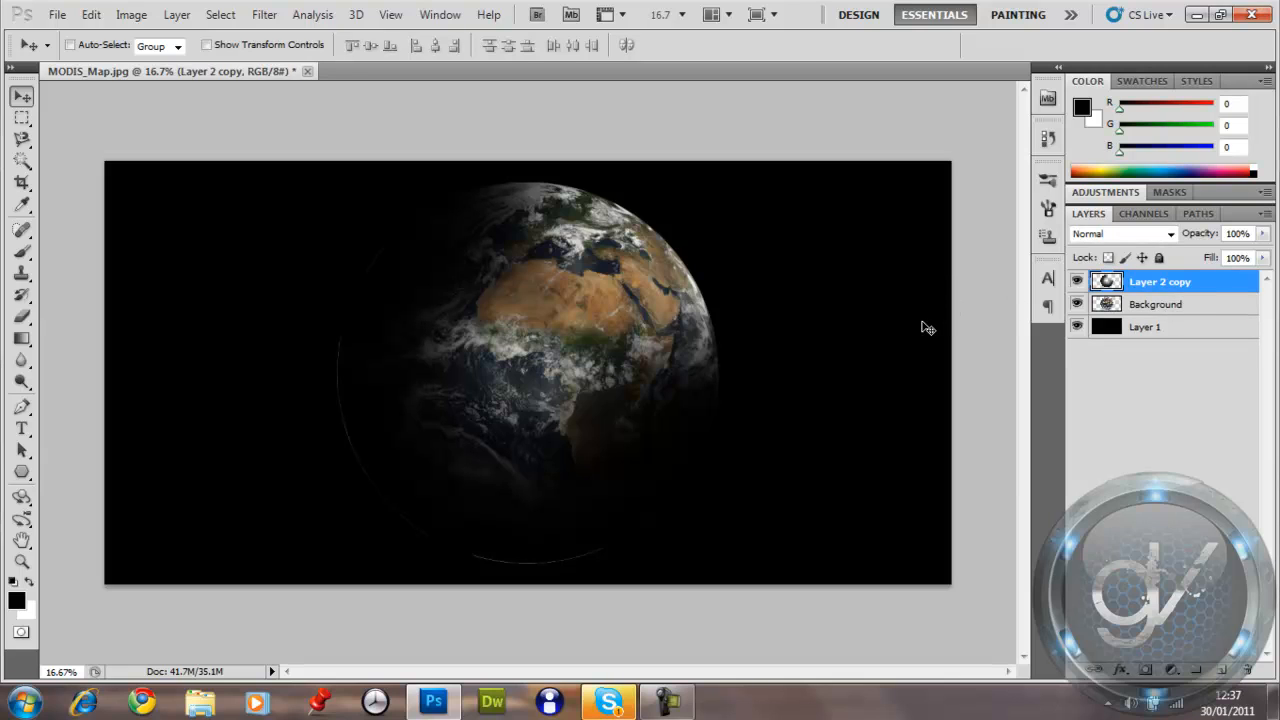
mouse_move(877, 340)
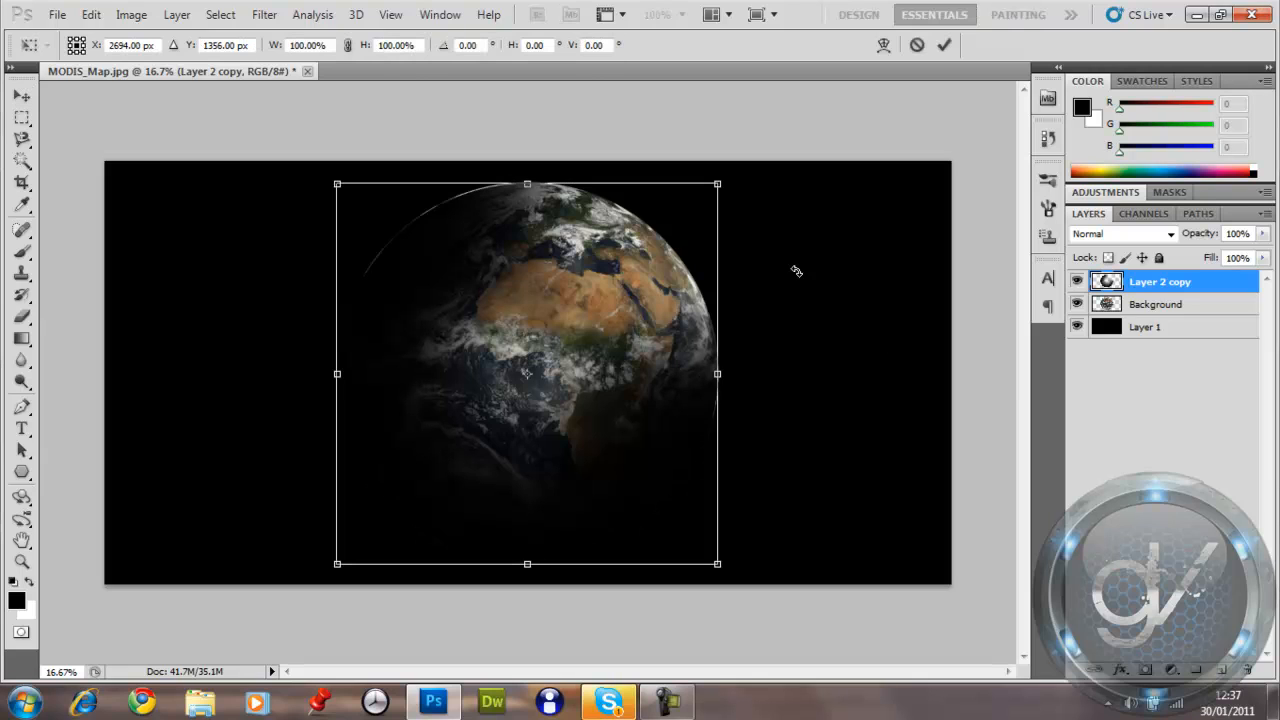
left_click_drag(528, 183, 528, 181)
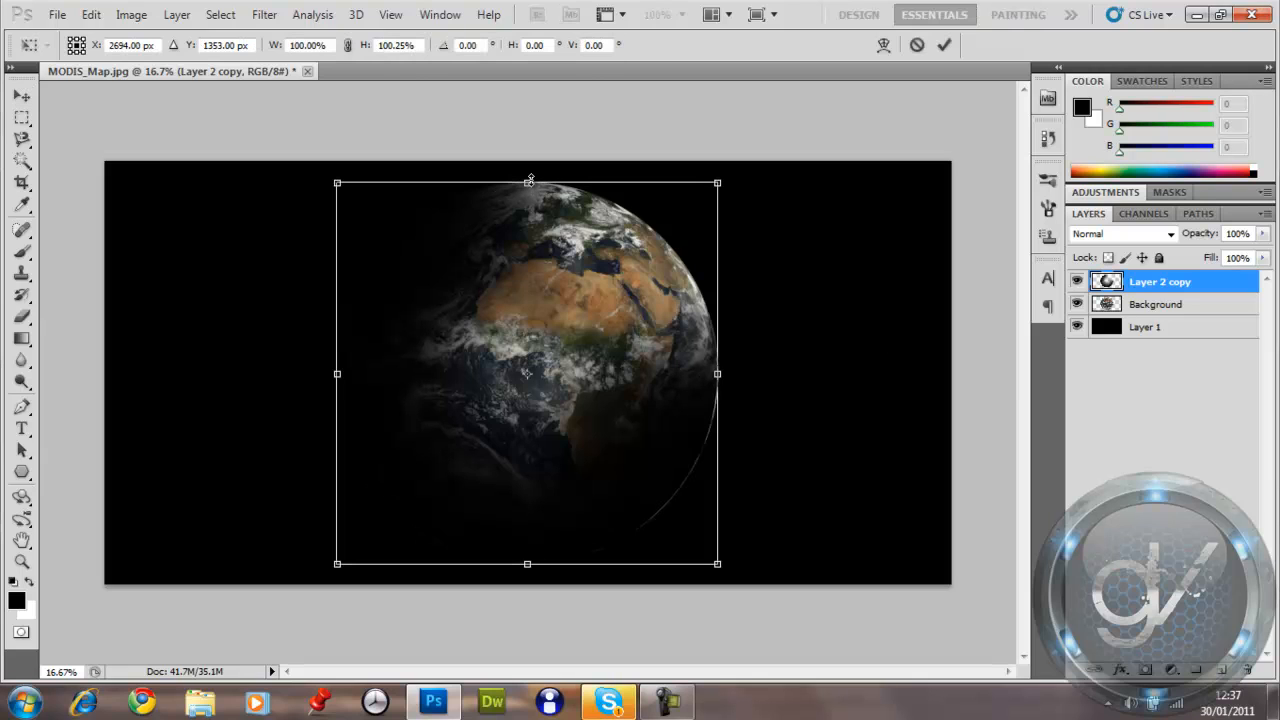
left_click_drag(717, 373, 719, 373)
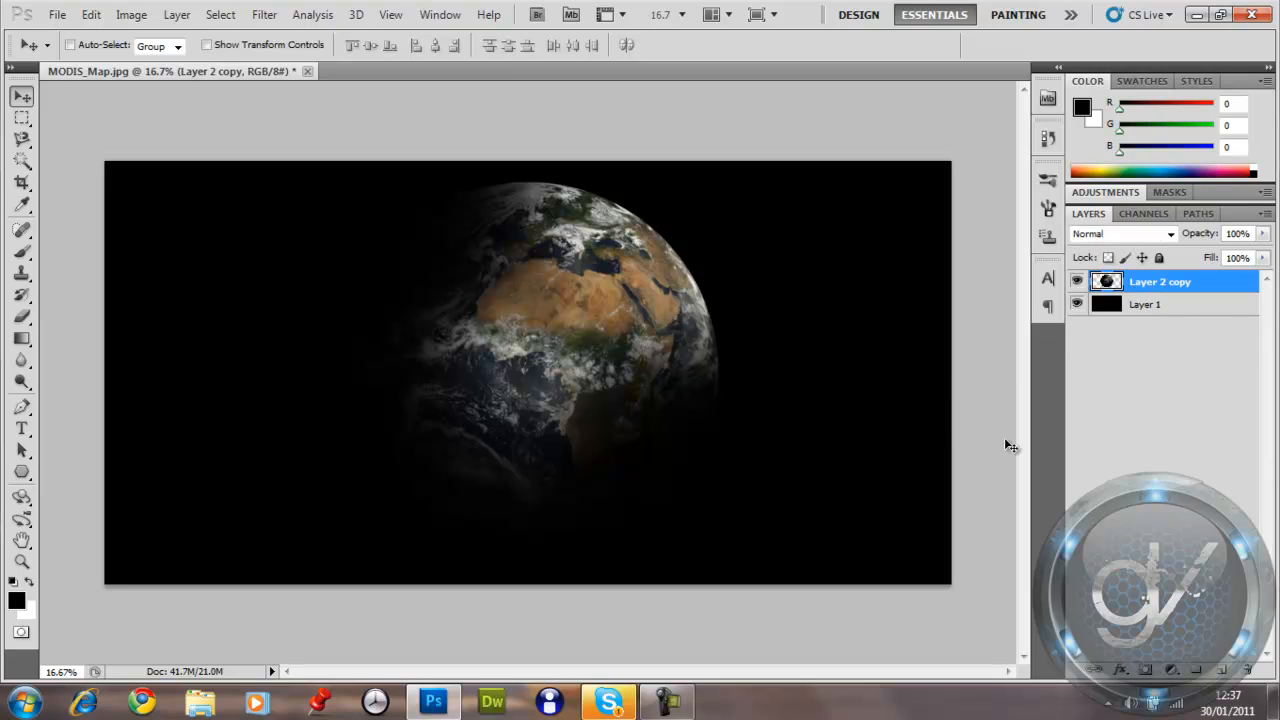
mouse_move(1220, 675)
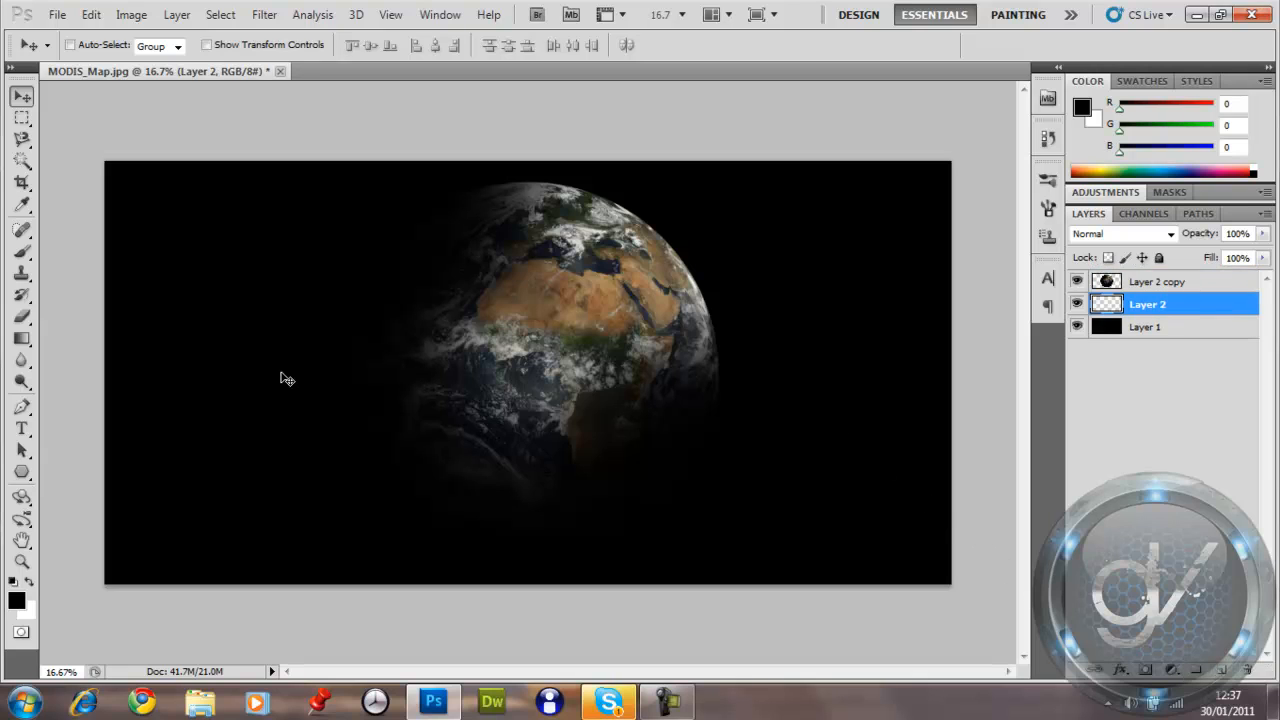
Fill the globe's circular outline with pale blue on the layer beneath it.
left_click(1106, 281)
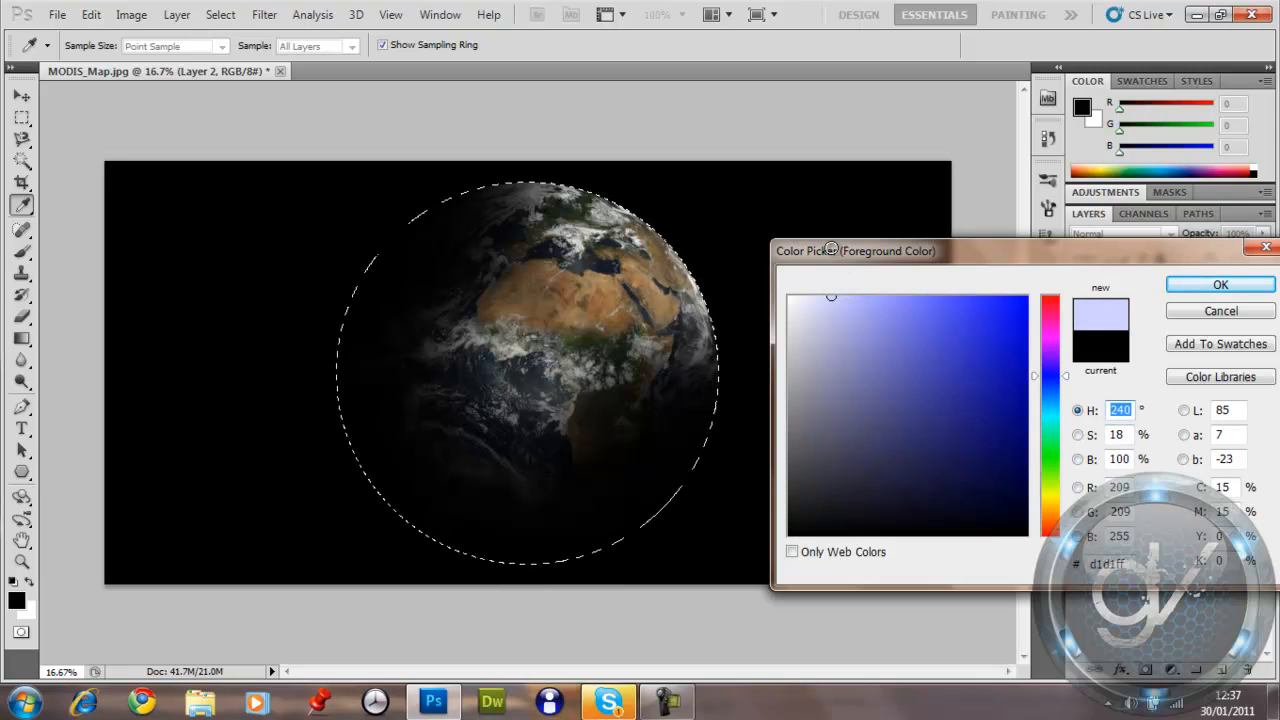
left_click(1220, 284)
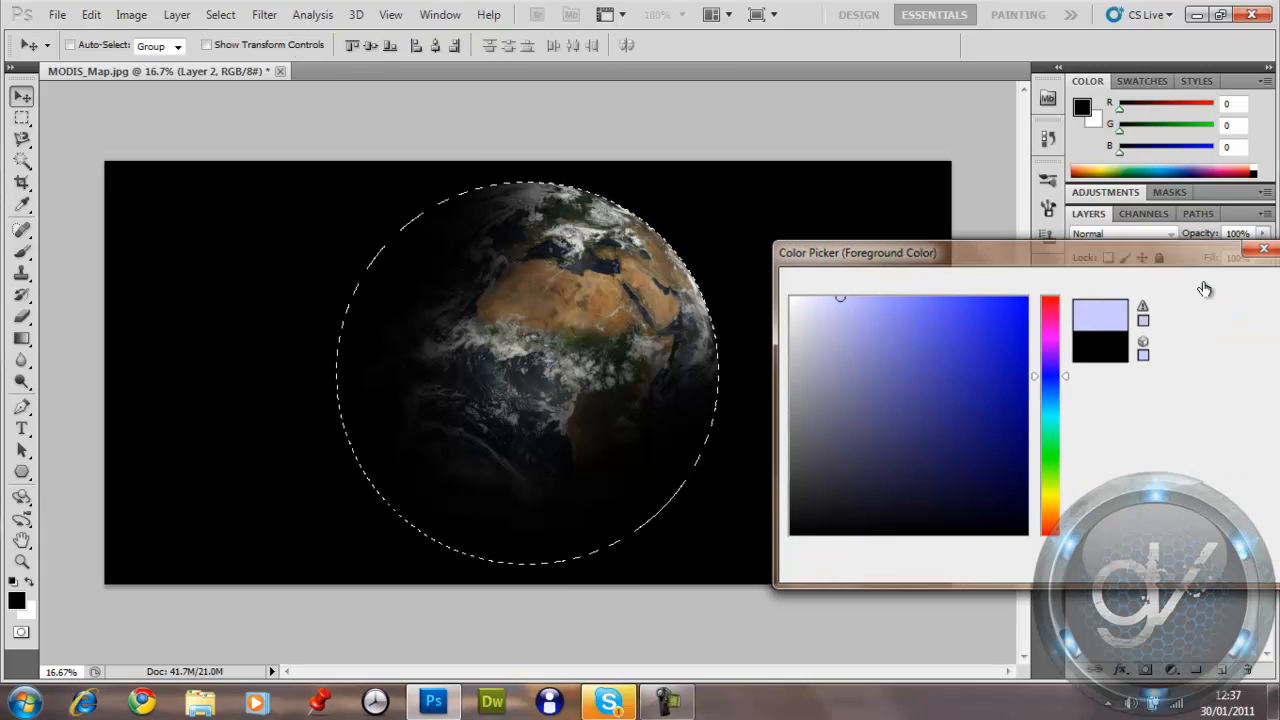
left_click(1263, 248)
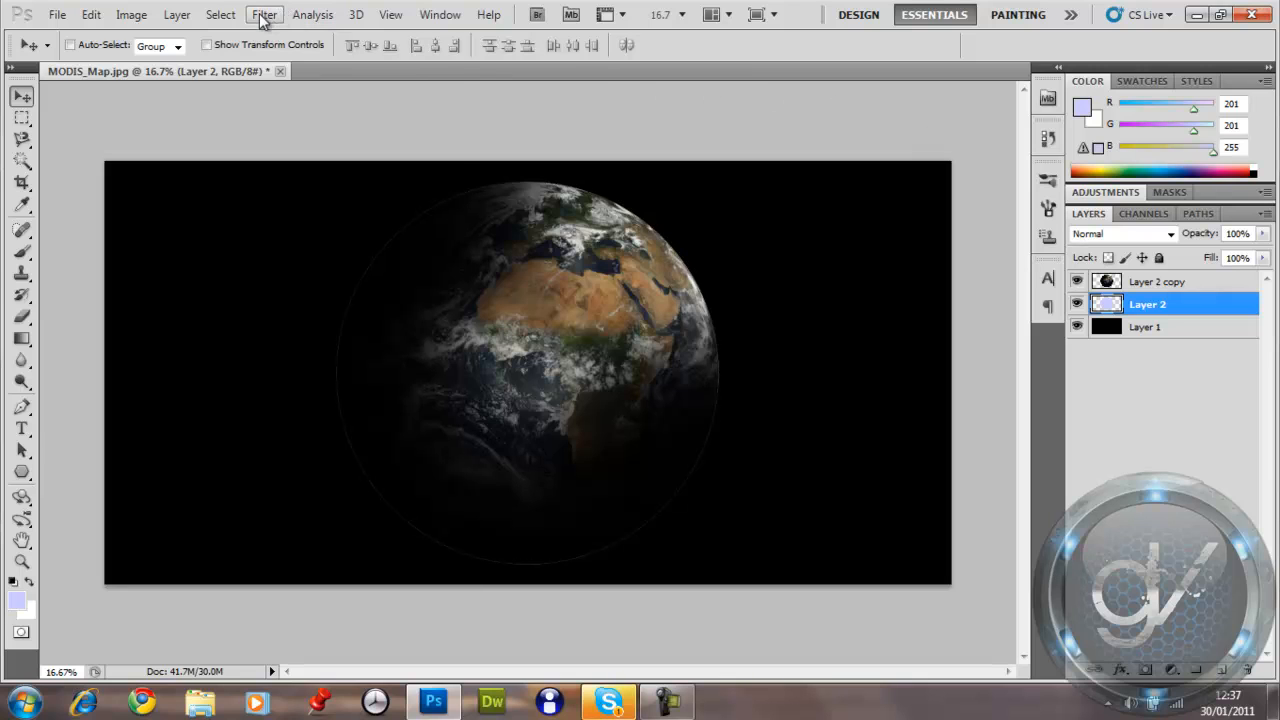
Apply a 15 px Gaussian Blur to the pale blue disc to form a glow.
left_click(264, 14)
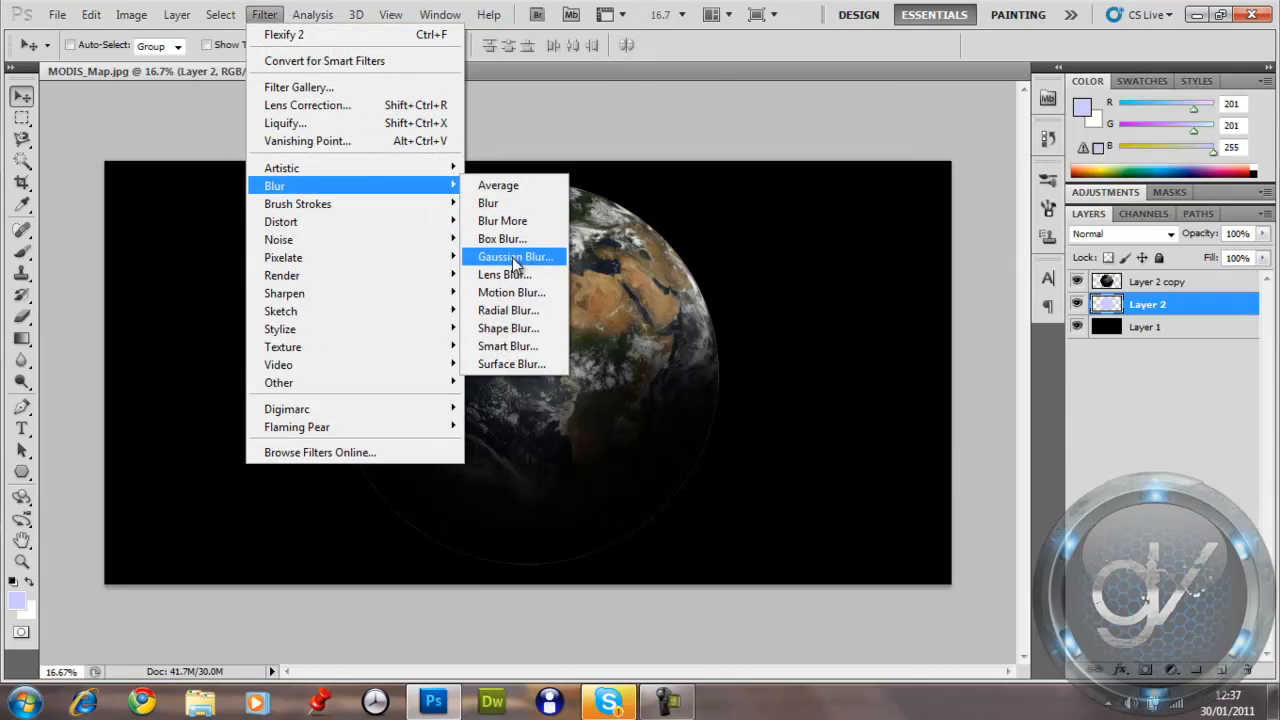
left_click(515, 257)
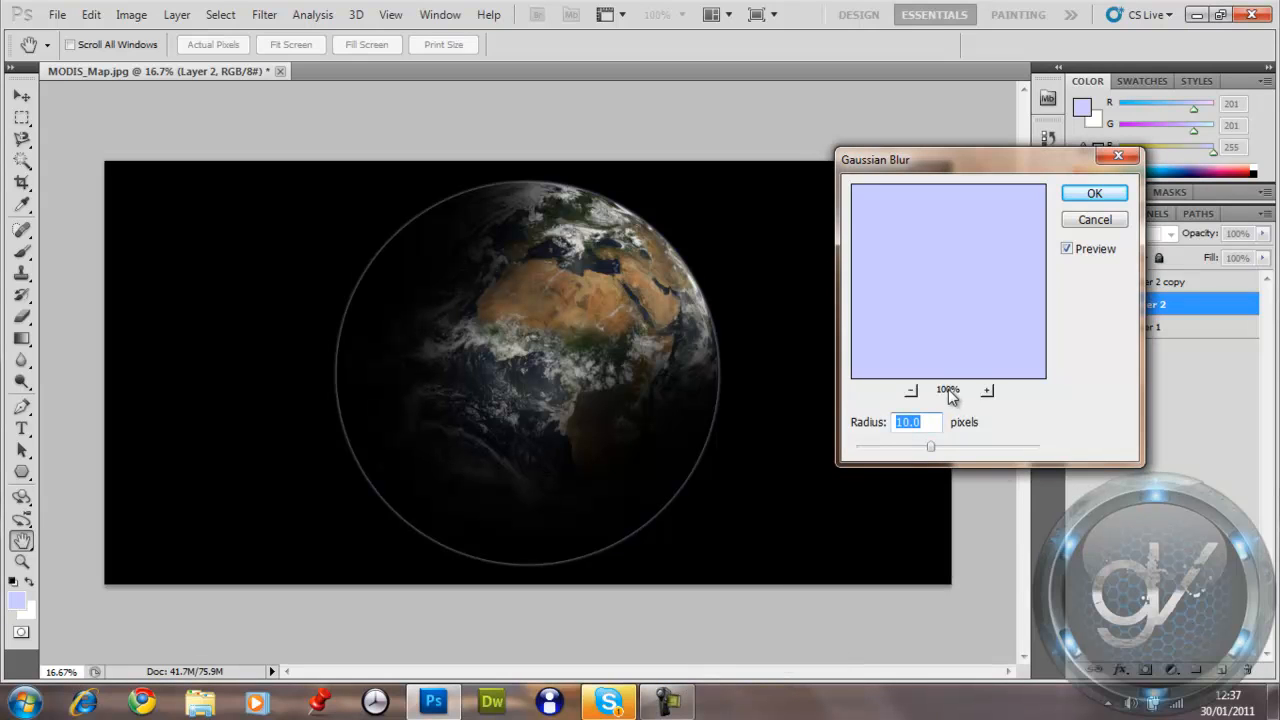
mouse_move(958, 420)
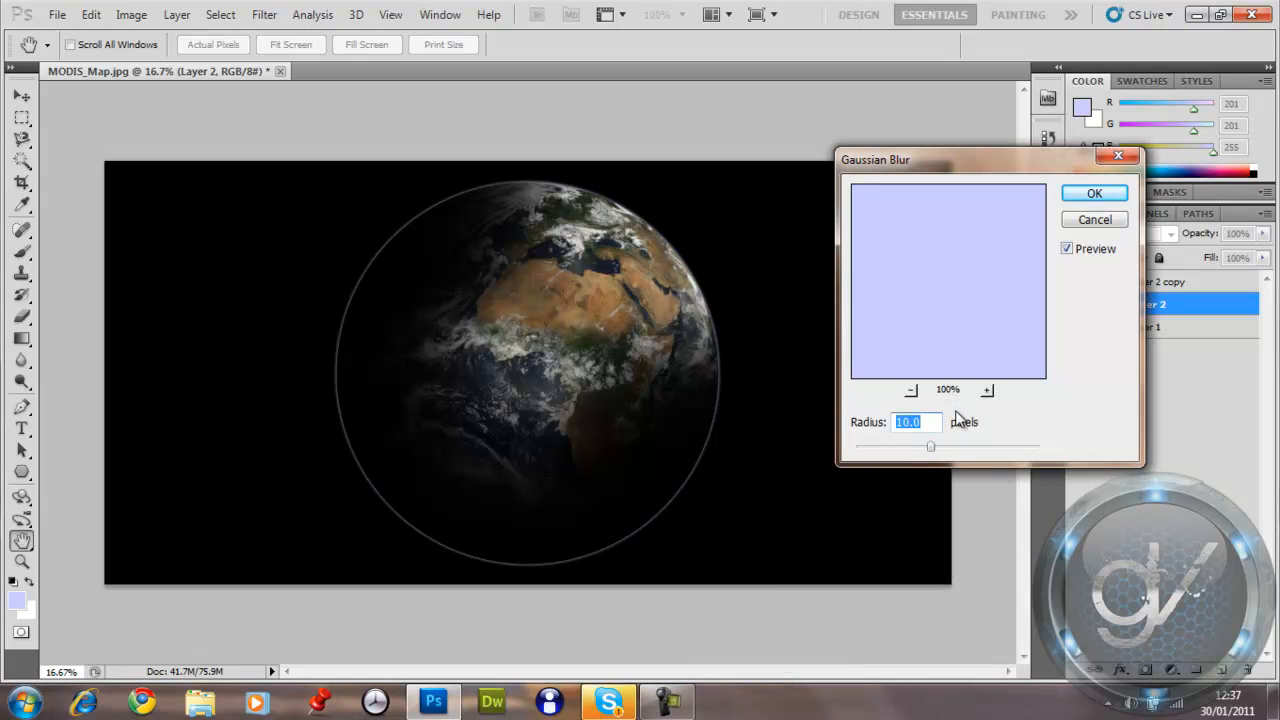
type("15")
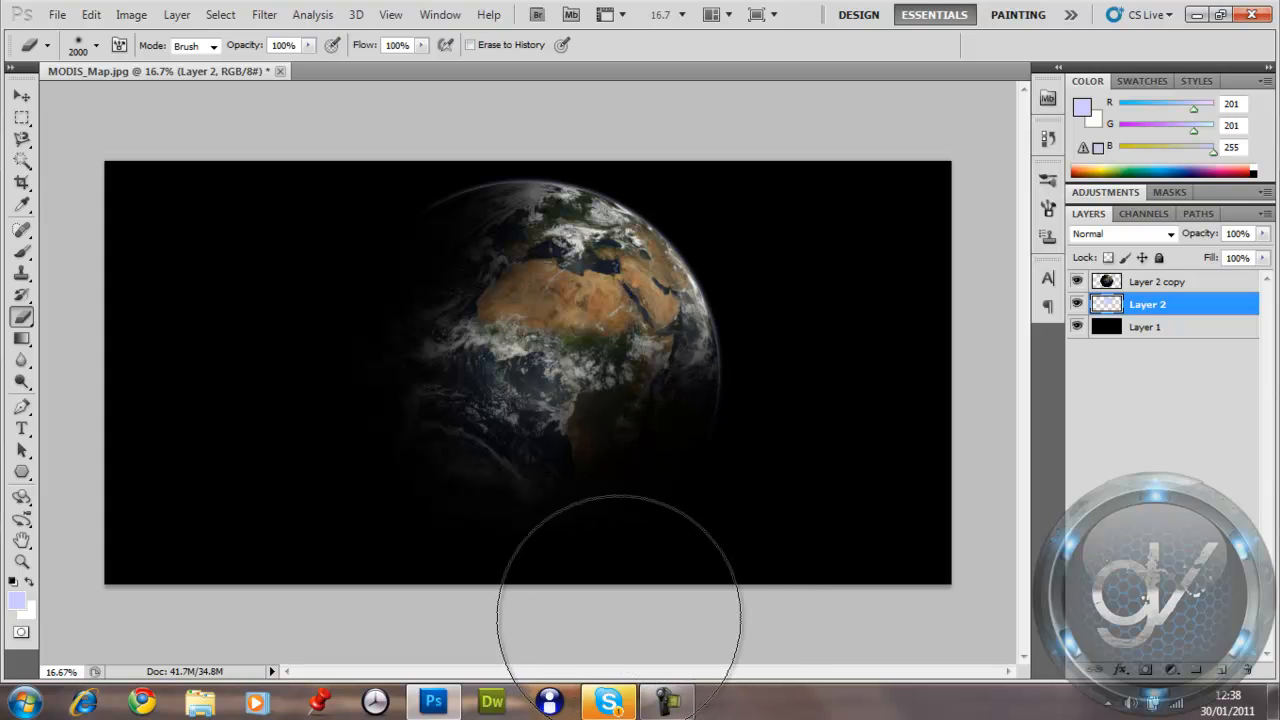
mouse_move(715, 525)
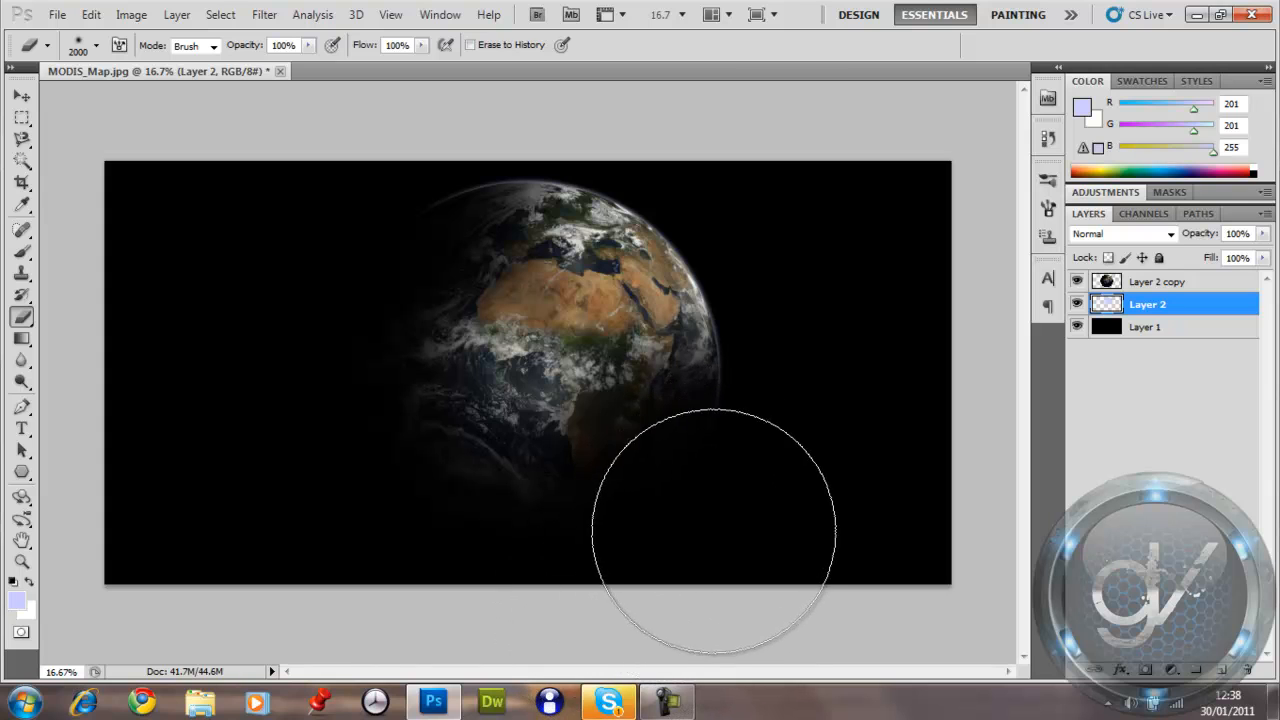
mouse_move(312, 275)
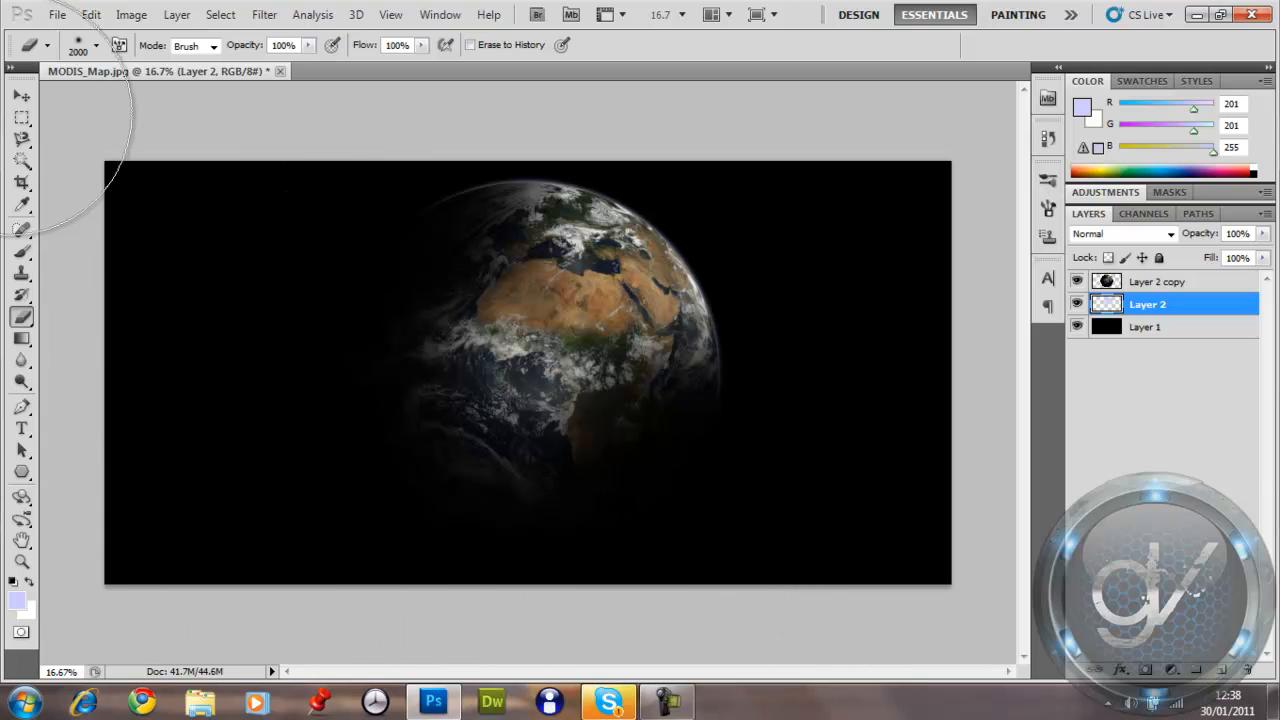
Select the globe and glow layers and add an empty Layer 3 on top.
left_click(1160, 281)
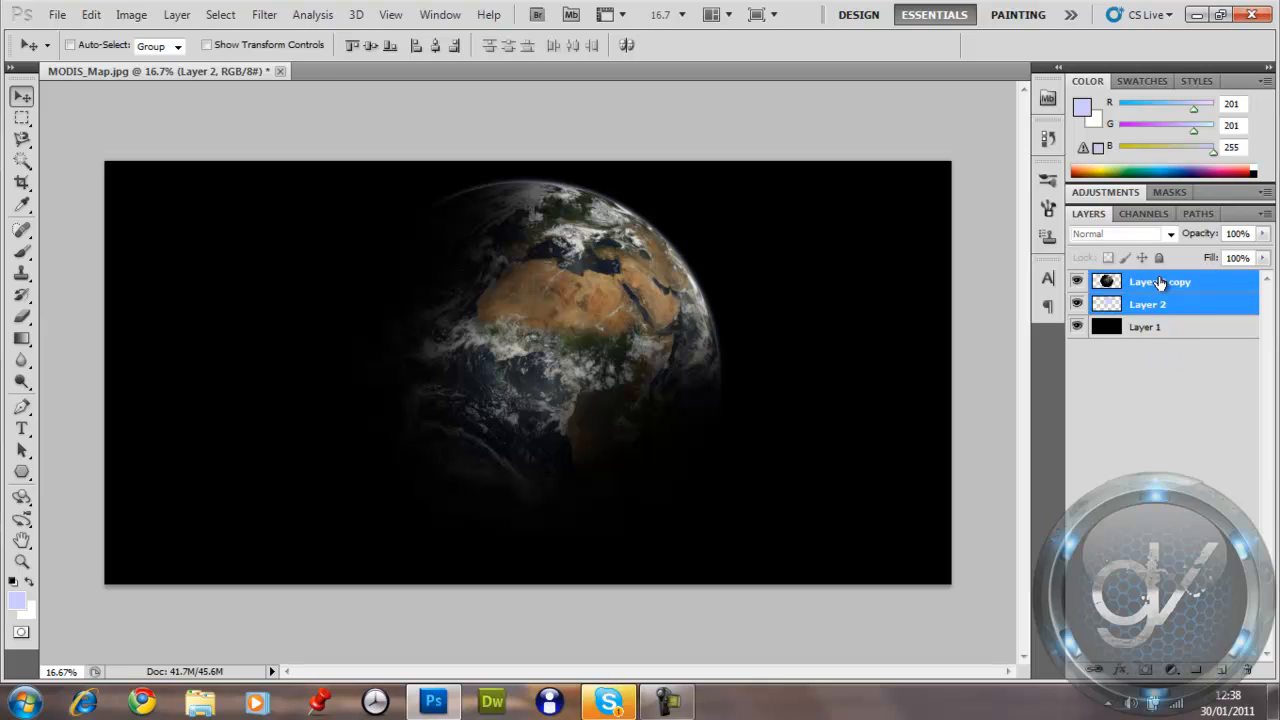
left_click(1160, 281)
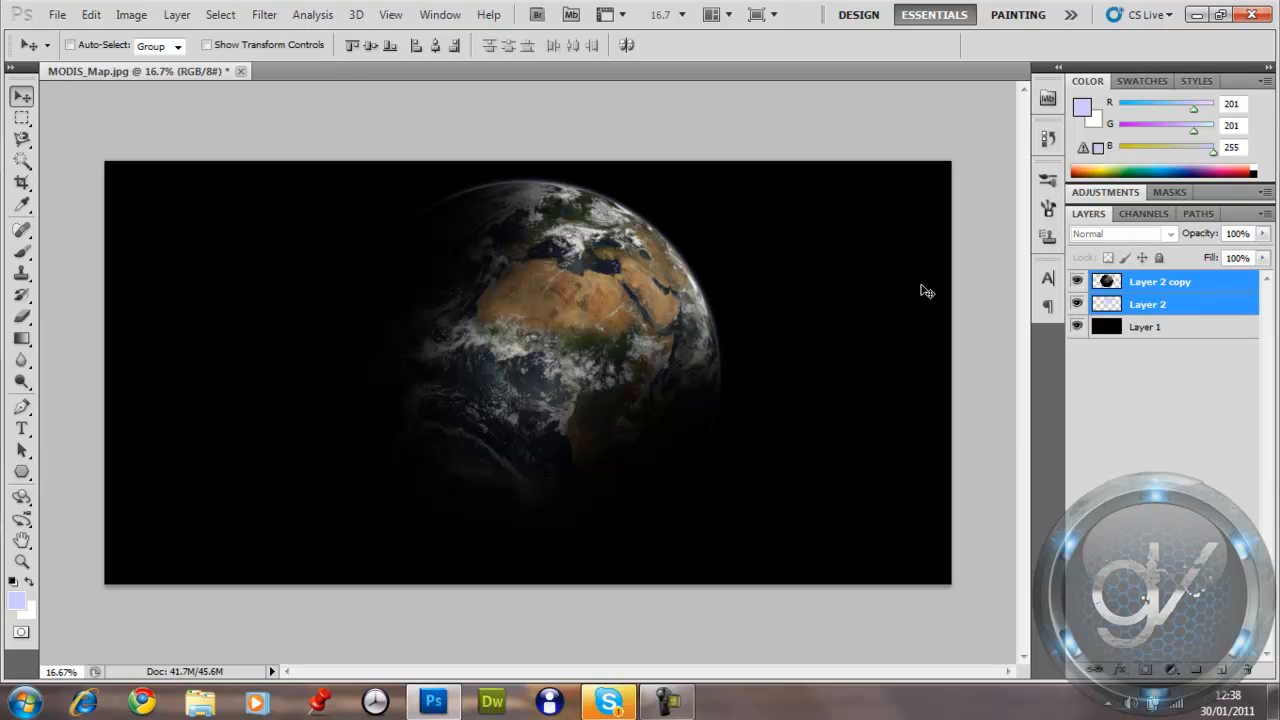
left_click(1160, 281)
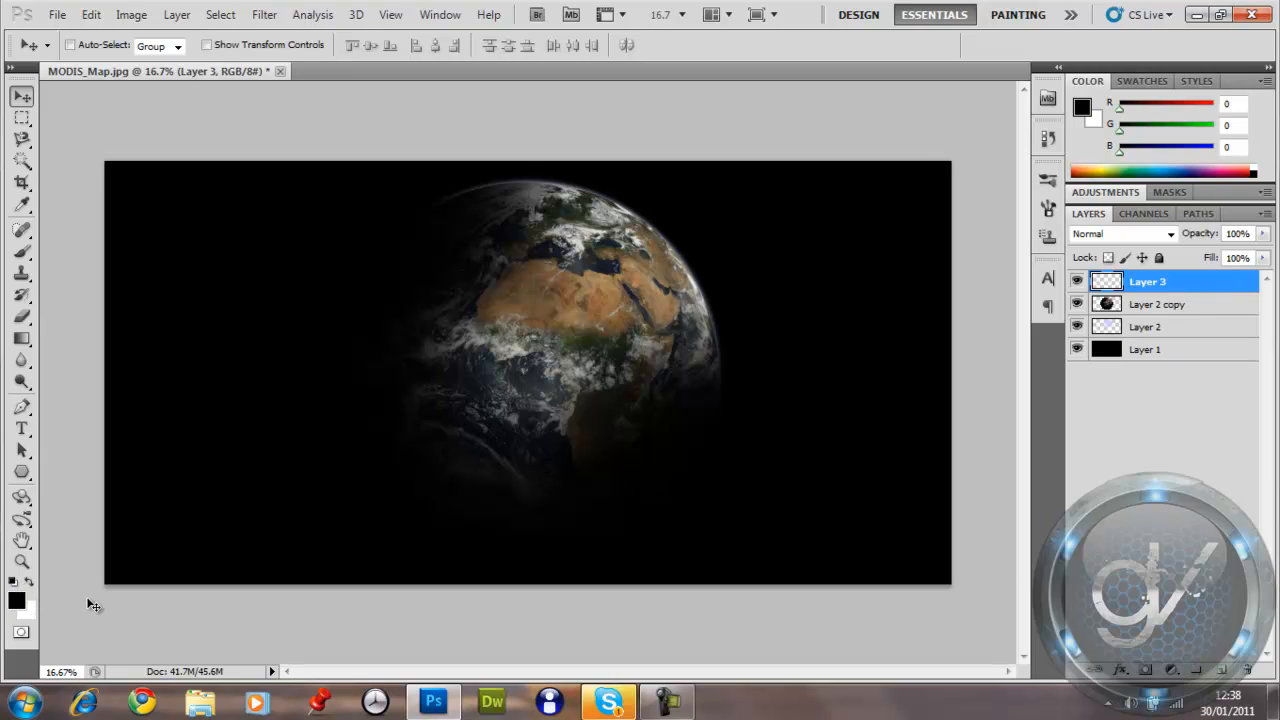
mouse_move(113, 588)
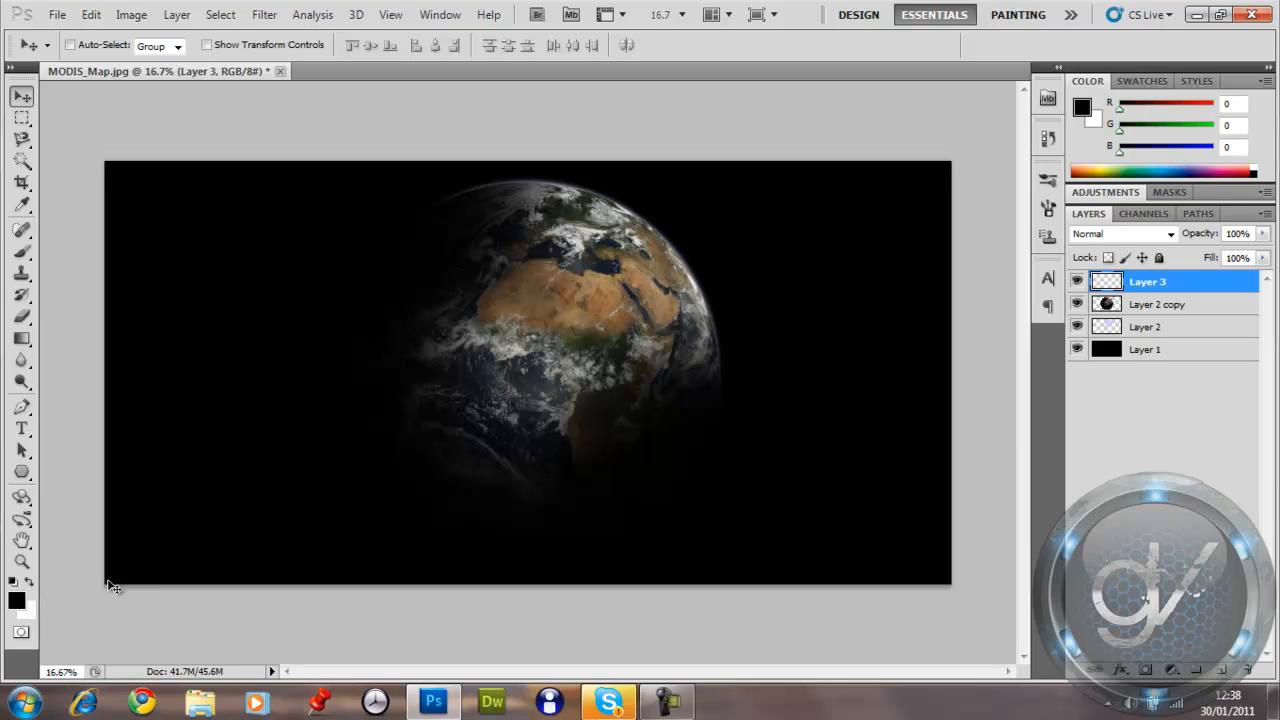
mouse_move(164, 589)
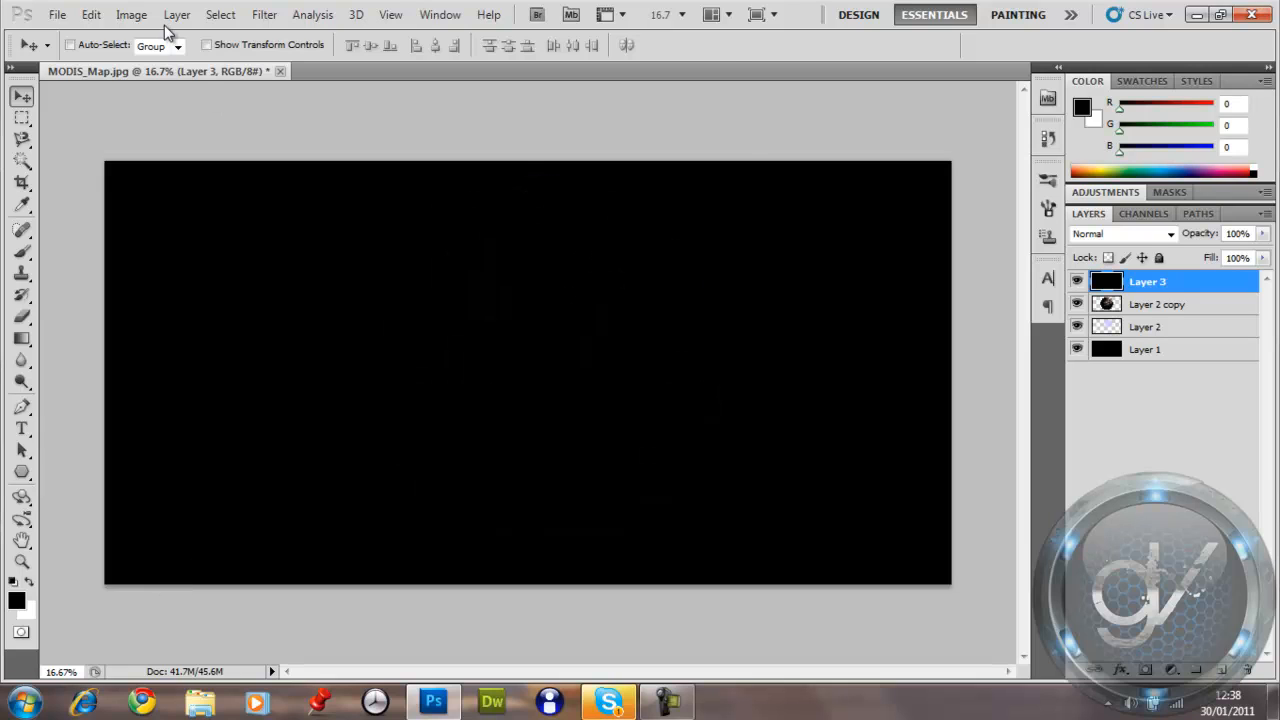
Set the black-filled top layer's blend mode to Linear Dodge (Add).
left_click(1120, 233)
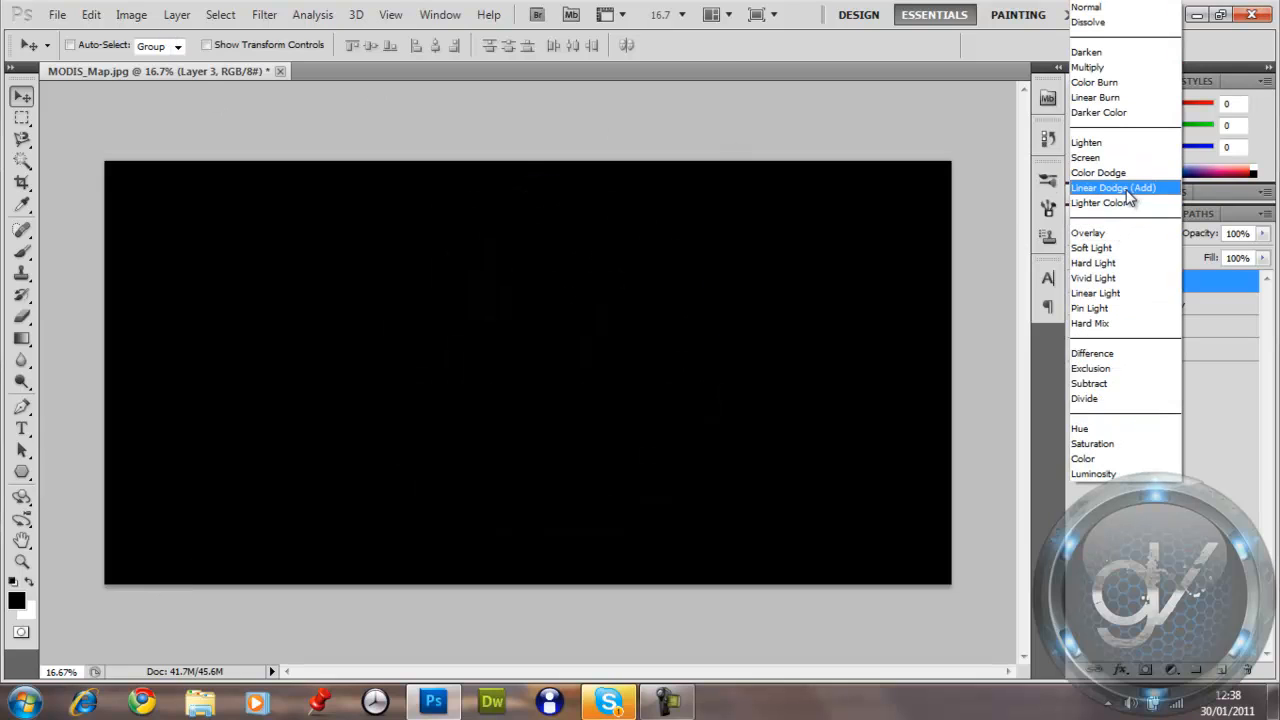
left_click(264, 14)
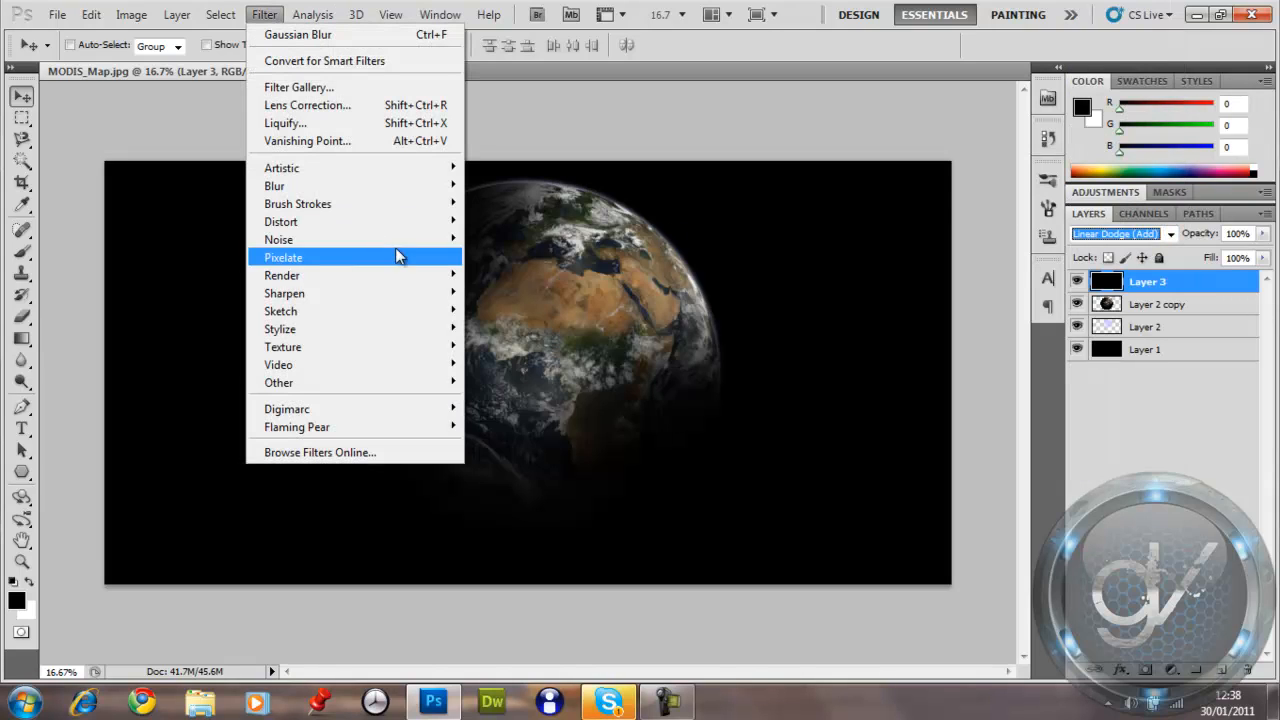
mouse_move(282, 275)
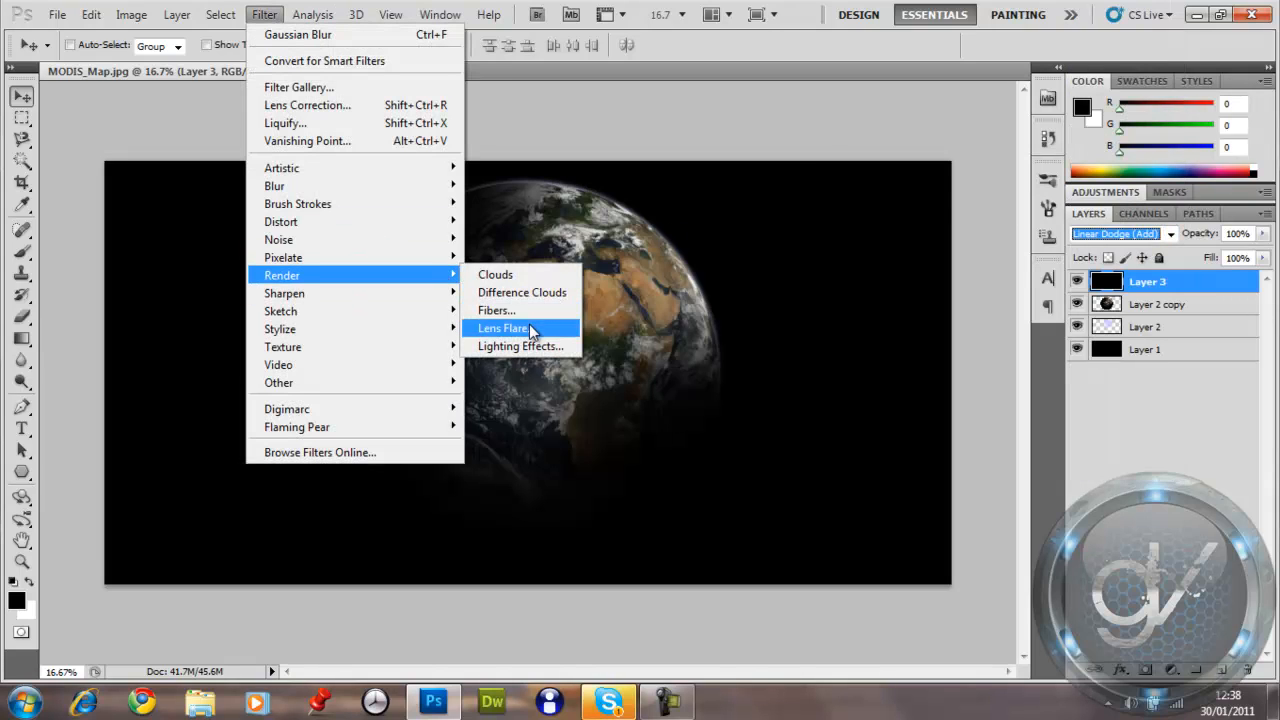
left_click(503, 328)
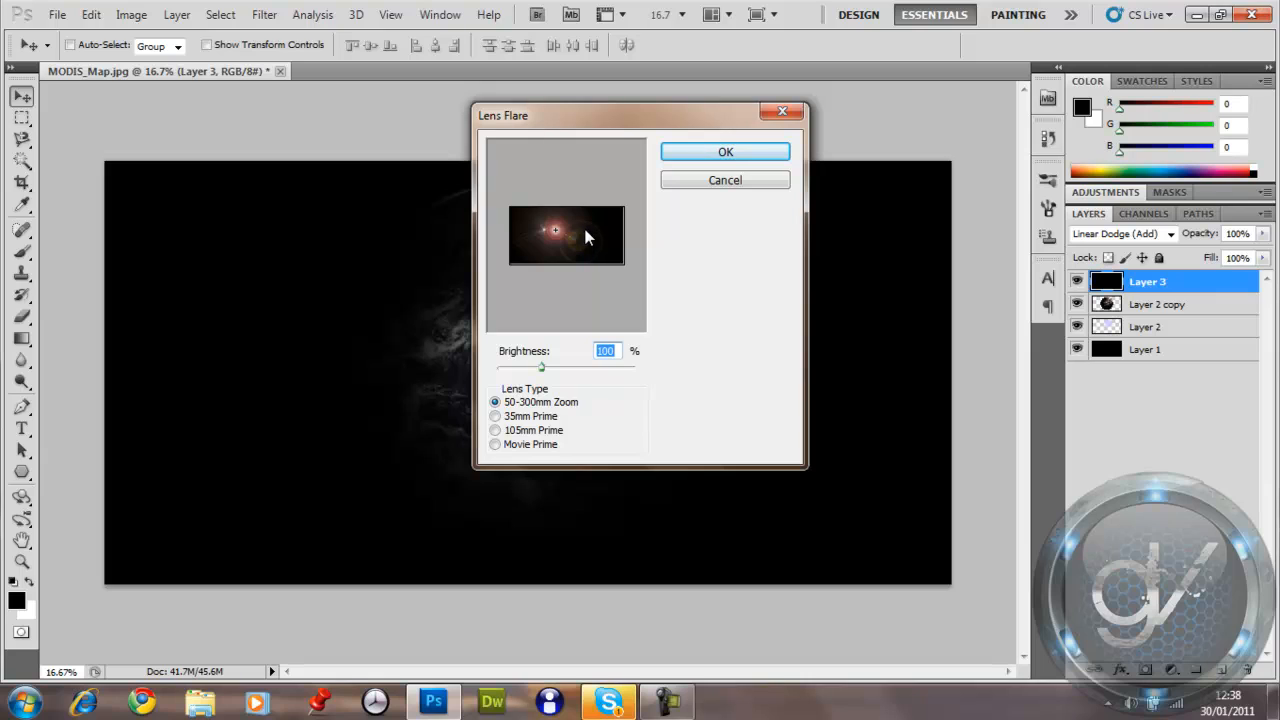
mouse_move(597, 235)
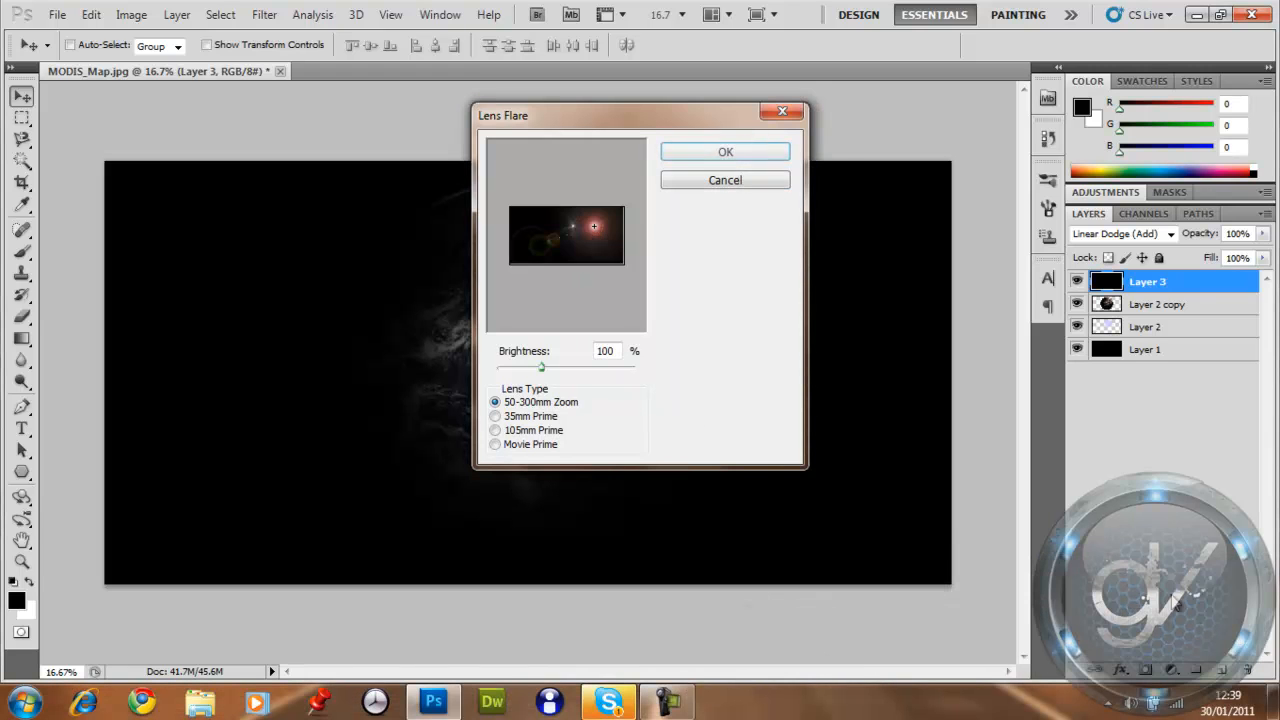
left_click(725, 151)
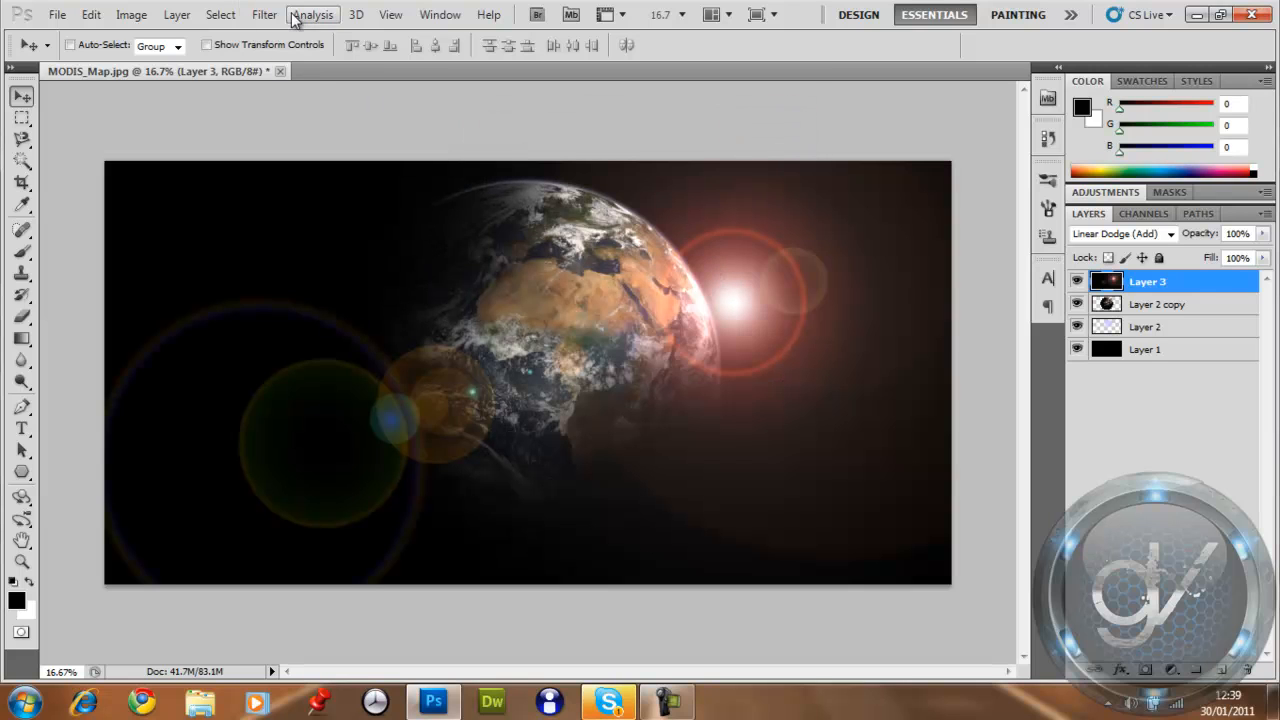
left_click(264, 14)
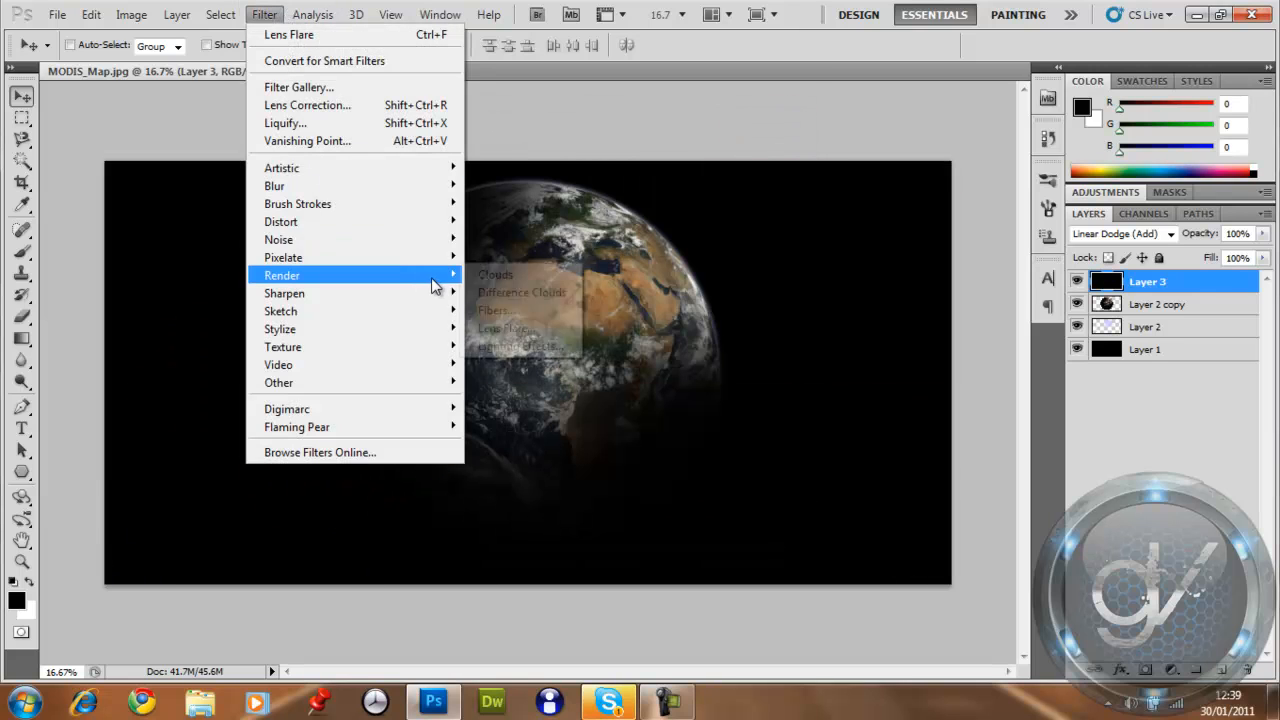
left_click(503, 327)
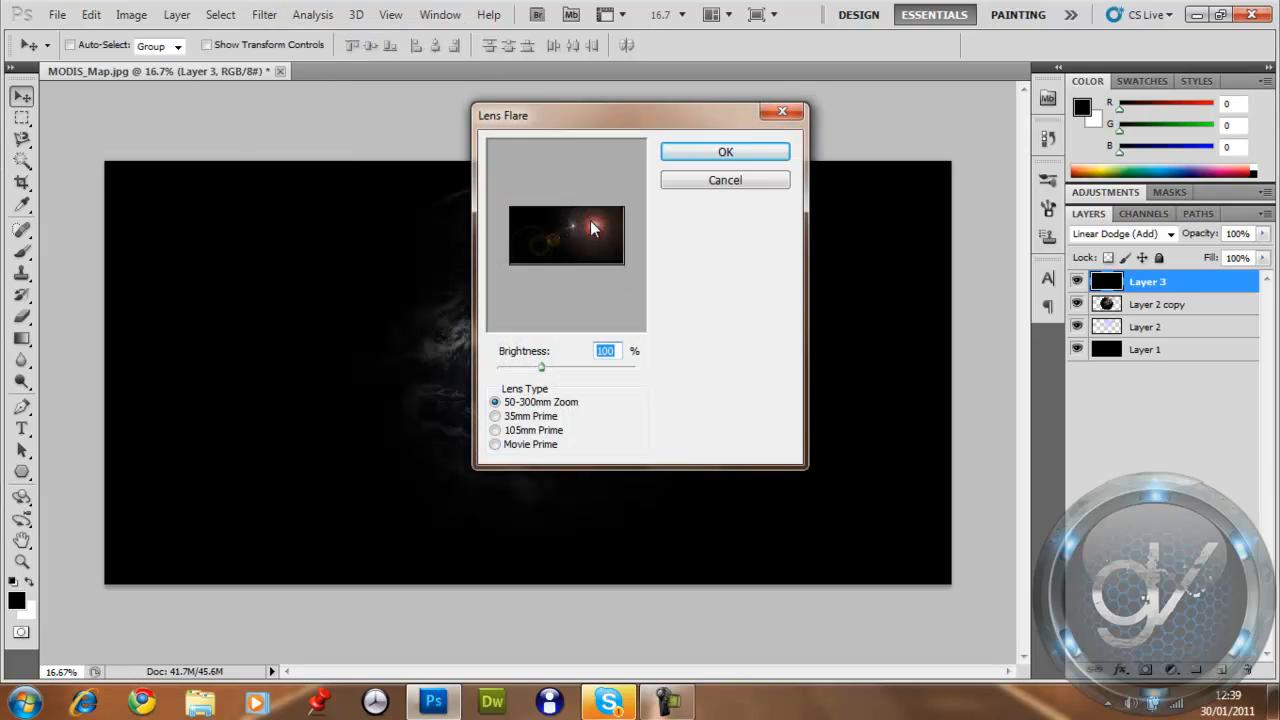
left_click(725, 151)
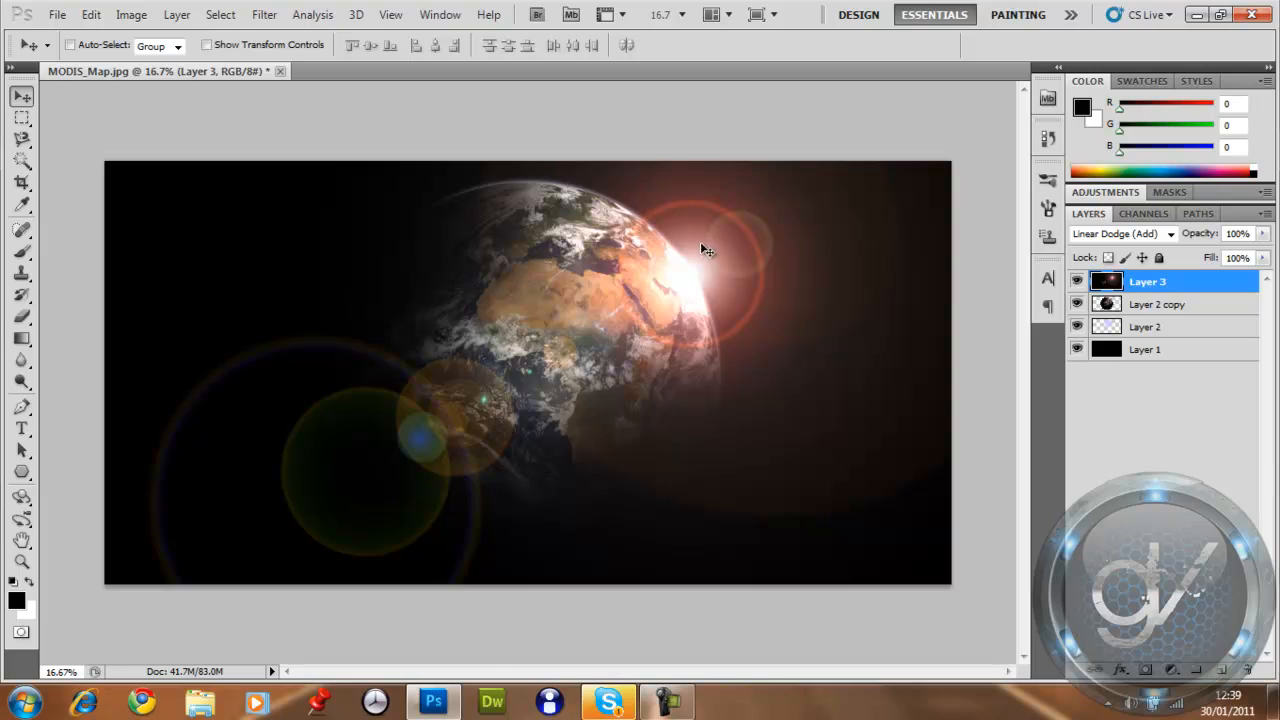
mouse_move(715, 307)
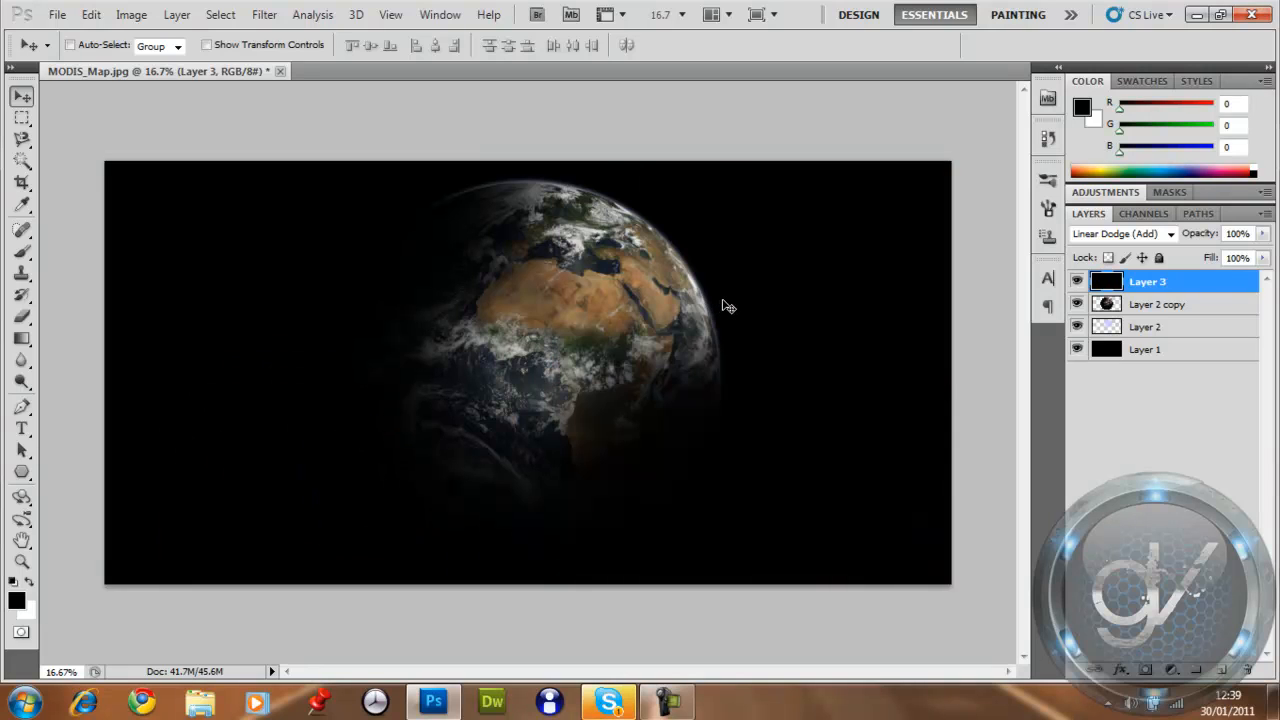
left_click(1078, 281)
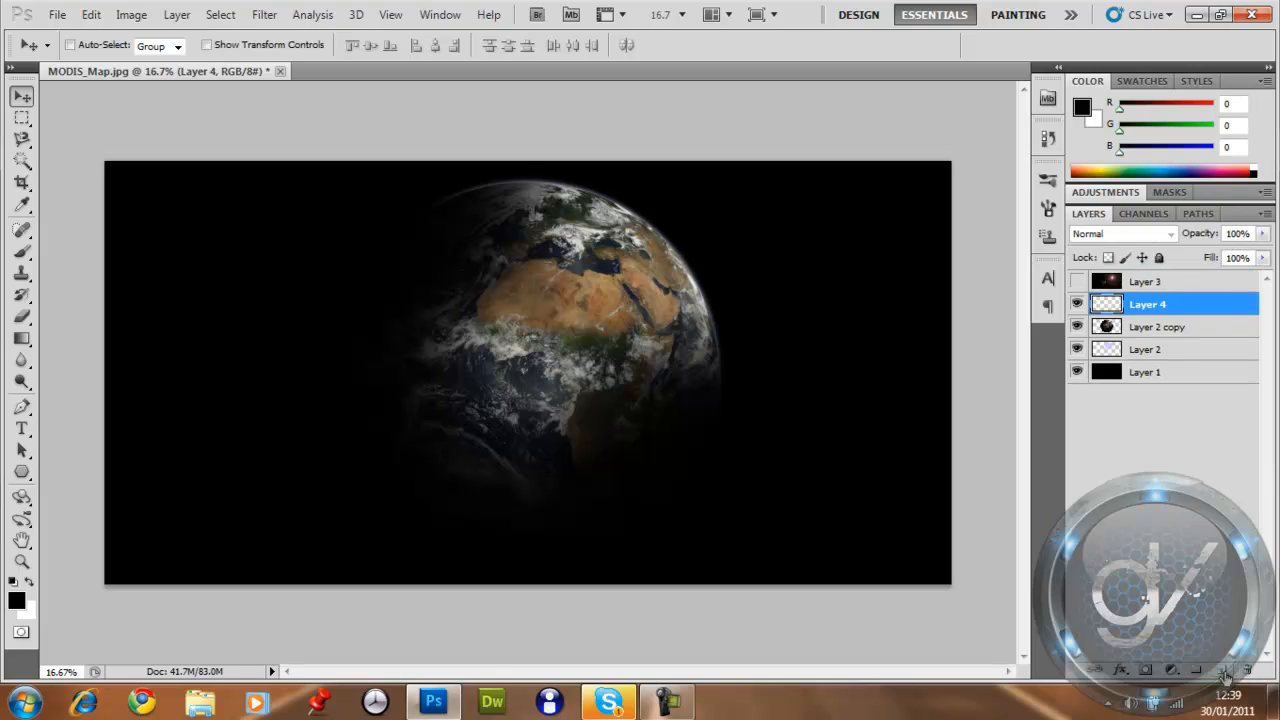
mouse_move(374, 332)
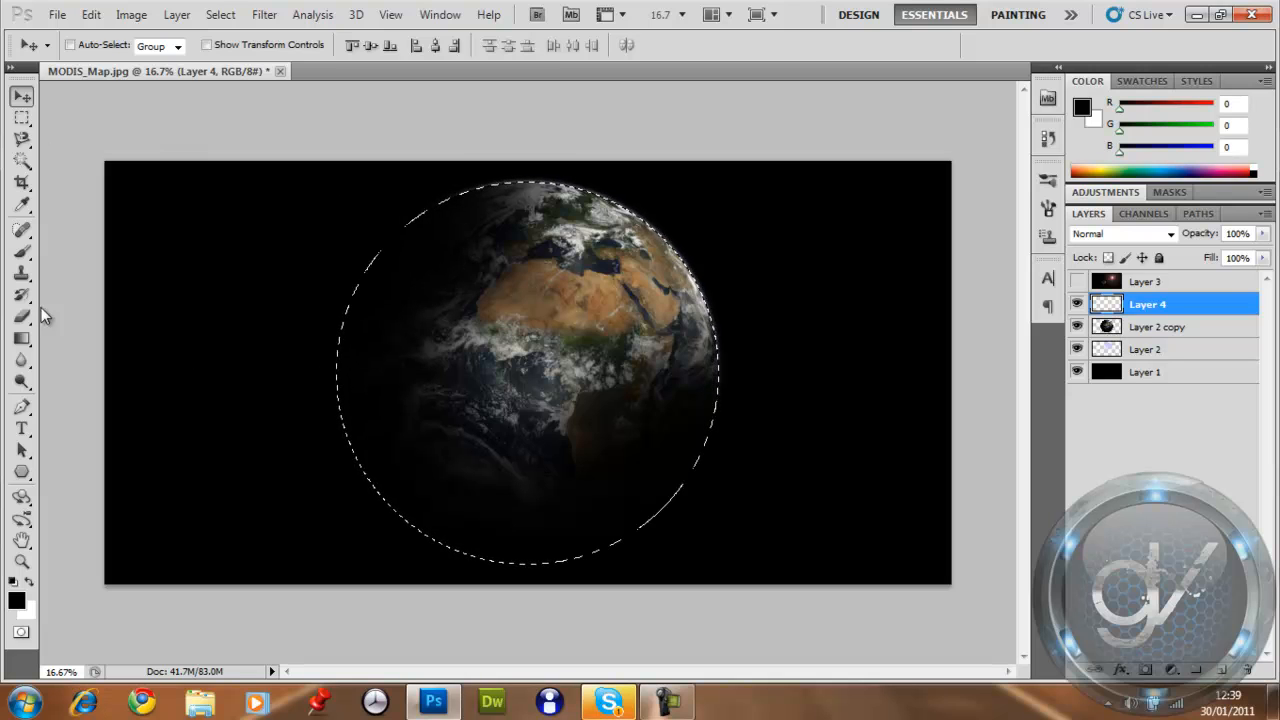
Paint a soft white brush highlight over North Africa inside the globe's circular selection.
left_click(21, 251)
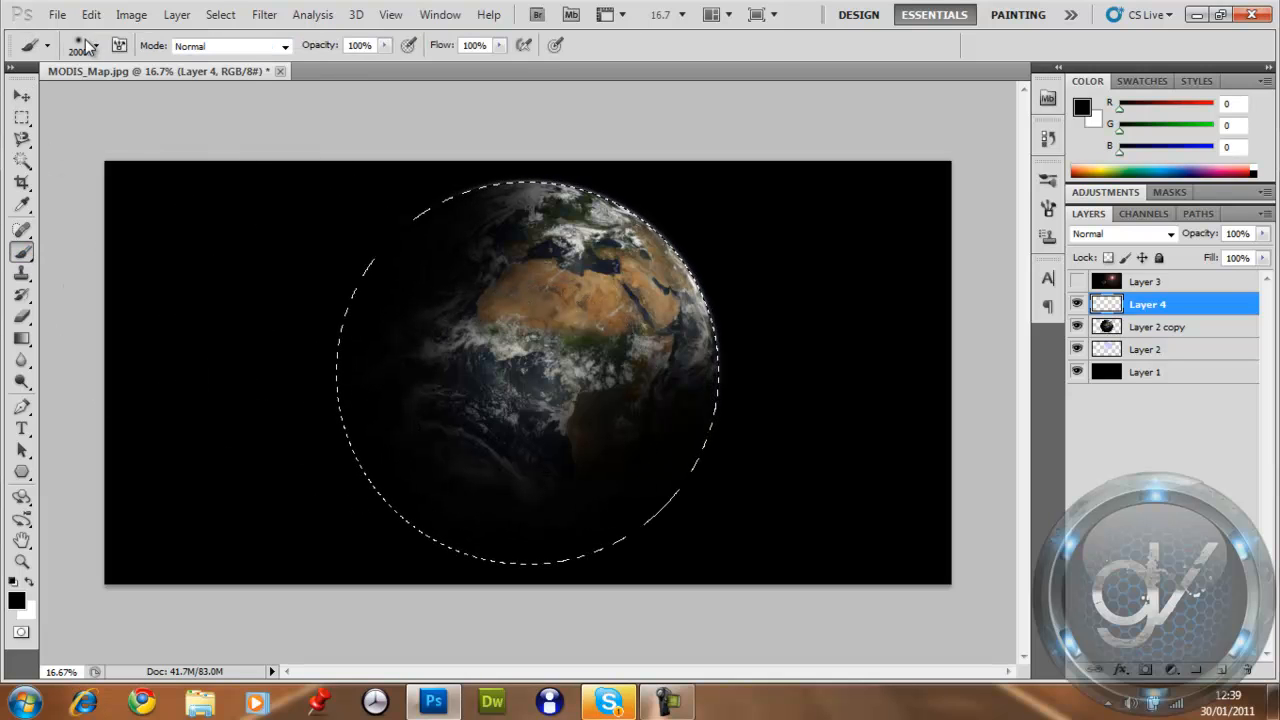
left_click(47, 46)
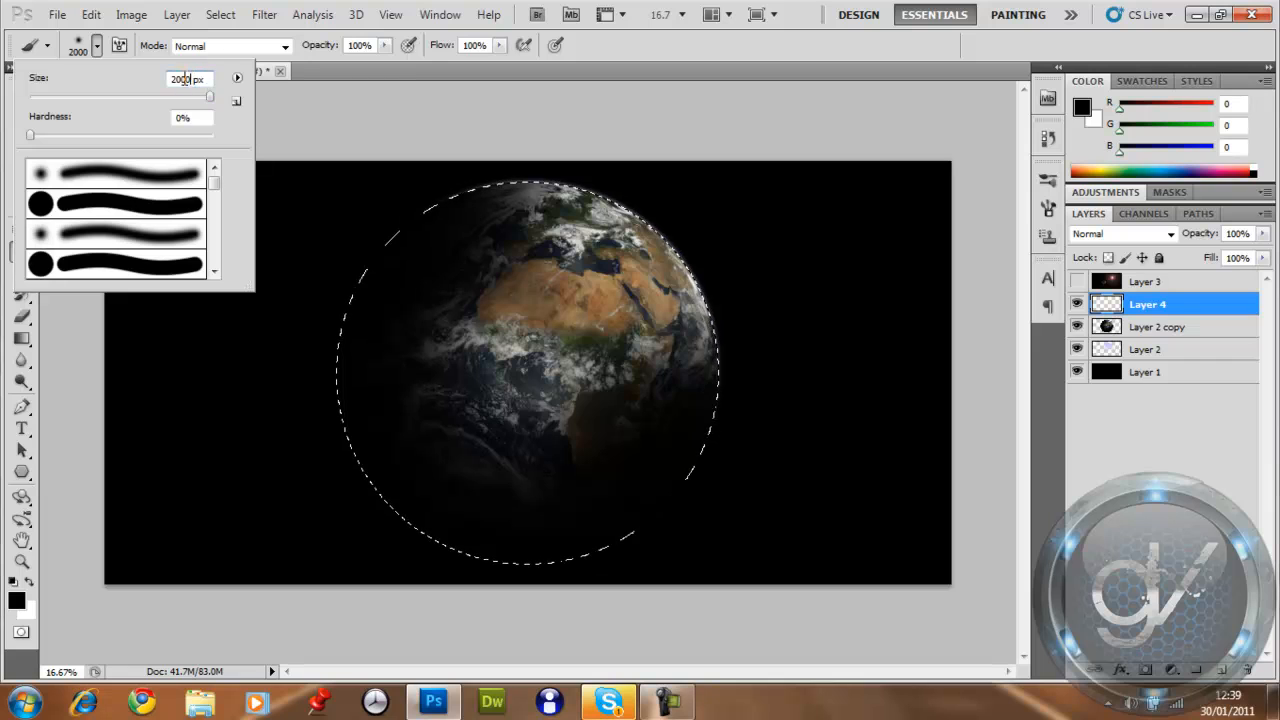
left_click_drag(209, 96, 195, 96)
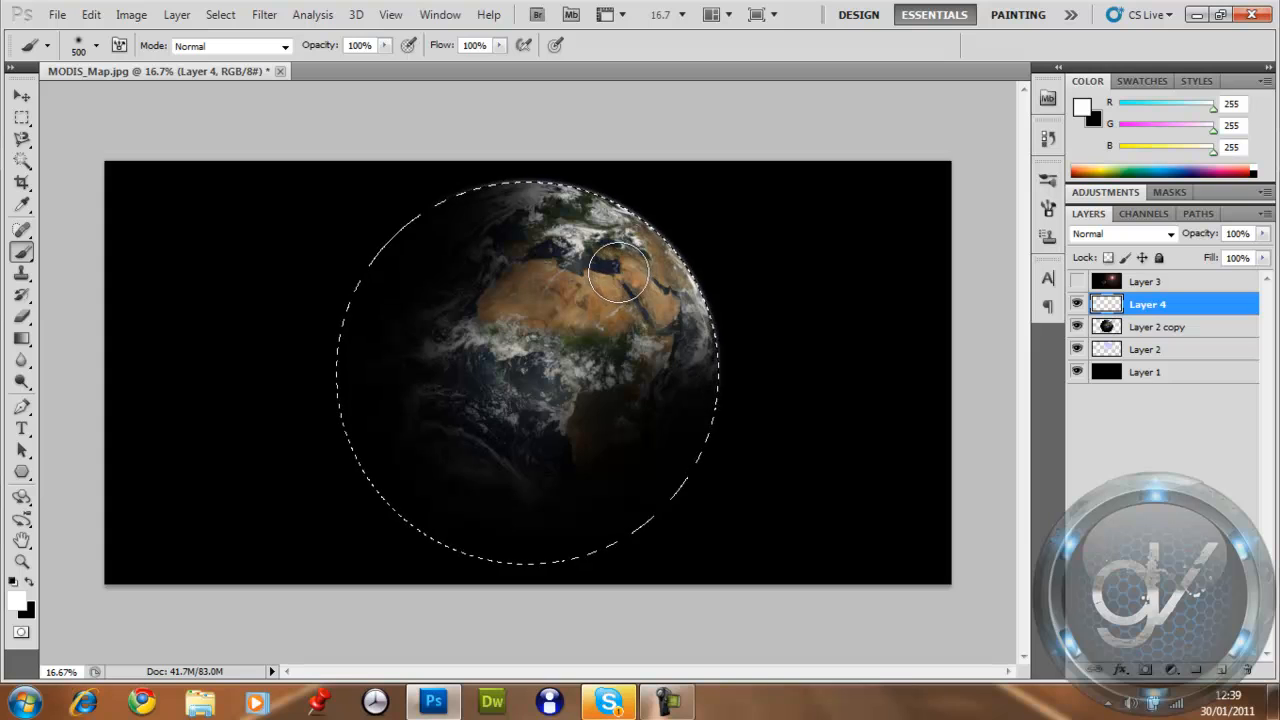
left_click(1120, 233)
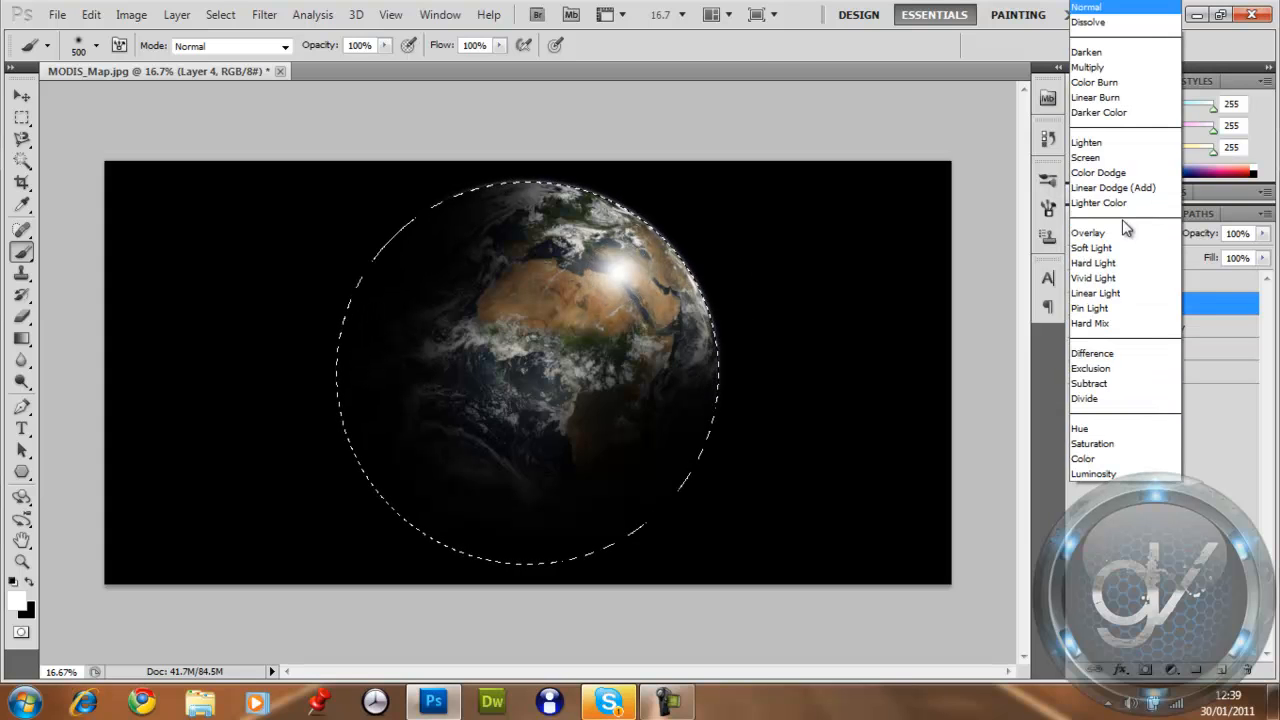
Blend the highlight layer in Overlay, deselect, and add a new empty layer for the flare.
left_click(1088, 232)
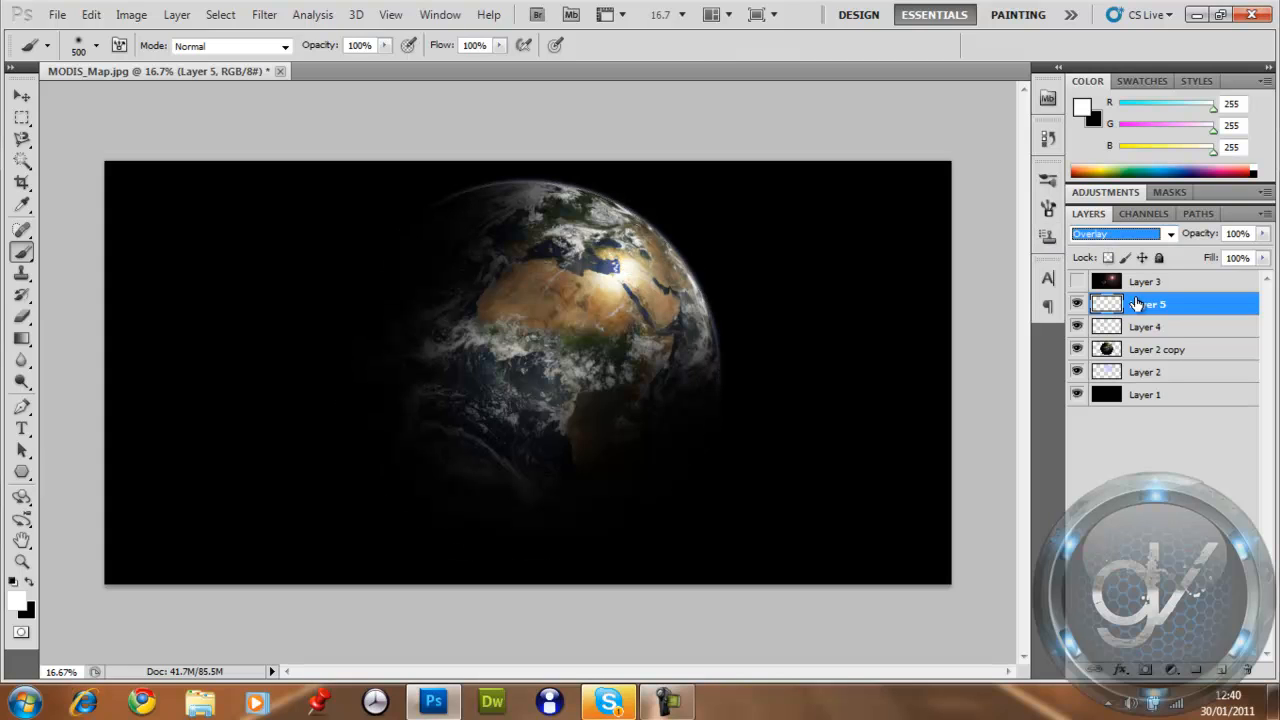
left_click(1147, 304)
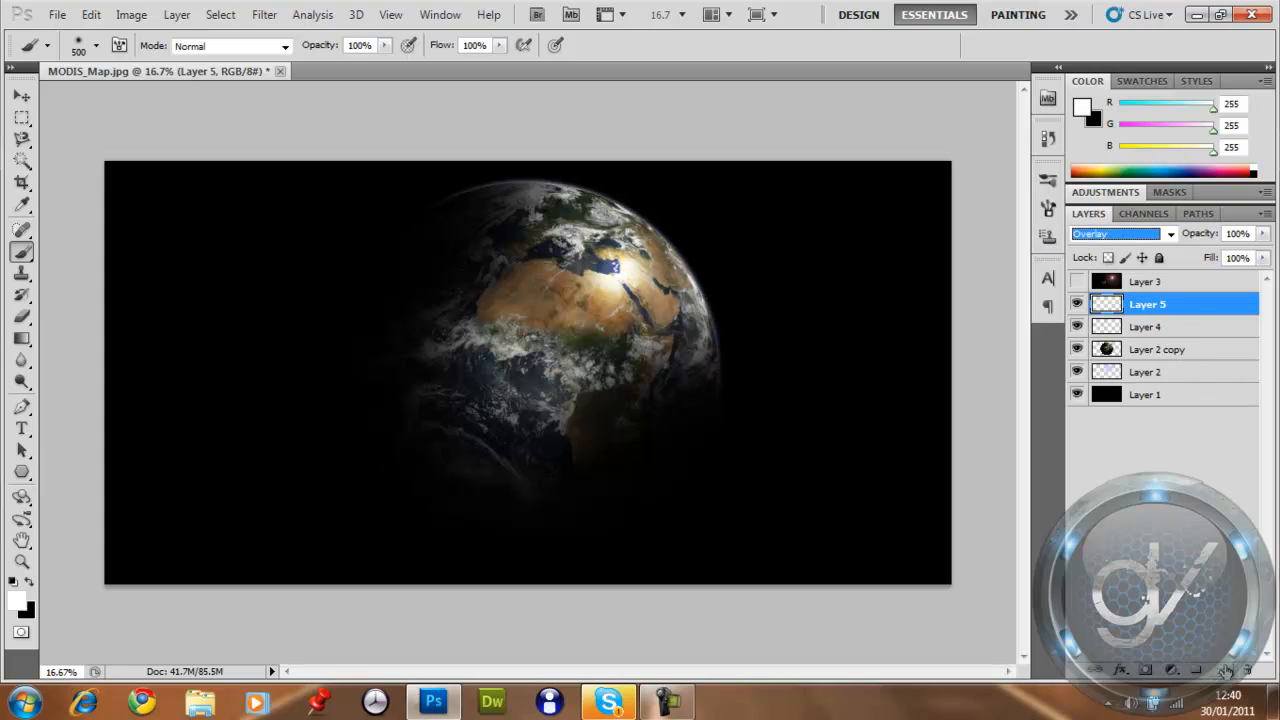
left_click(98, 46)
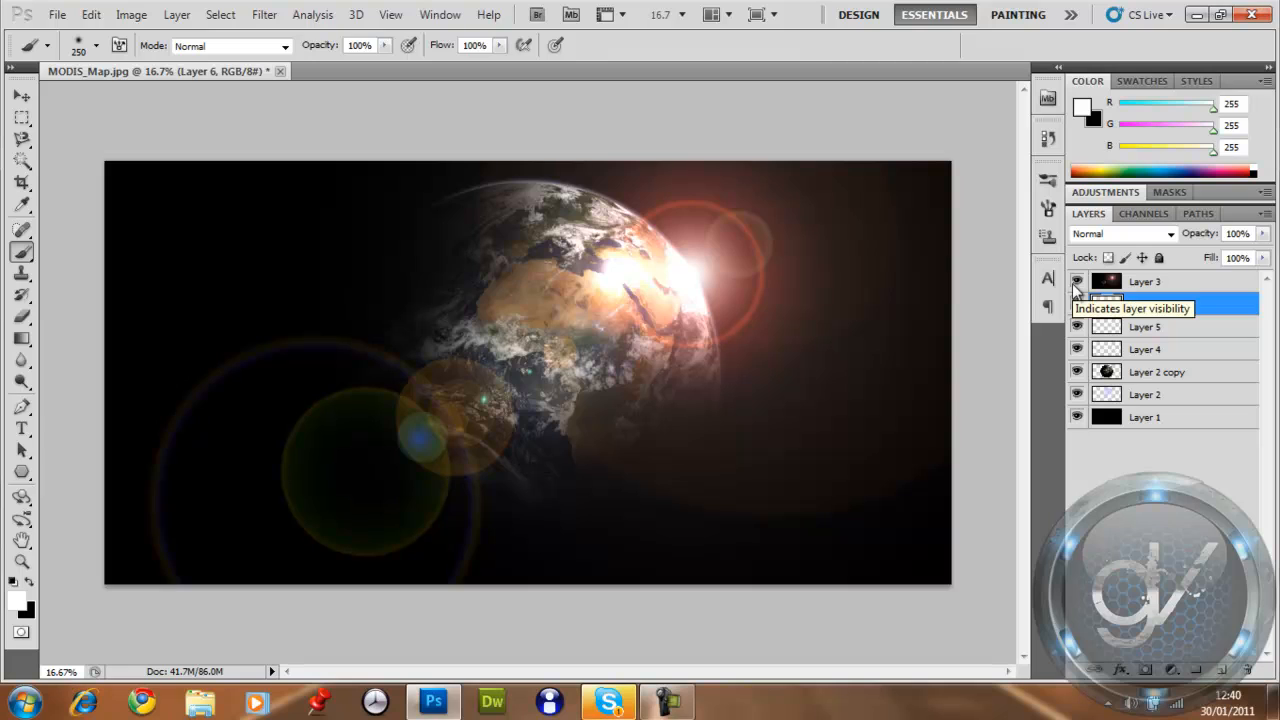
left_click(1147, 303)
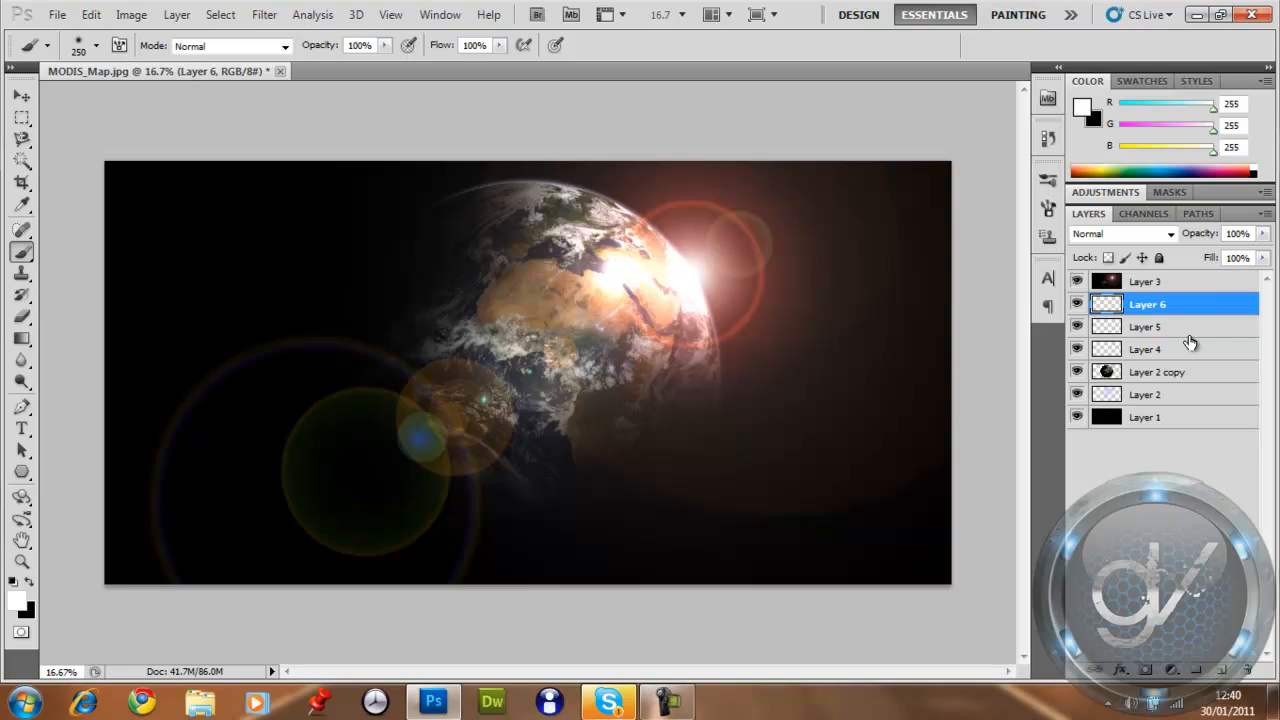
left_click(1145, 349)
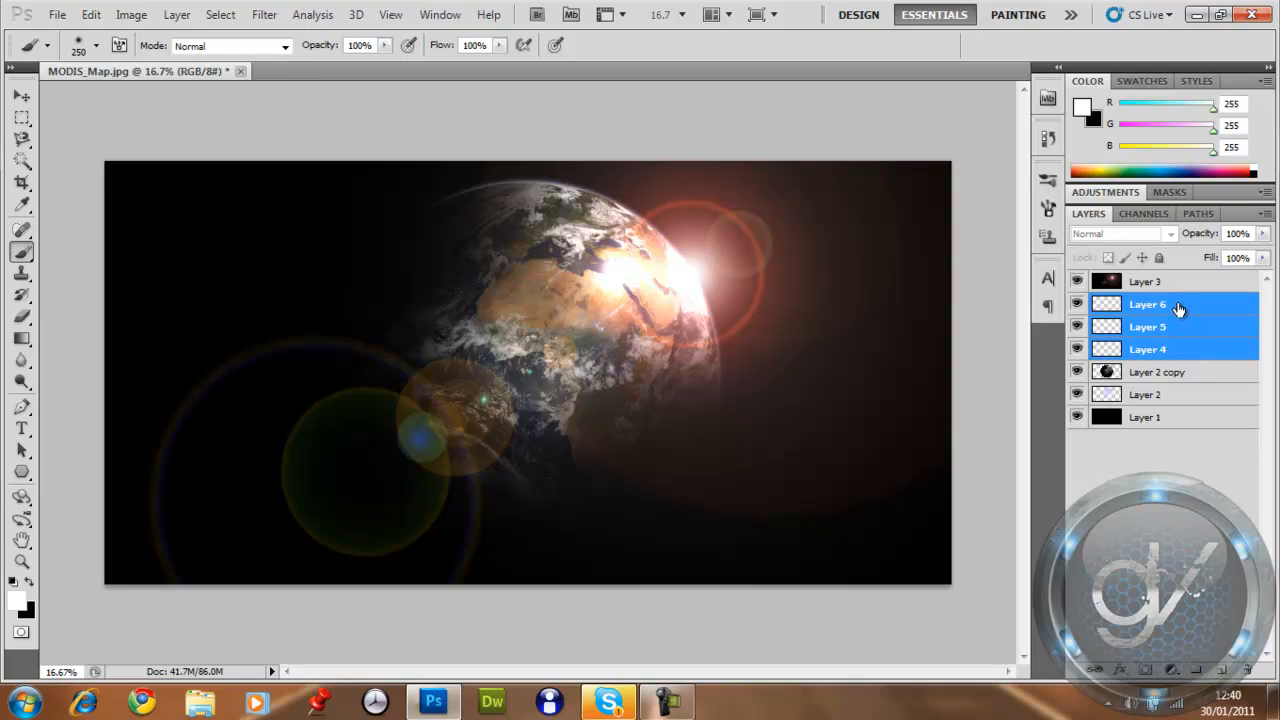
left_click(22, 96)
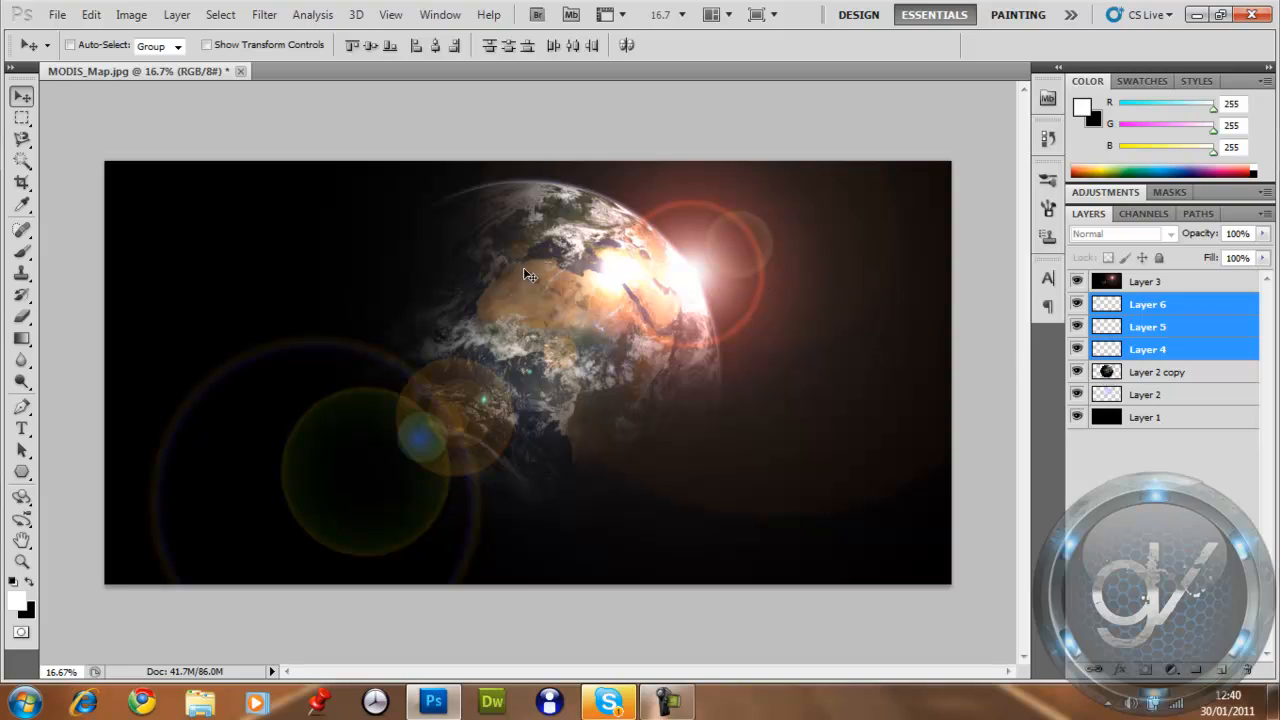
left_click(1147, 304)
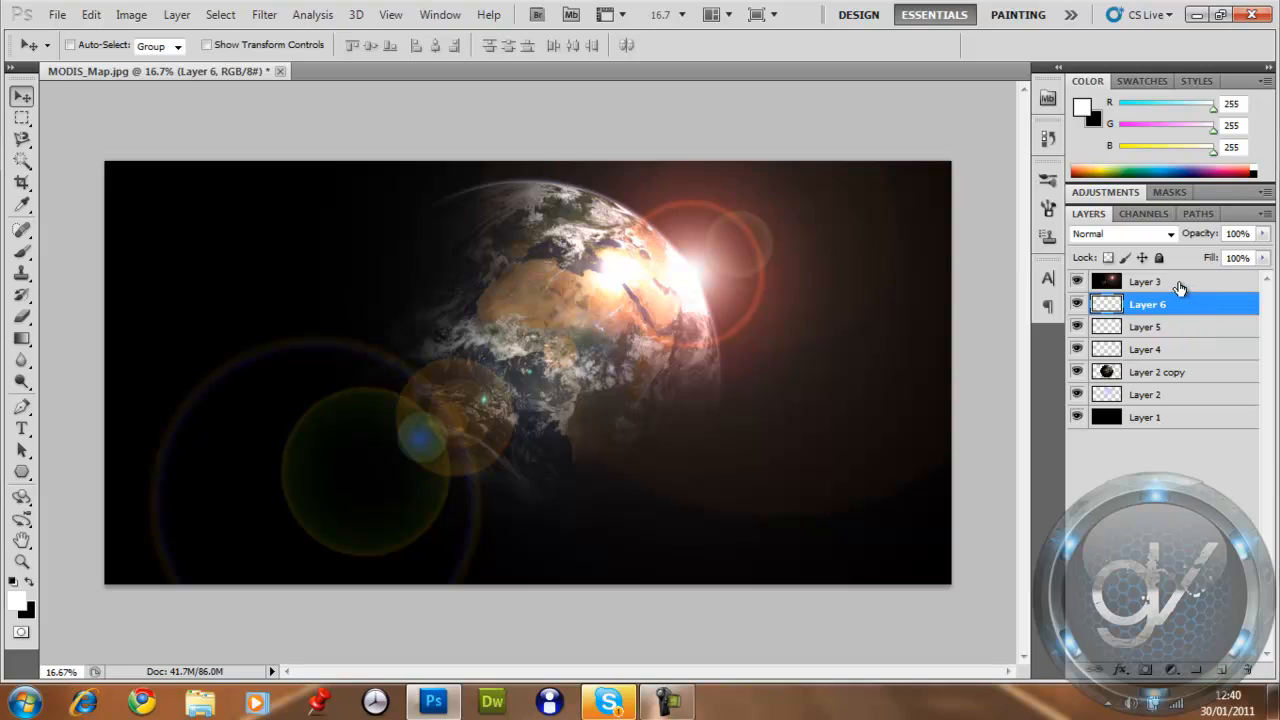
left_click(1144, 281)
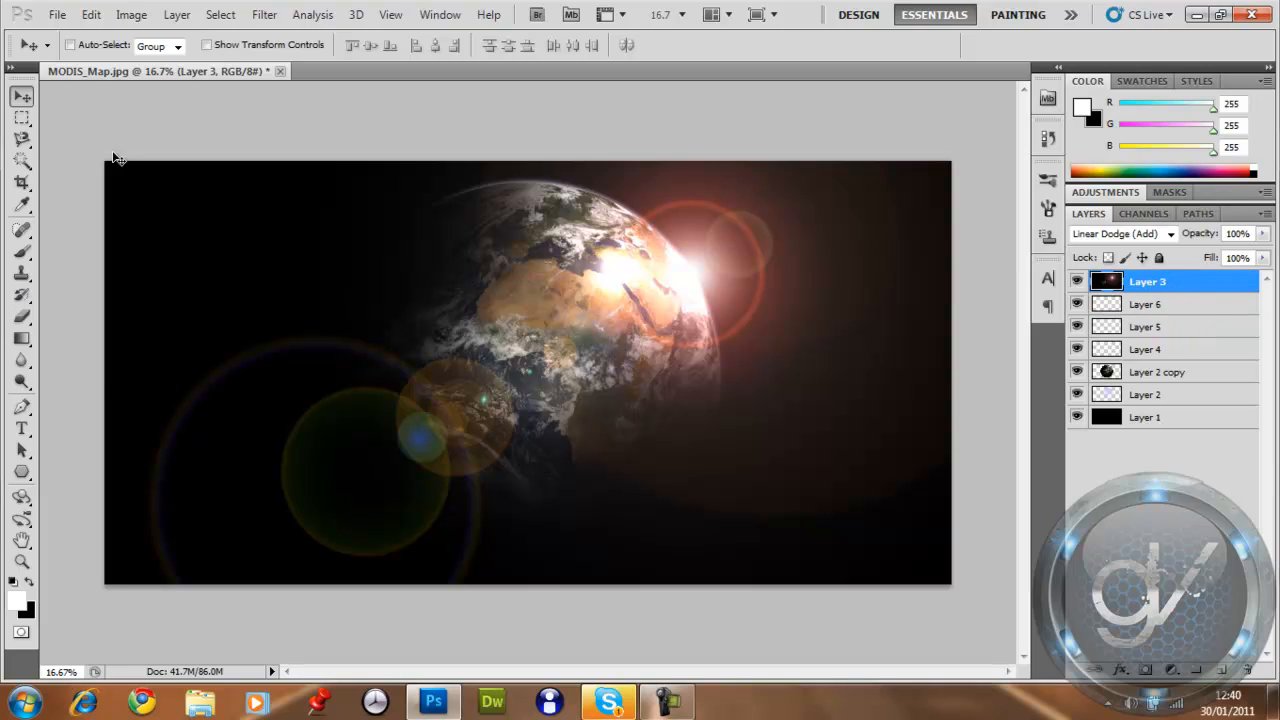
mouse_move(594, 626)
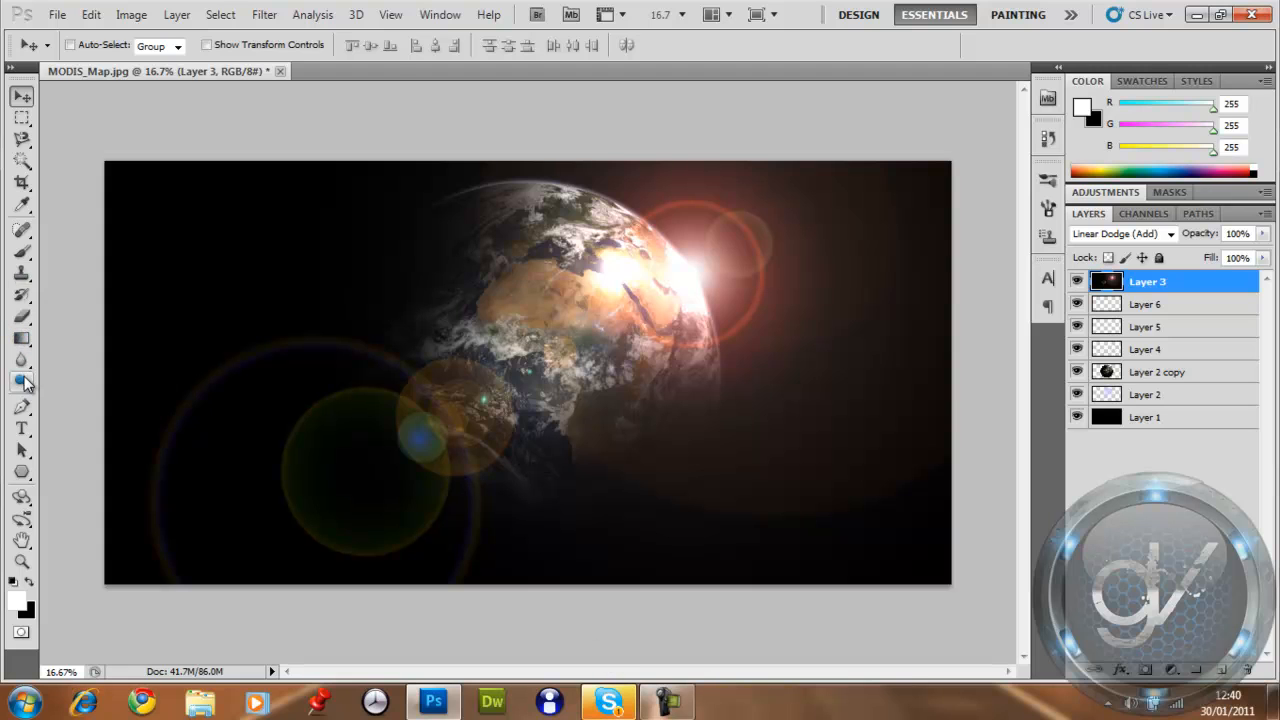
Erase the stray lower-left flare rings on Layer 3 with a large soft eraser.
left_click(22, 360)
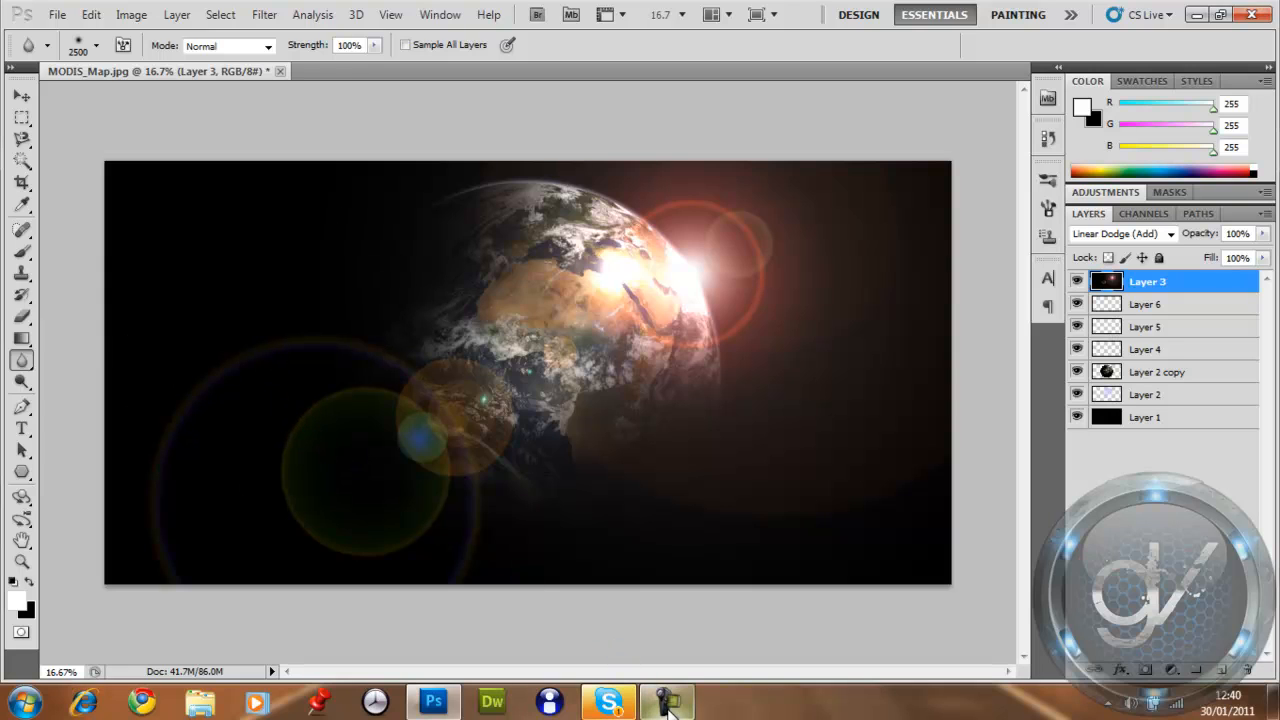
left_click(668, 700)
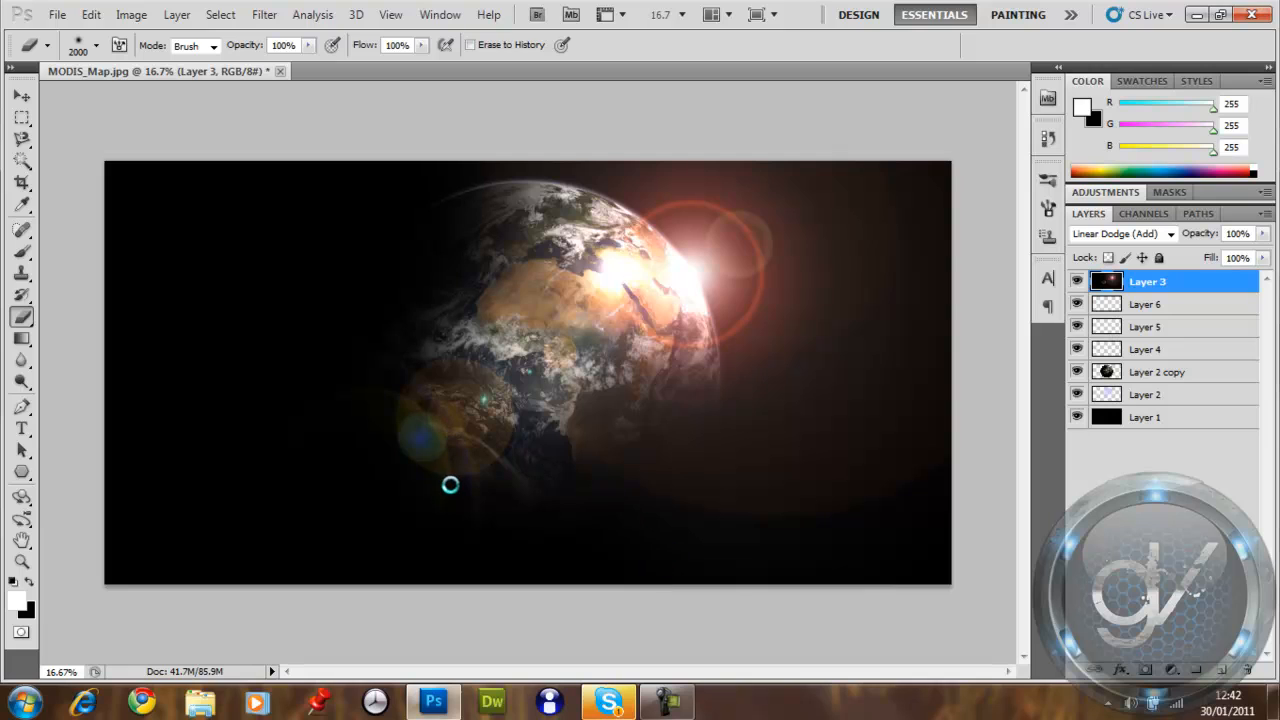
mouse_move(435, 563)
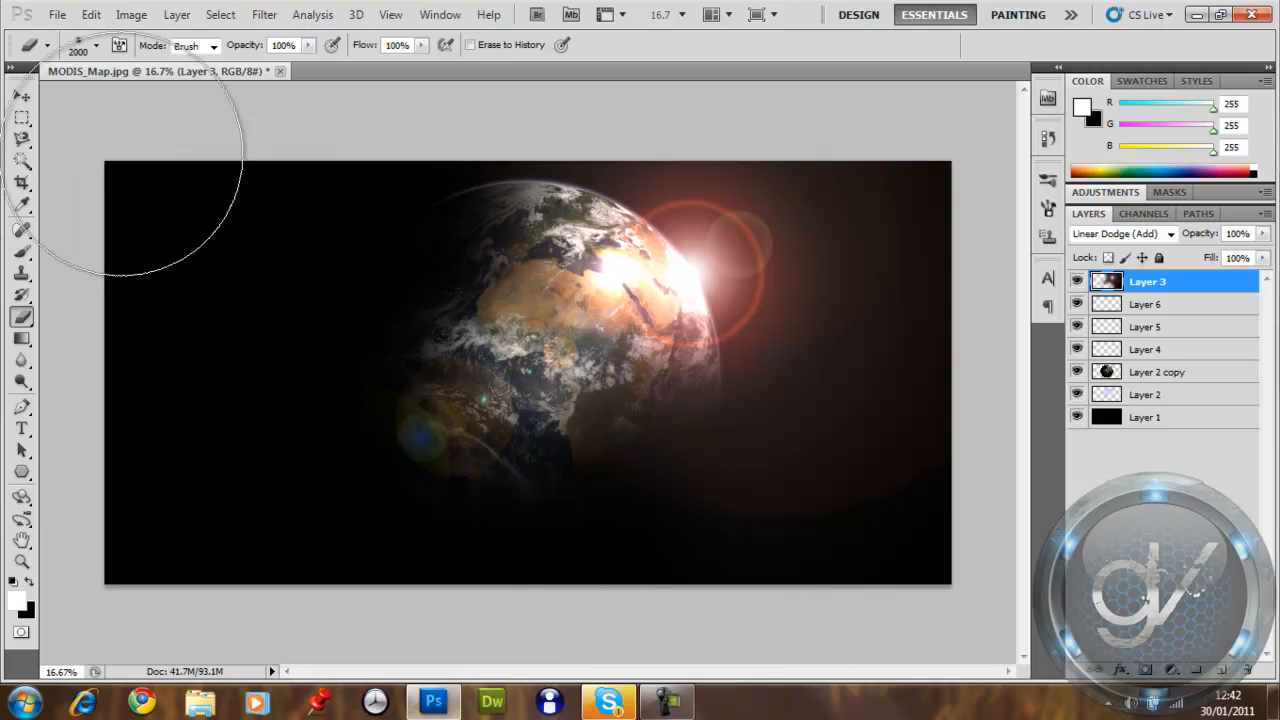
left_click(22, 96)
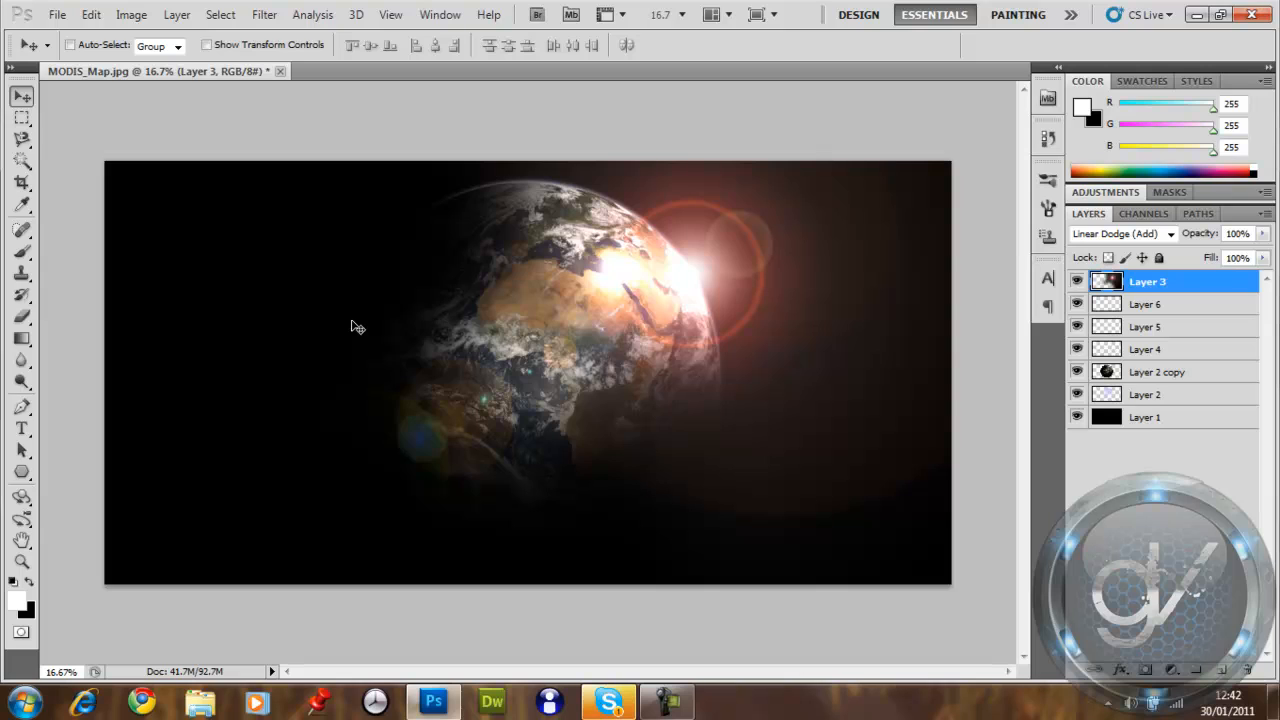
mouse_move(363, 365)
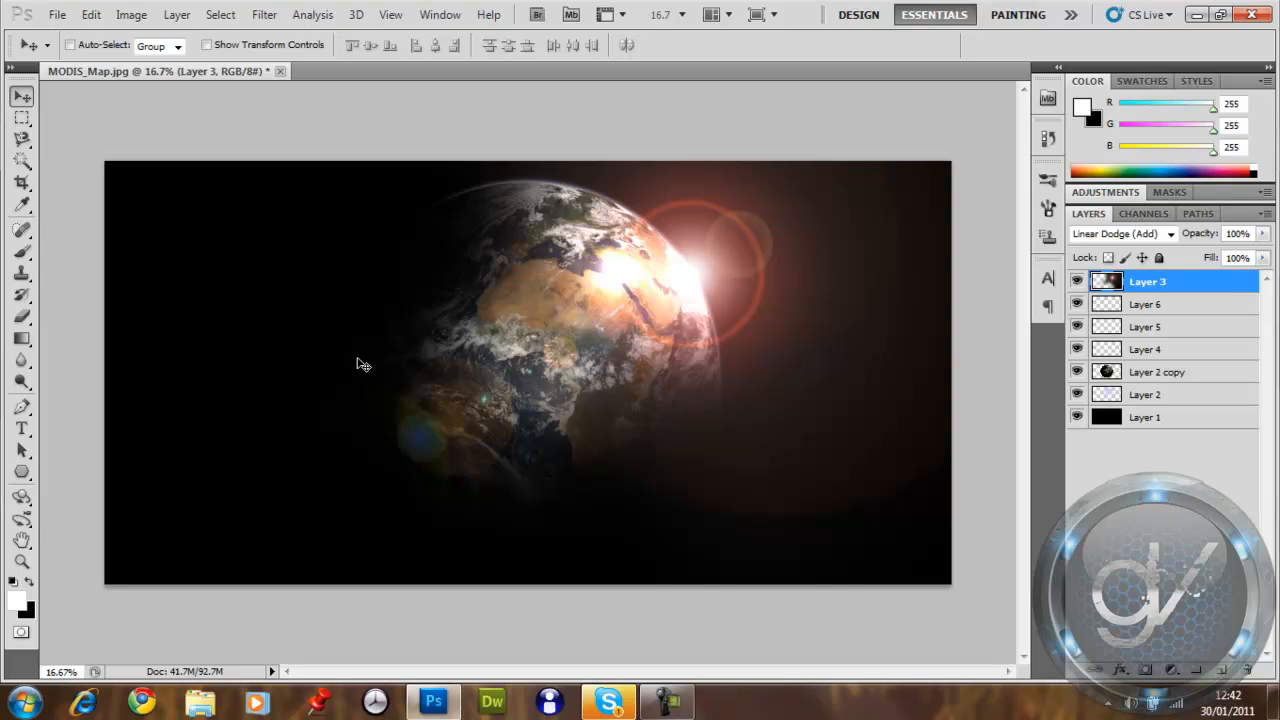
mouse_move(1193, 363)
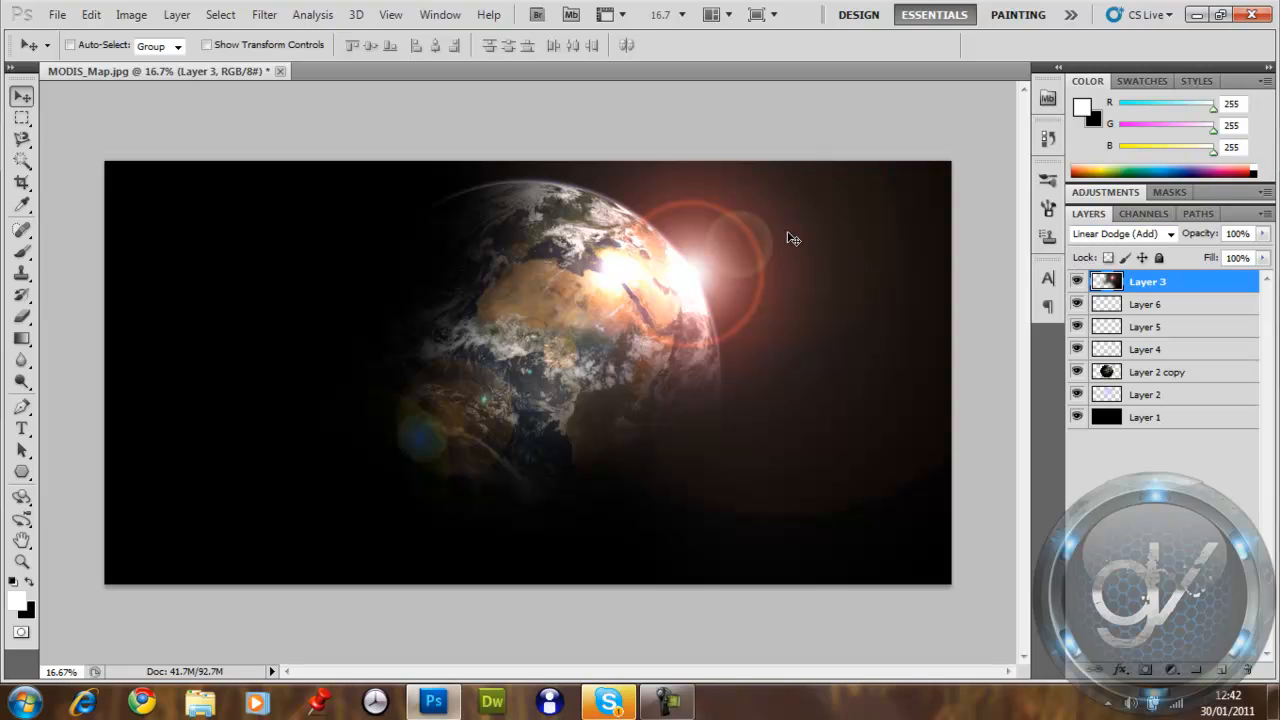
Warm the flare with Color Balance +50 red, +10 green, -43 blue and apply it.
left_click(131, 14)
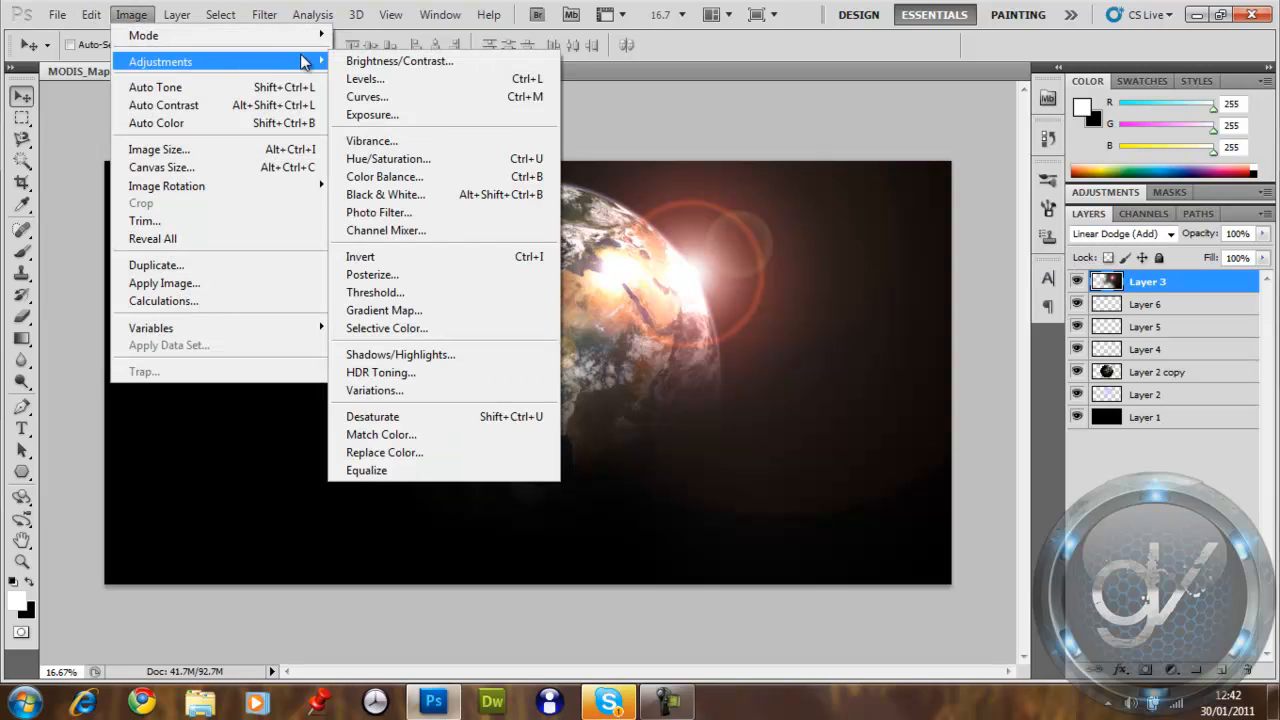
mouse_move(470, 159)
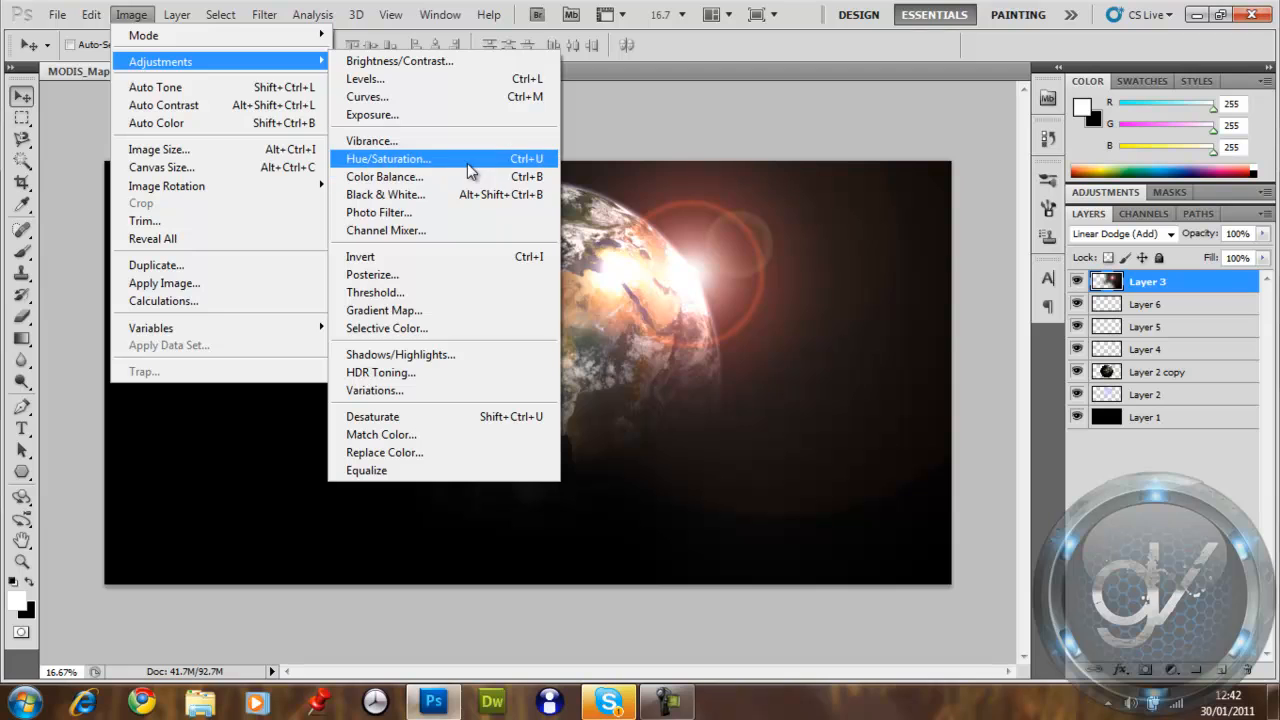
left_click(384, 176)
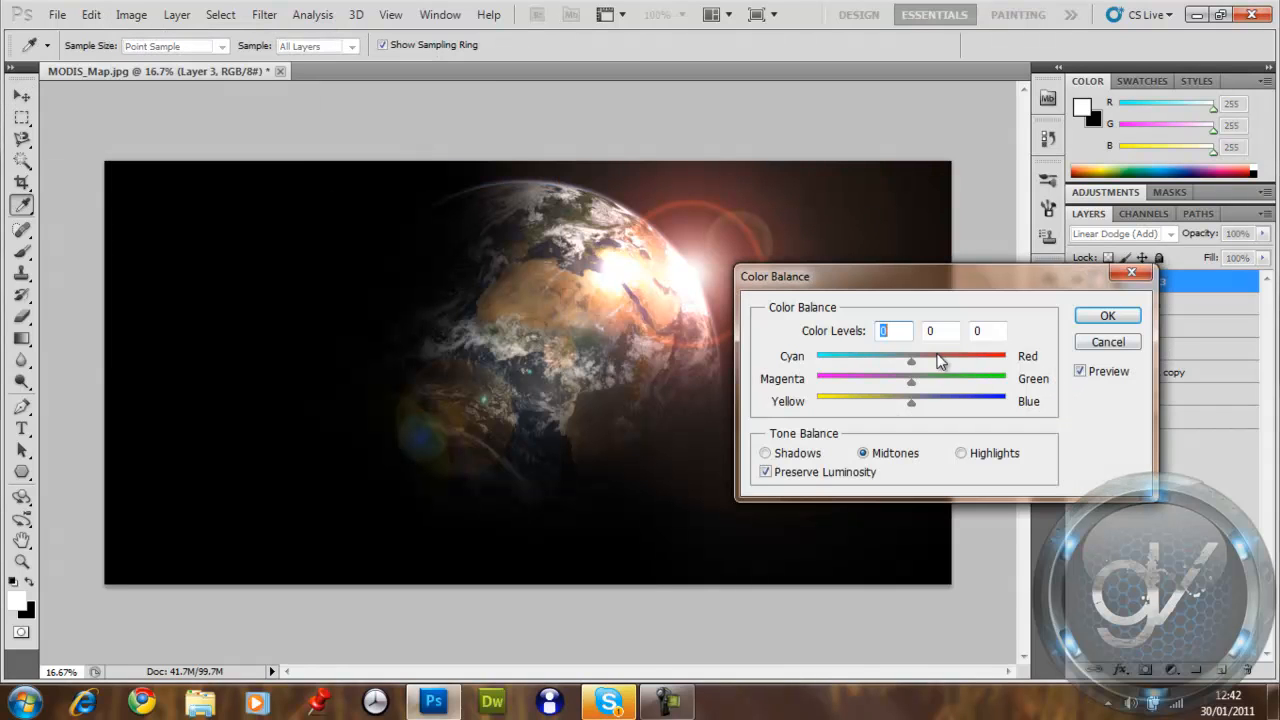
left_click_drag(911, 360, 951, 360)
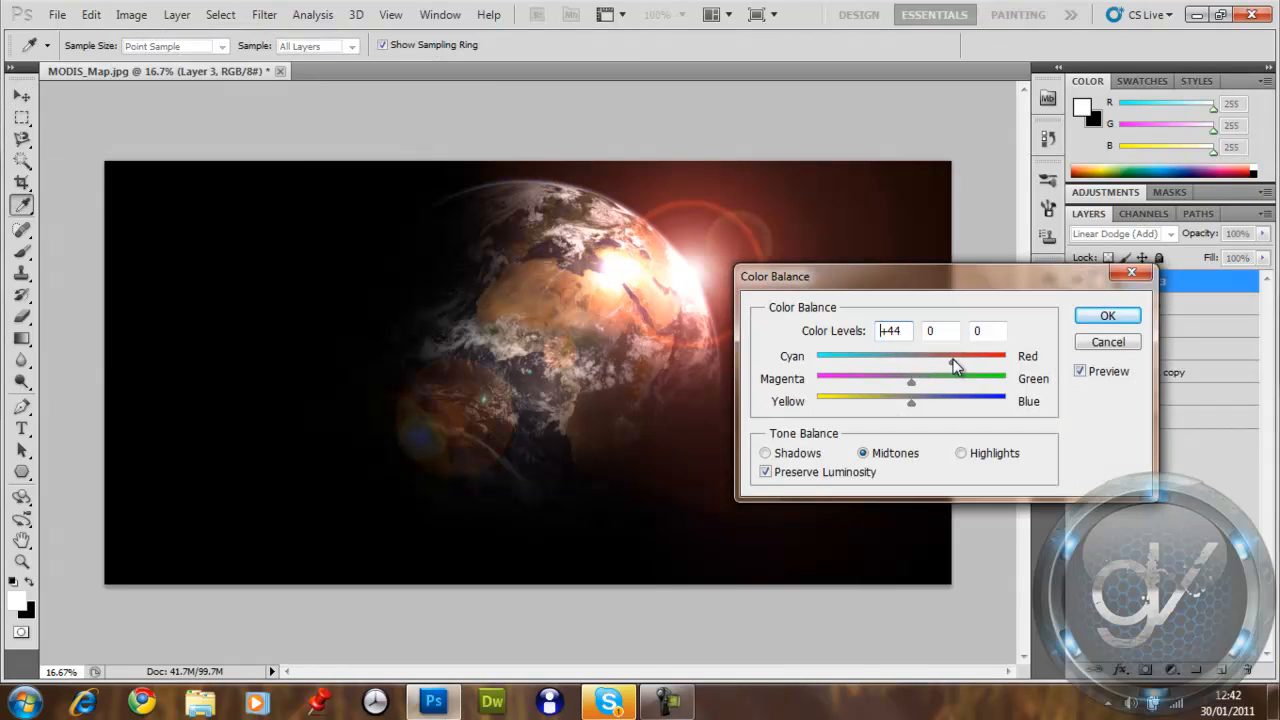
left_click_drag(911, 383, 903, 383)
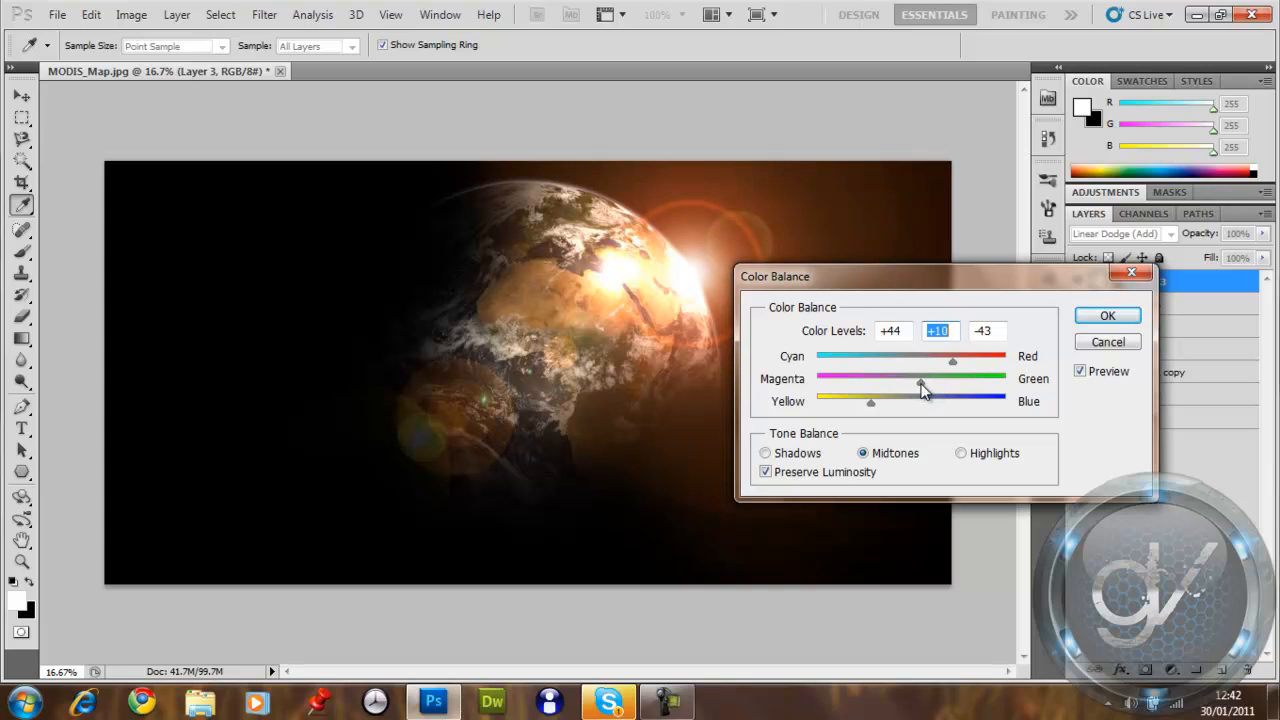
left_click_drag(953, 360, 958, 360)
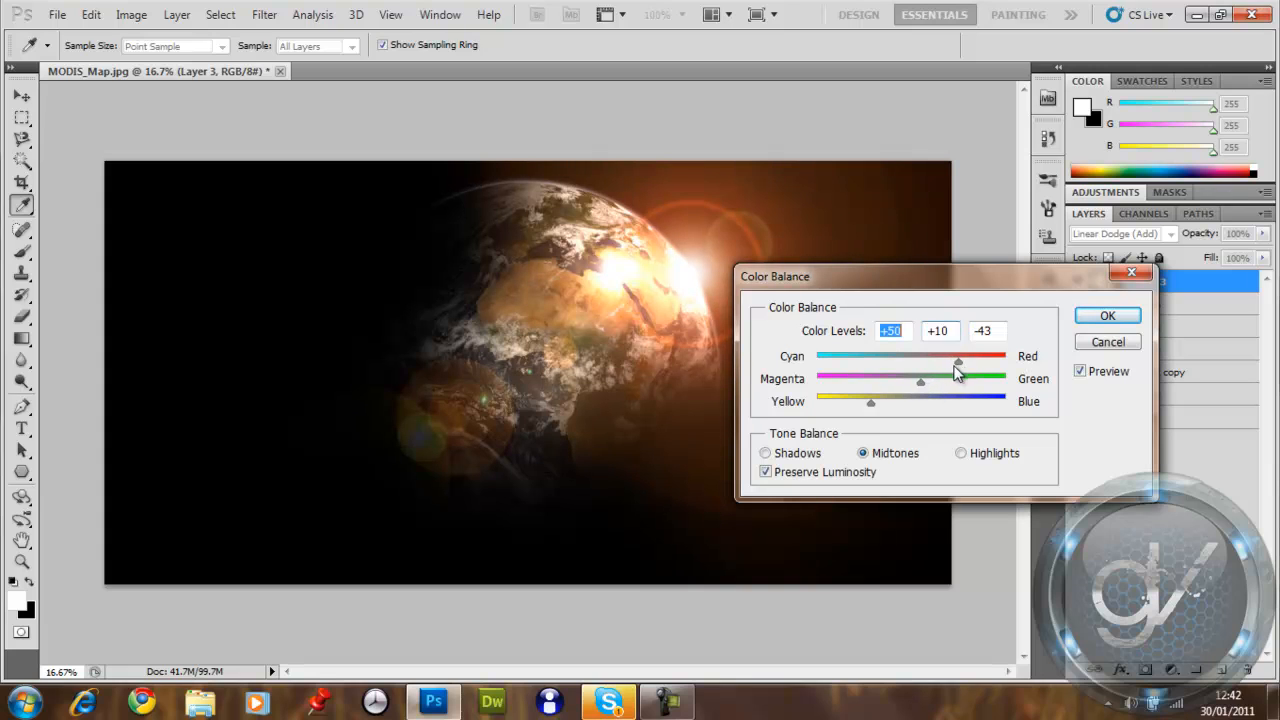
left_click(1107, 315)
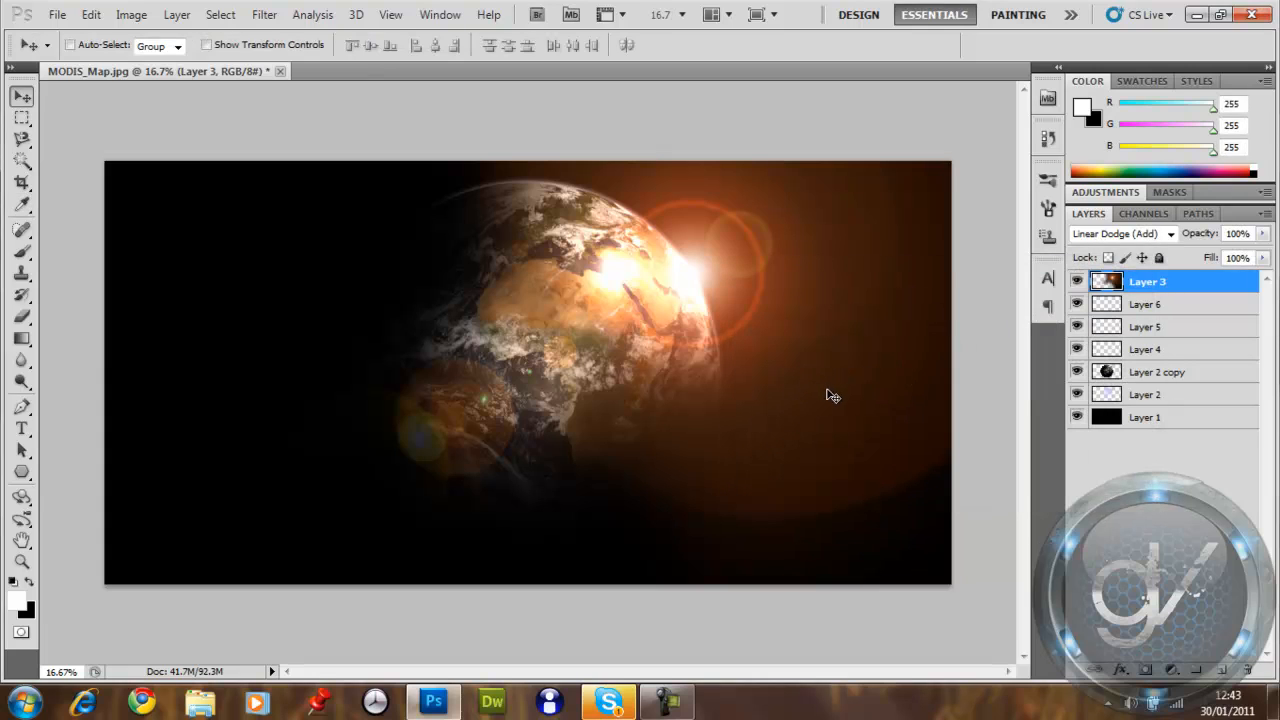
mouse_move(712, 403)
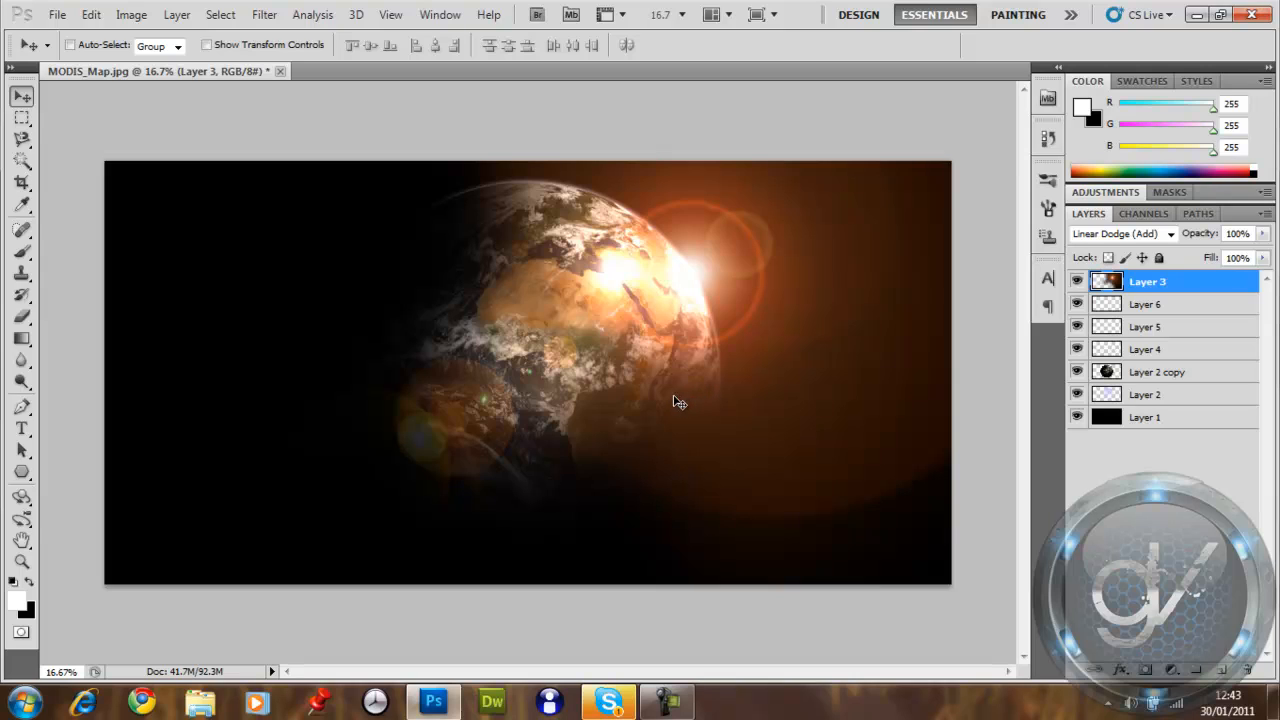
mouse_move(673, 402)
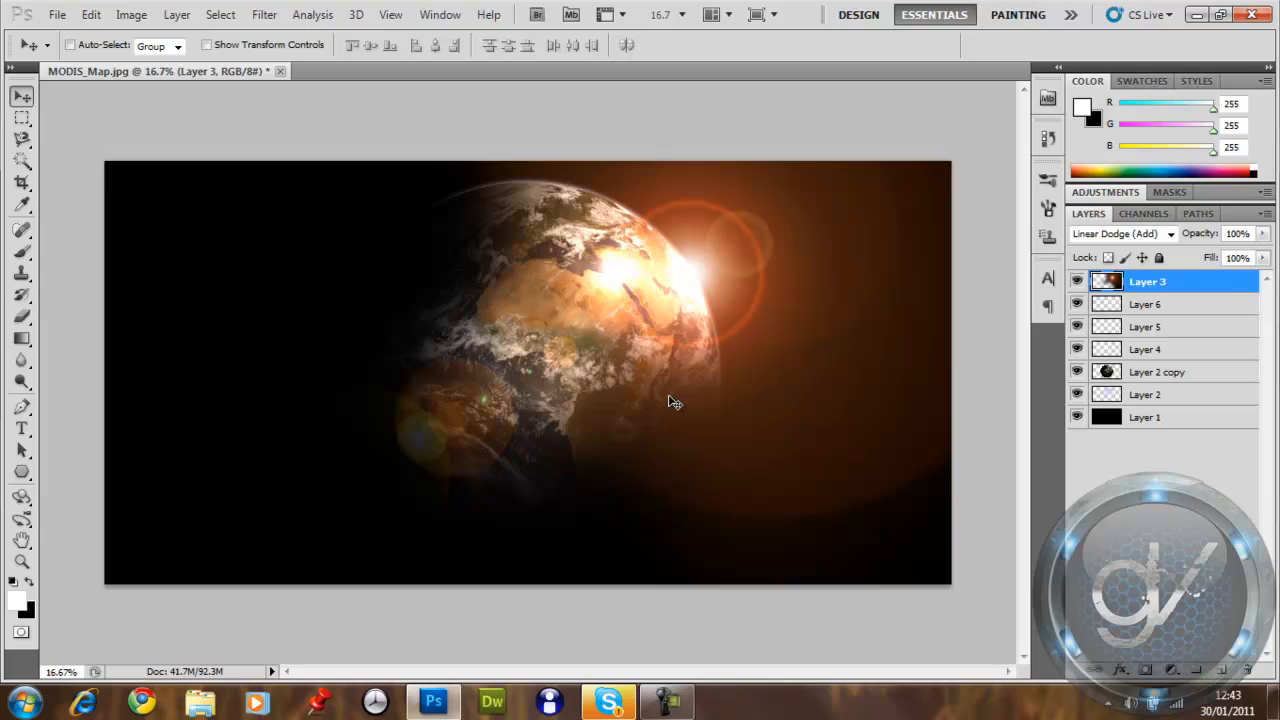